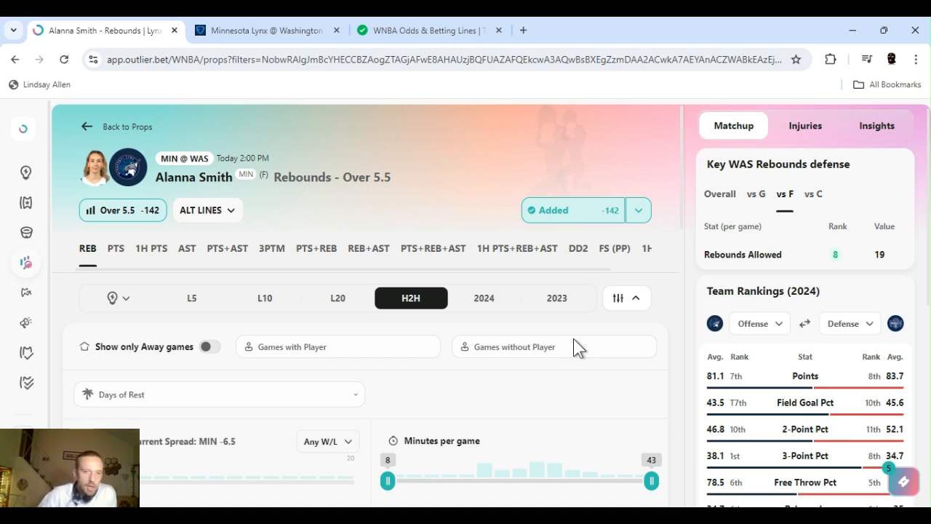
mouse_move(607, 302)
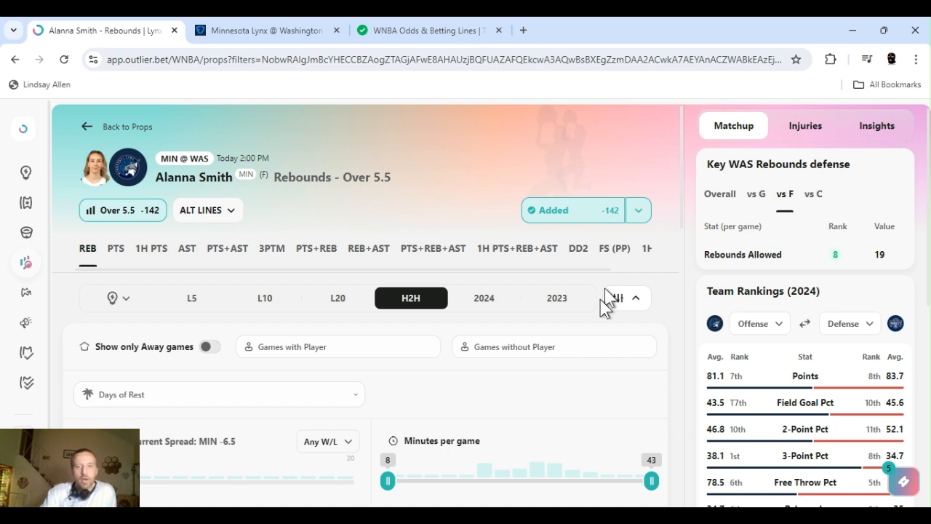
Step: Check Alanna Smith's rebounds-over odds and filter her game log to L5 (4 of 5 over)
click(638, 210)
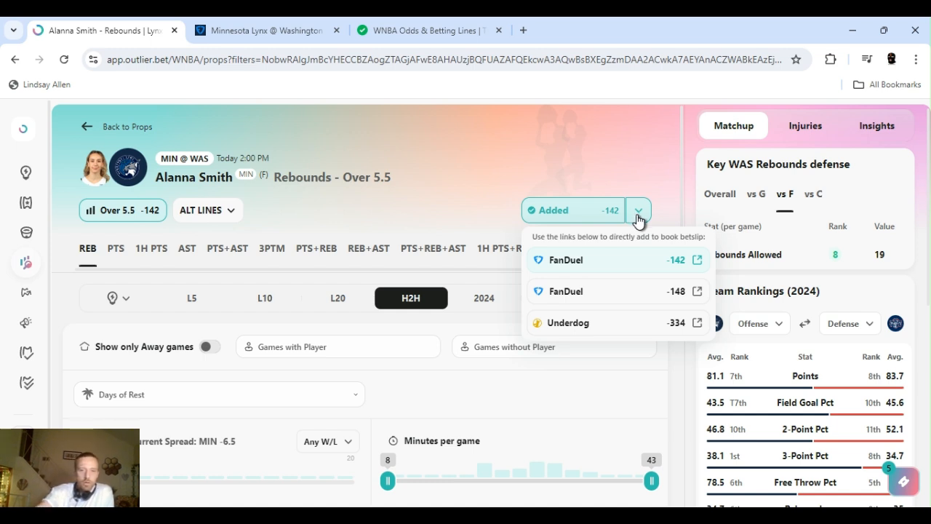
mouse_move(639, 217)
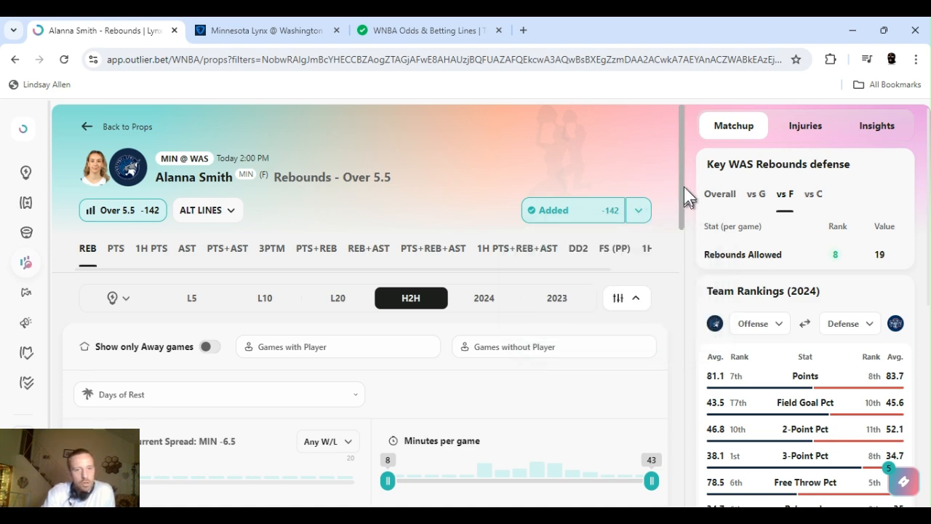
mouse_move(669, 158)
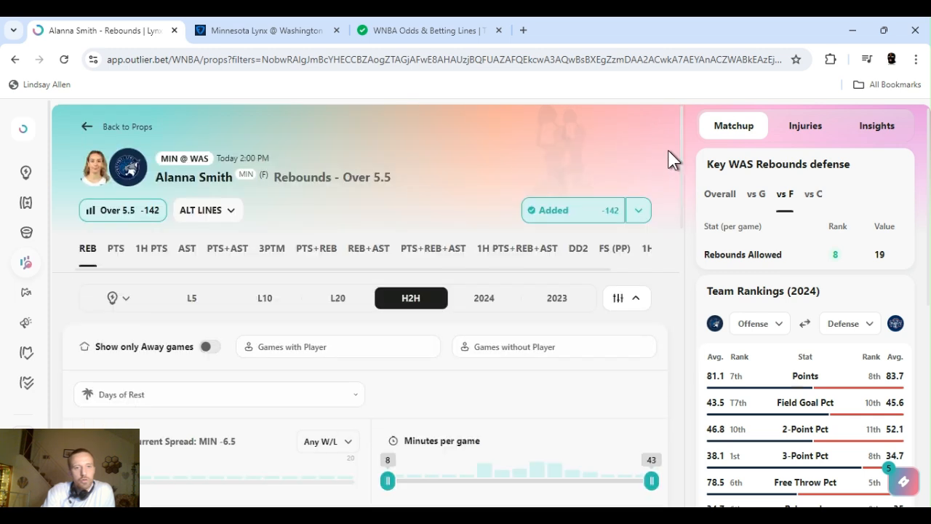
mouse_move(193, 297)
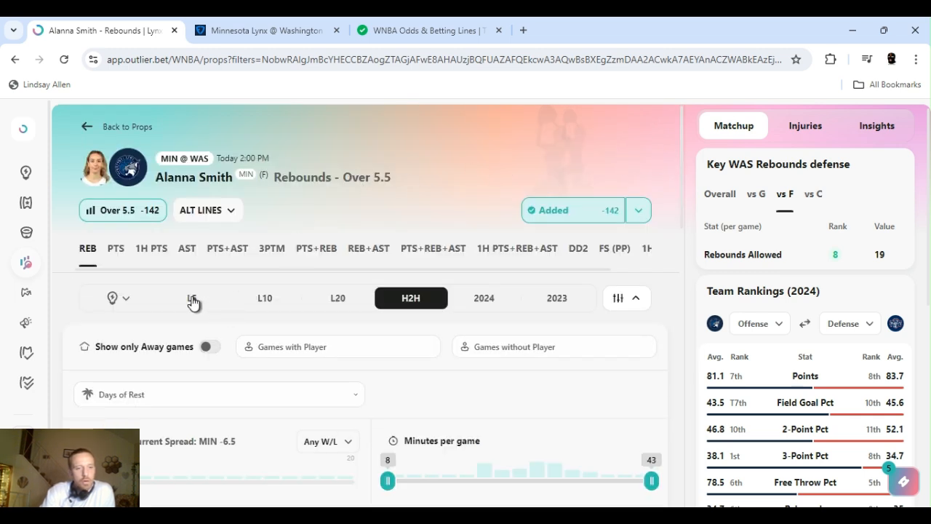
mouse_move(243, 279)
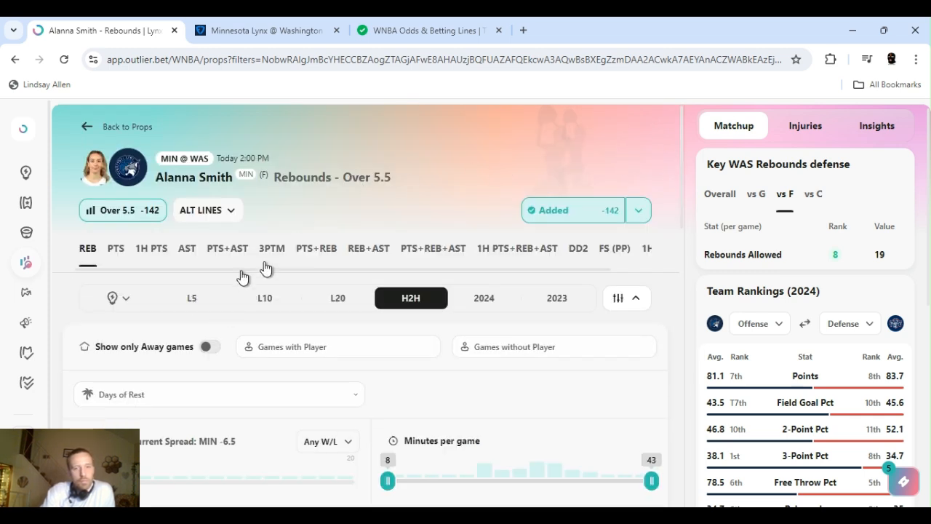
click(192, 298)
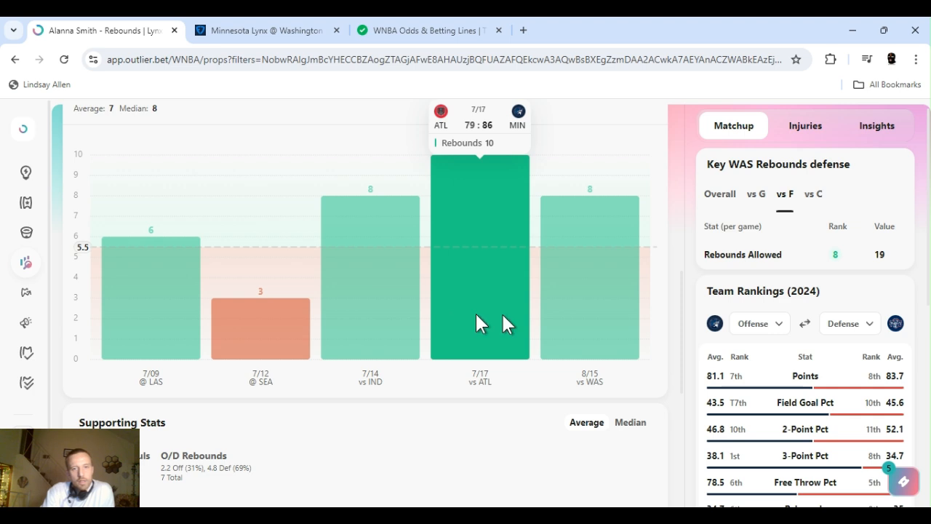
mouse_move(688, 333)
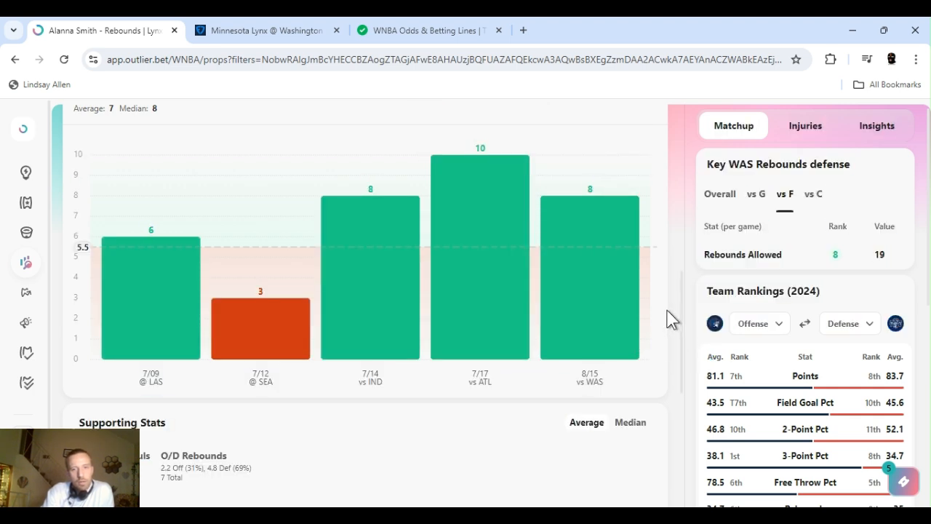
mouse_move(618, 309)
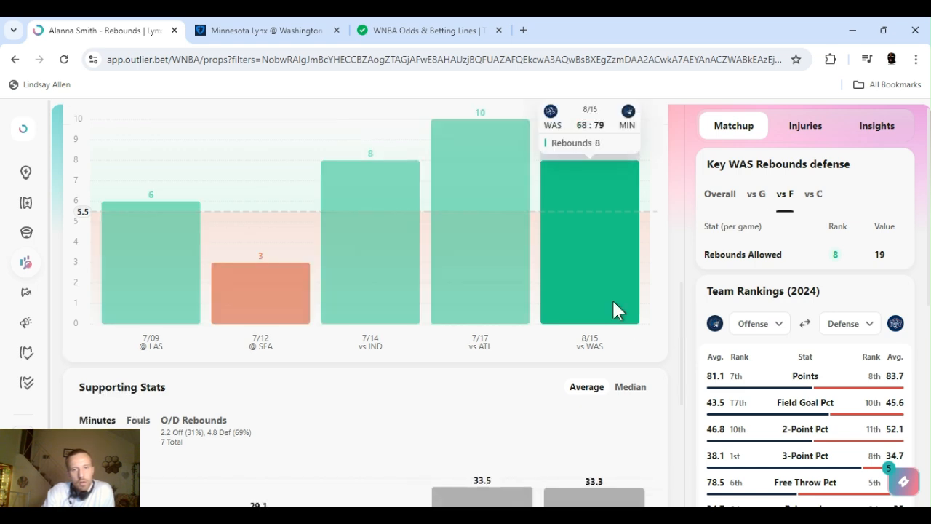
mouse_move(687, 328)
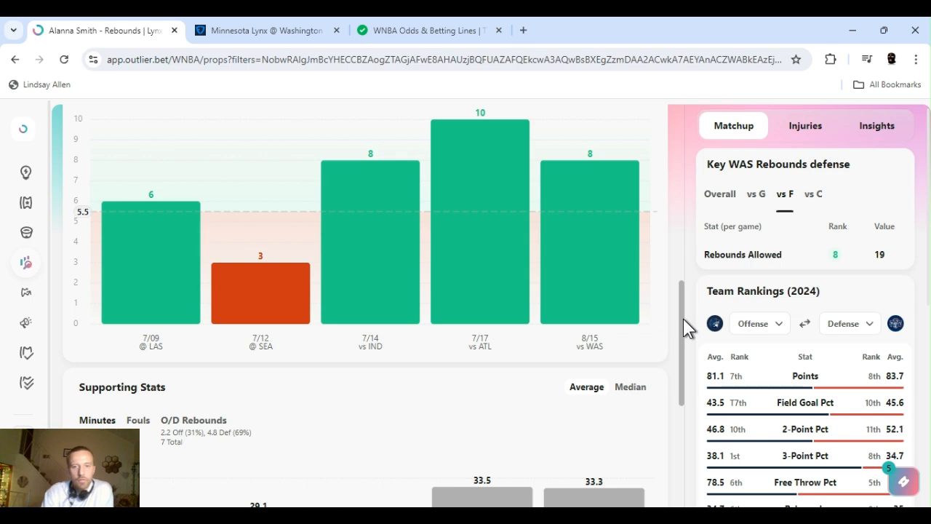
scroll(down, 3)
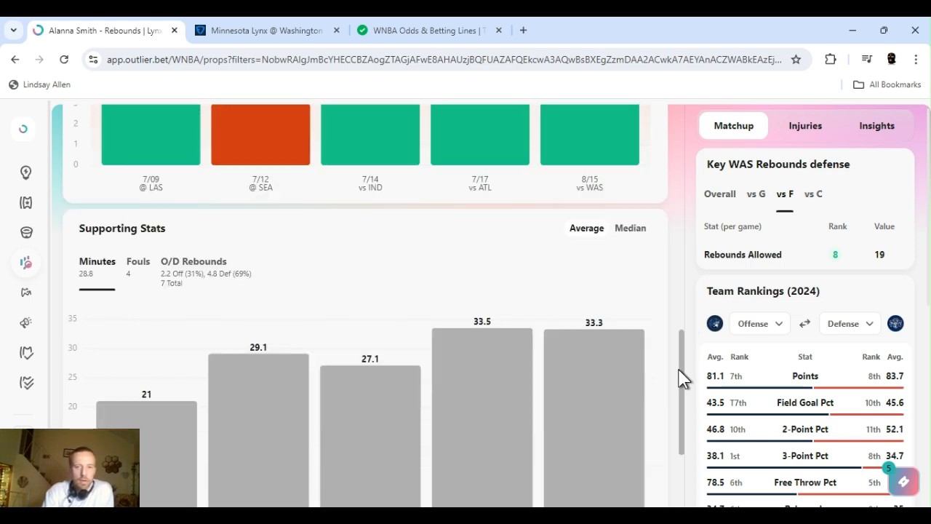
scroll(up, 3)
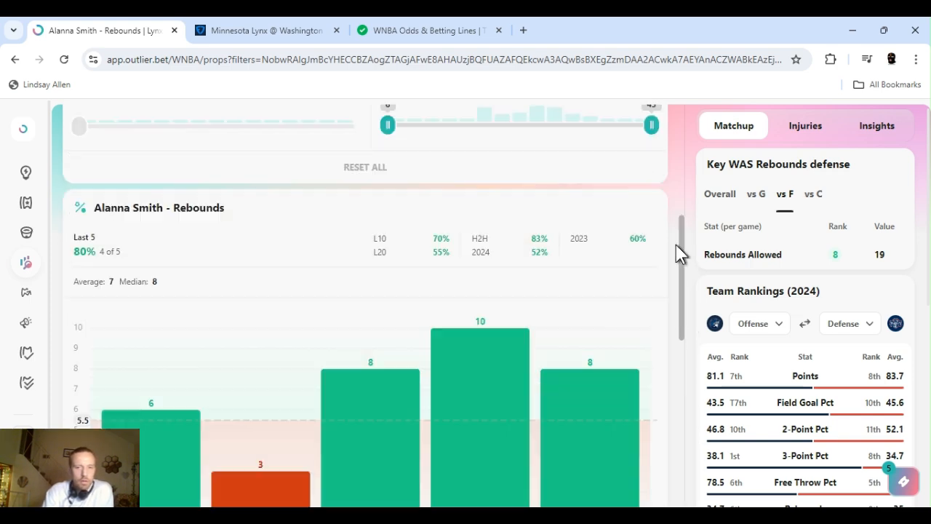
scroll(up, 3)
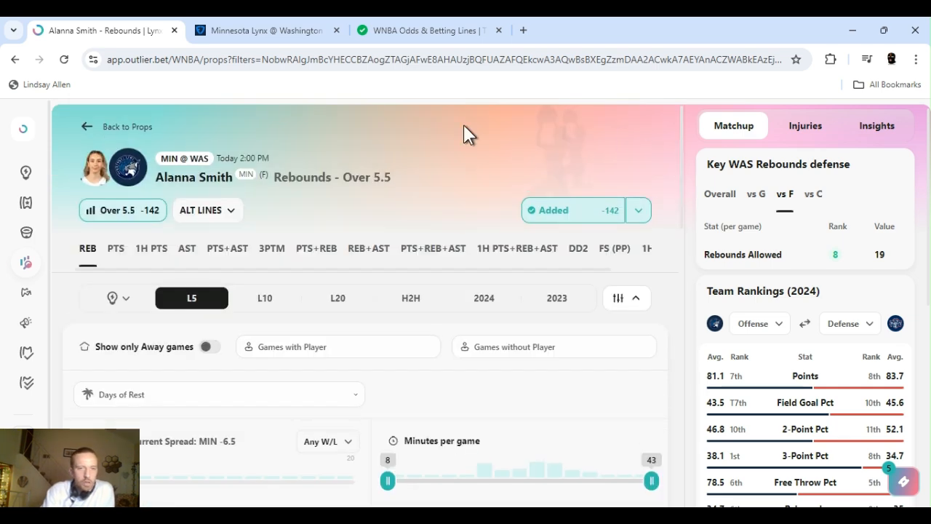
mouse_move(585, 180)
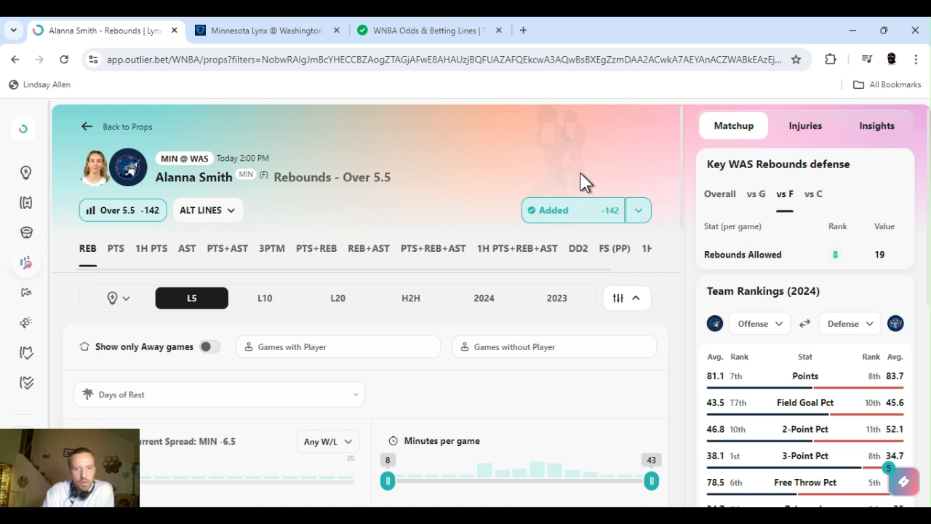
mouse_move(555, 143)
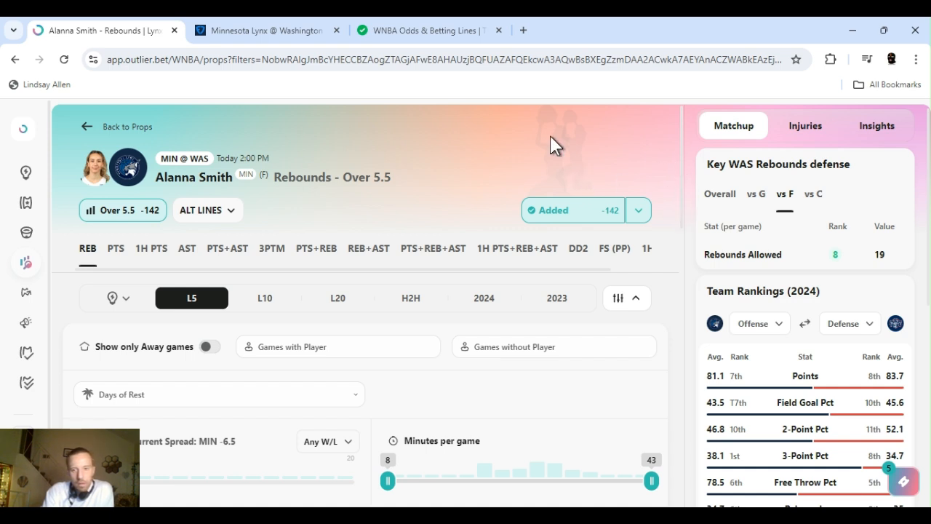
mouse_move(332, 238)
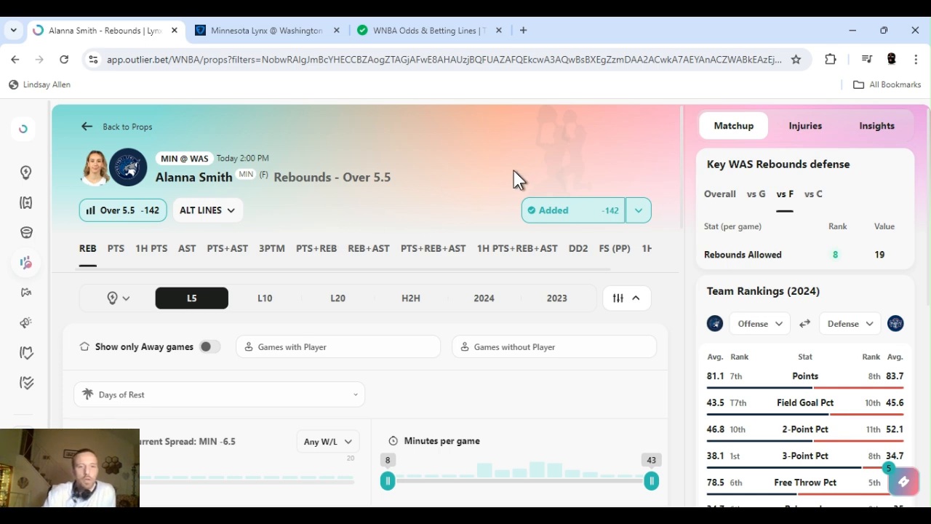
mouse_move(683, 152)
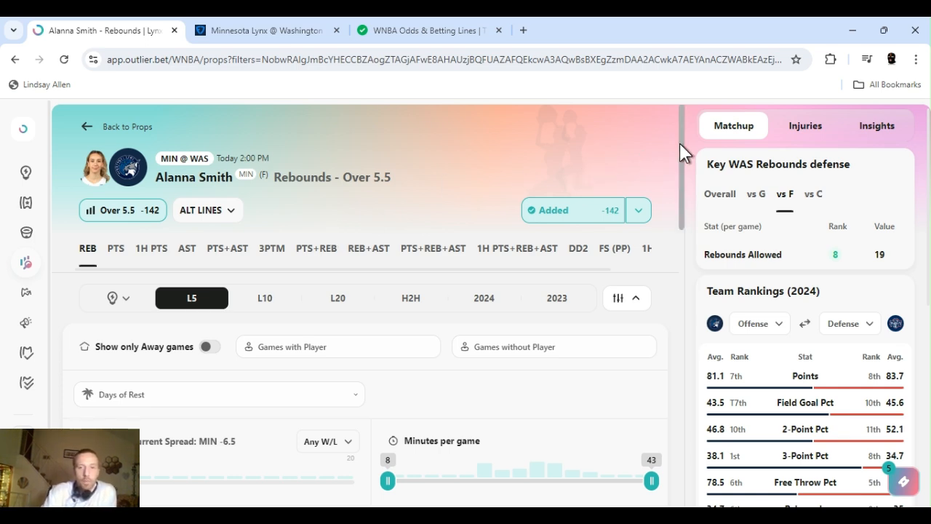
Step: Scroll through Alanna Smith's Over 5.5 rebounds prop page (-142) and back up
scroll(down, 3)
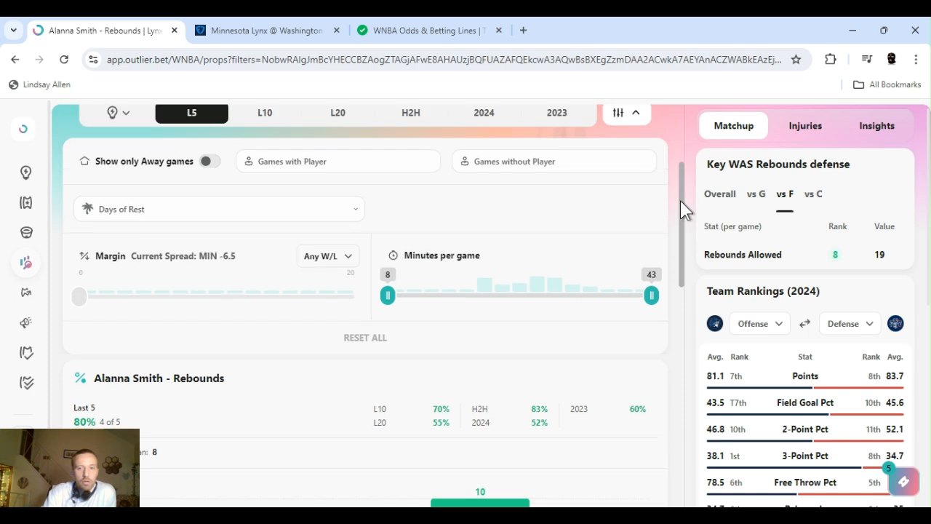
scroll(up, 3)
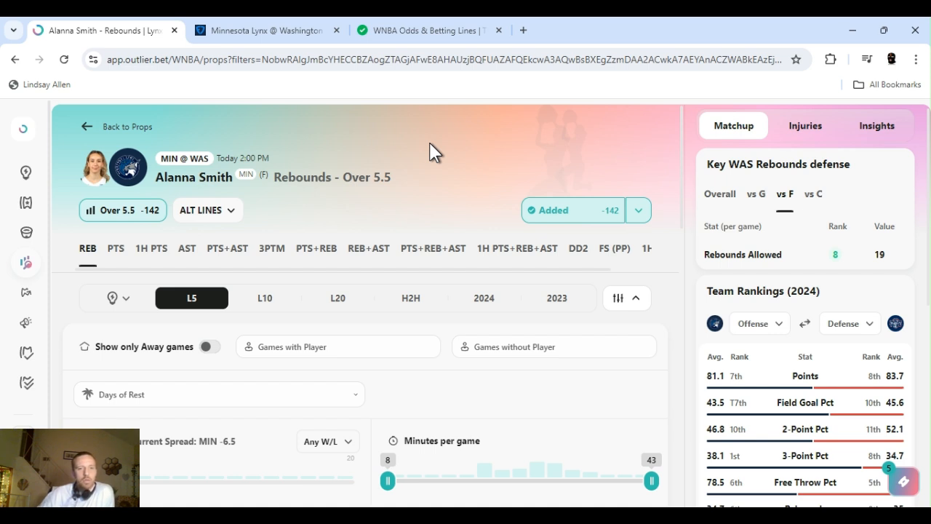
mouse_move(564, 153)
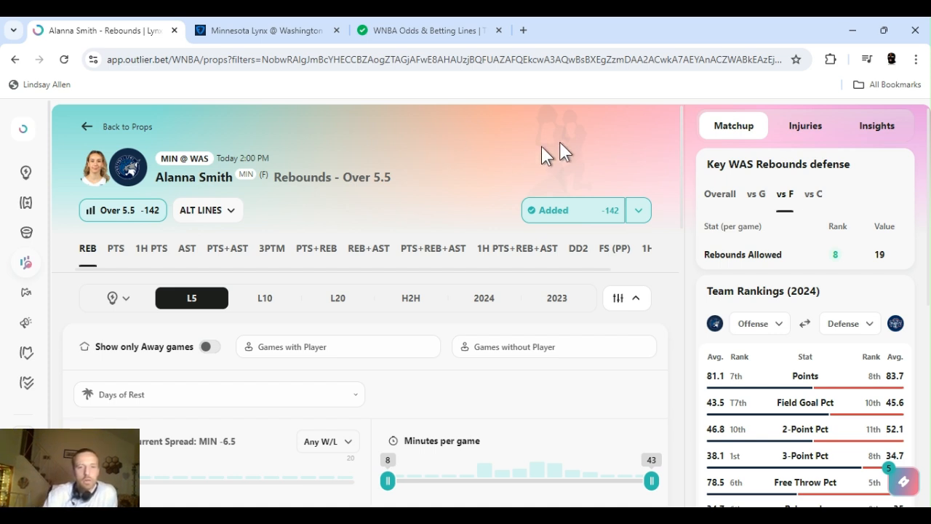
mouse_move(547, 466)
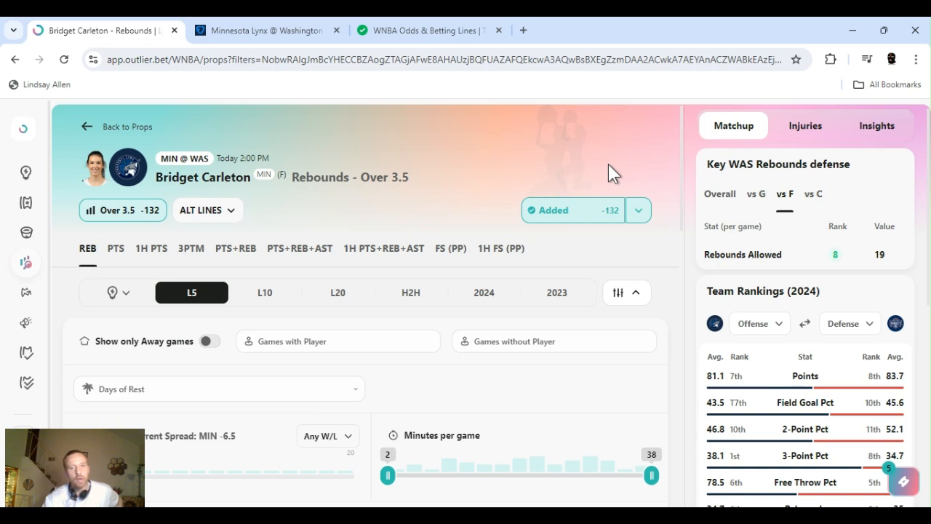
click(638, 209)
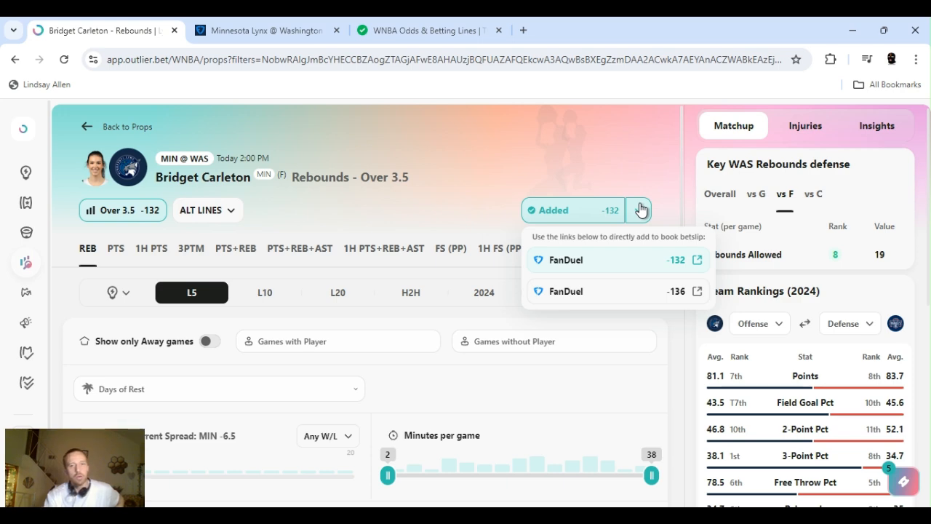
scroll(down, 3)
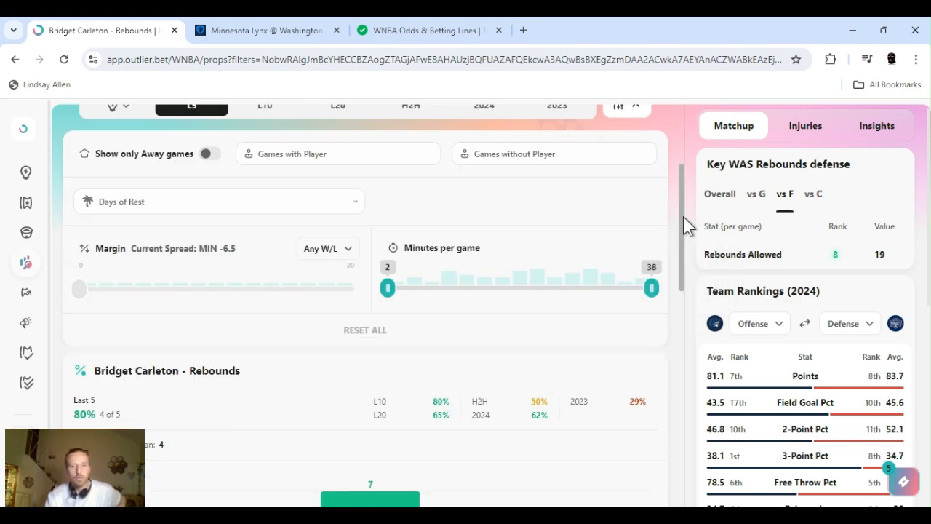
scroll(down, 3)
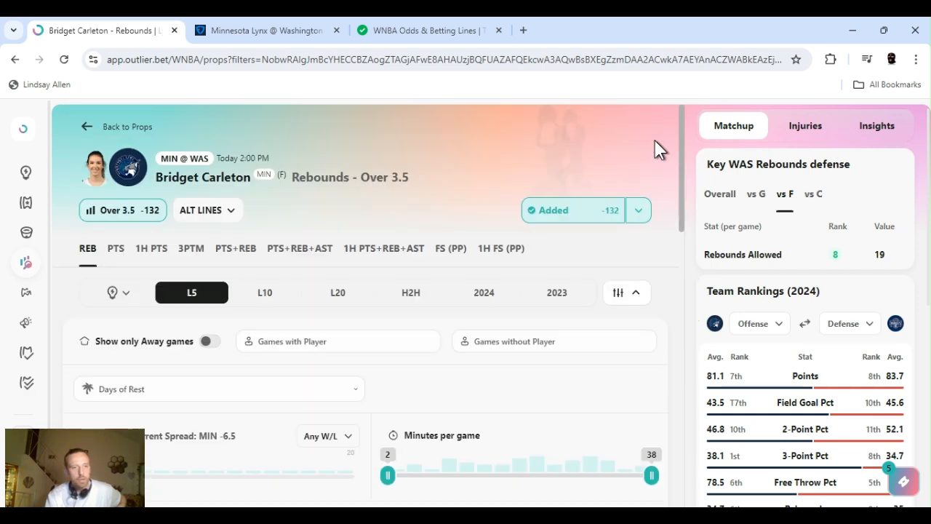
scroll(down, 3)
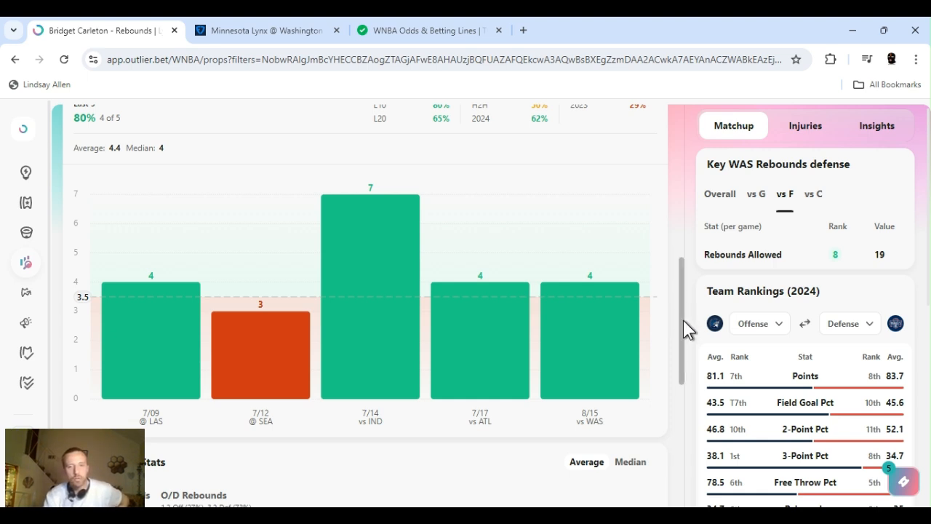
scroll(down, 3)
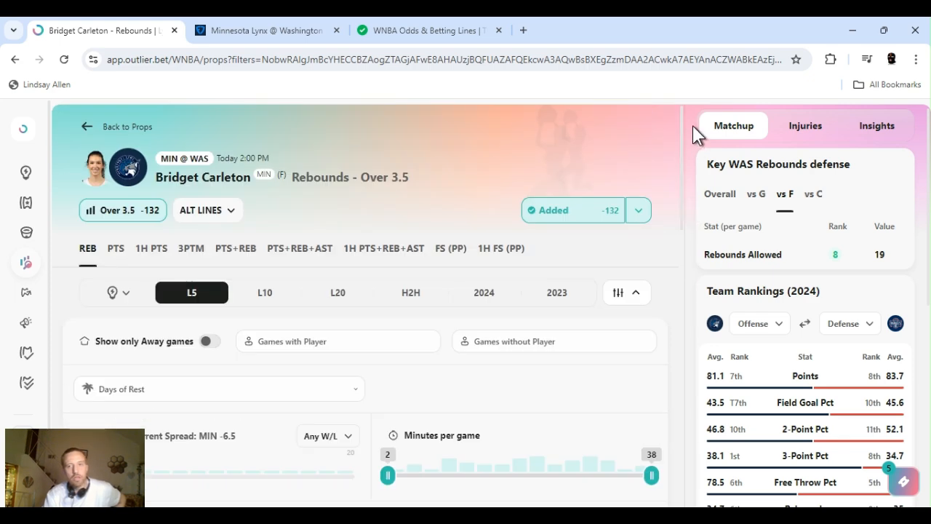
mouse_move(771, 211)
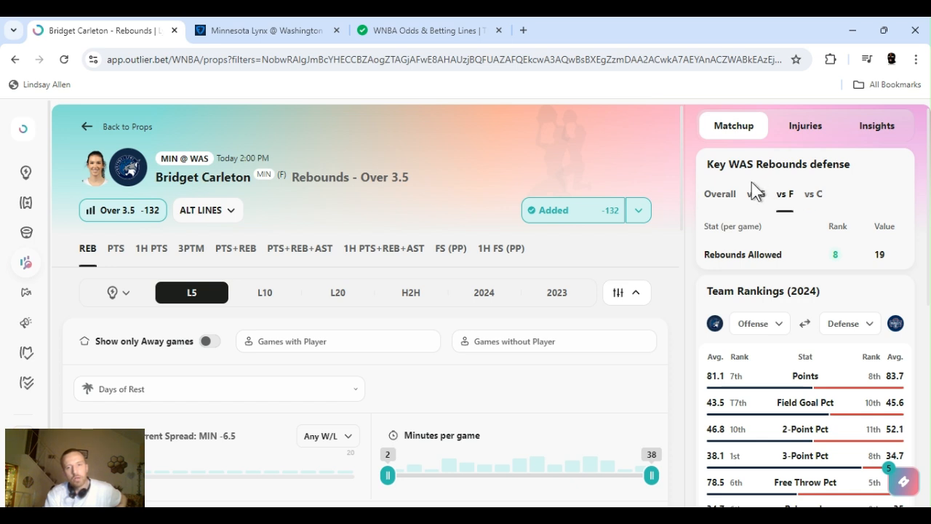
Step: Compare Washington's rebounds allowed overall (7th, 35) with versus forwards (8th, 19)
click(720, 194)
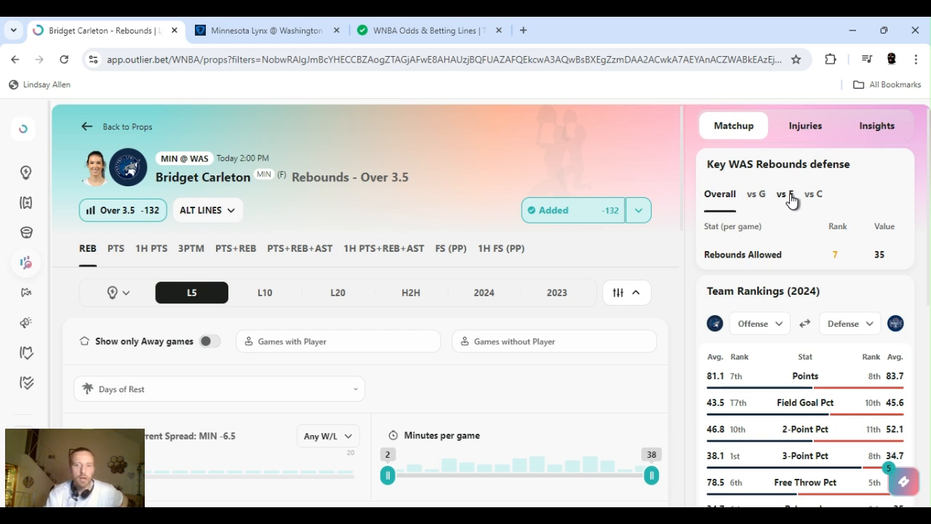
click(785, 193)
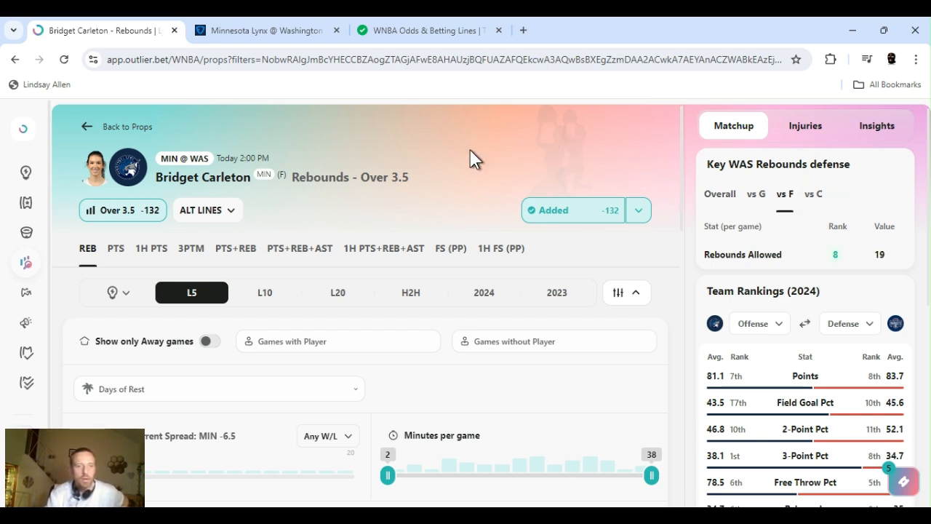
mouse_move(389, 142)
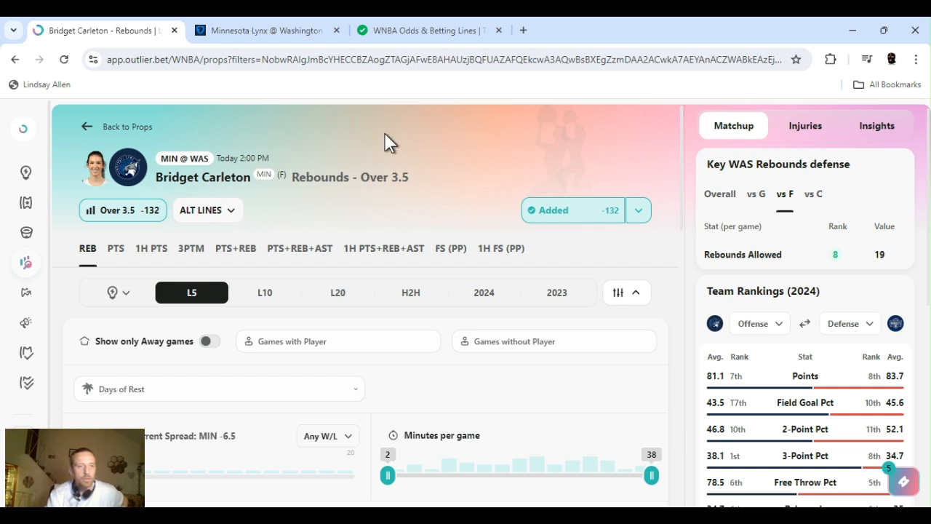
mouse_move(720, 149)
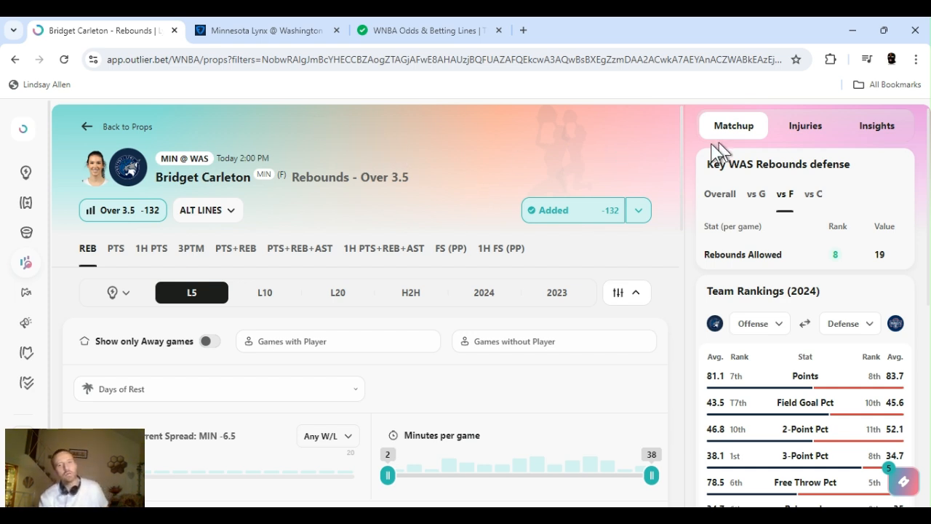
mouse_move(299, 293)
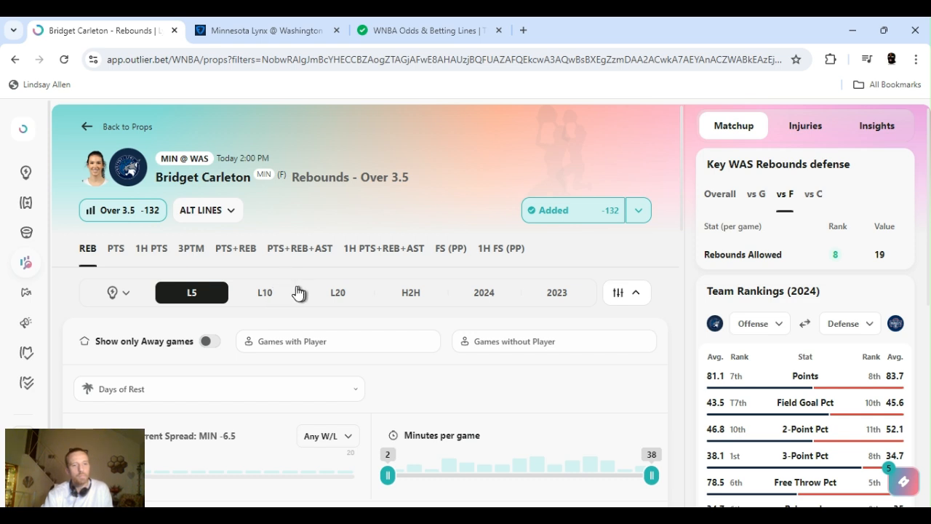
Step: Show Carleton's last 20 rebounding games: Over 3.5 hit in 13, average and median 4
click(337, 292)
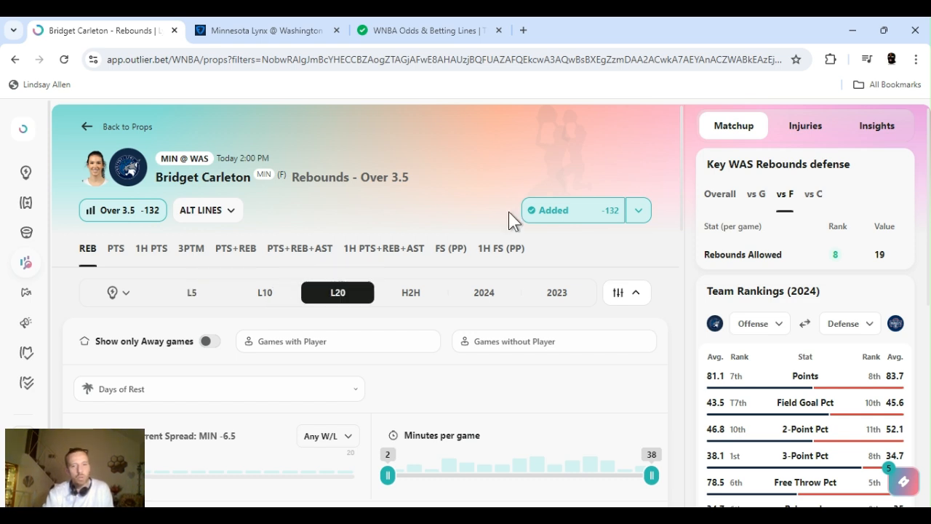
scroll(down, 3)
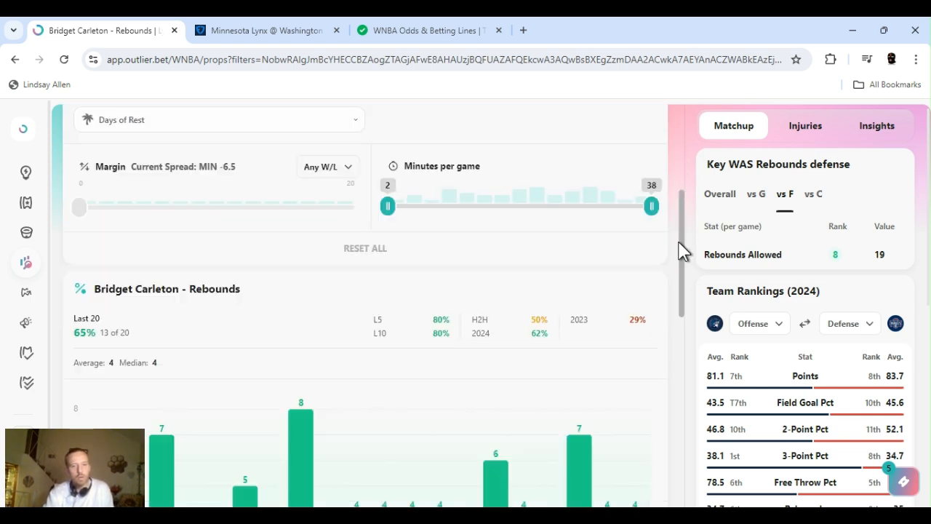
scroll(down, 3)
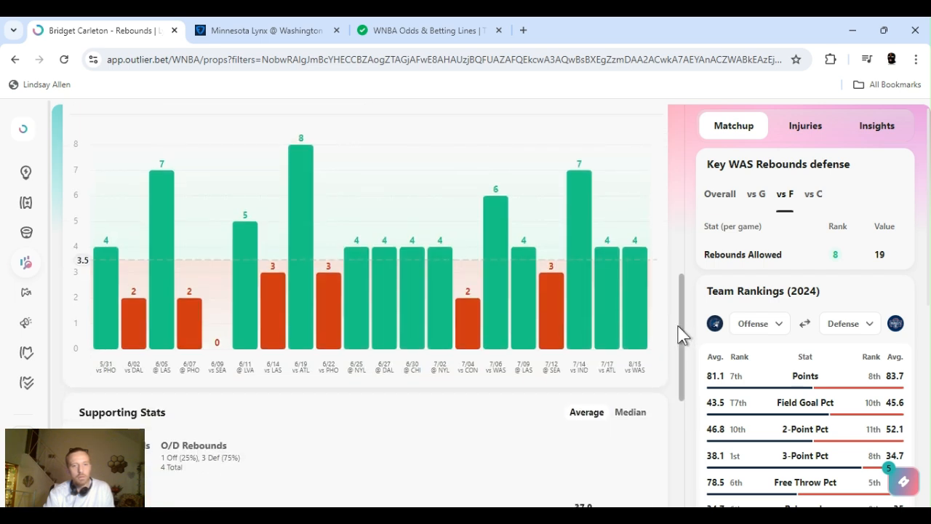
mouse_move(300, 269)
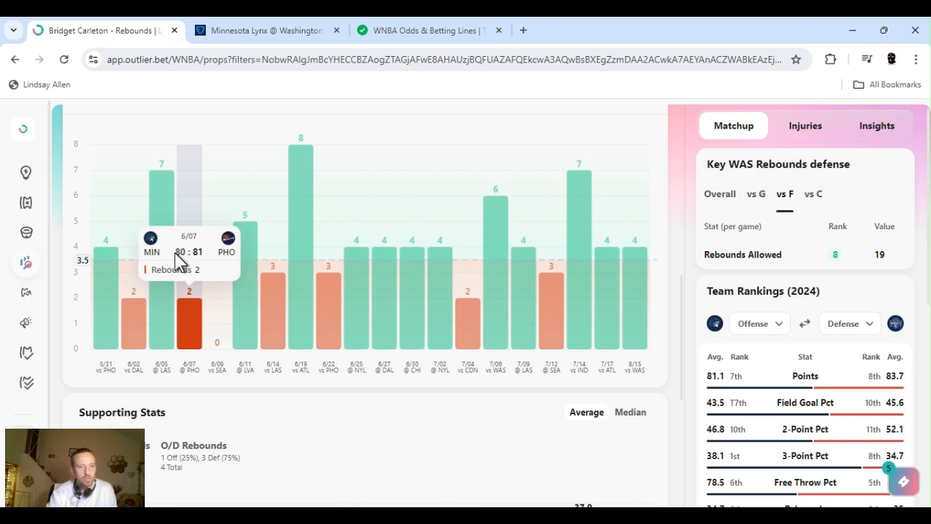
mouse_move(606, 320)
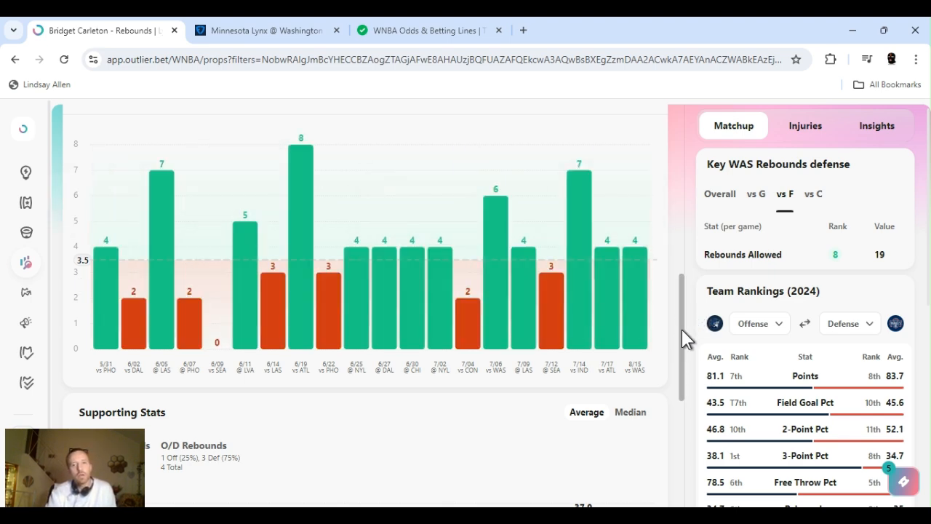
scroll(up, 3)
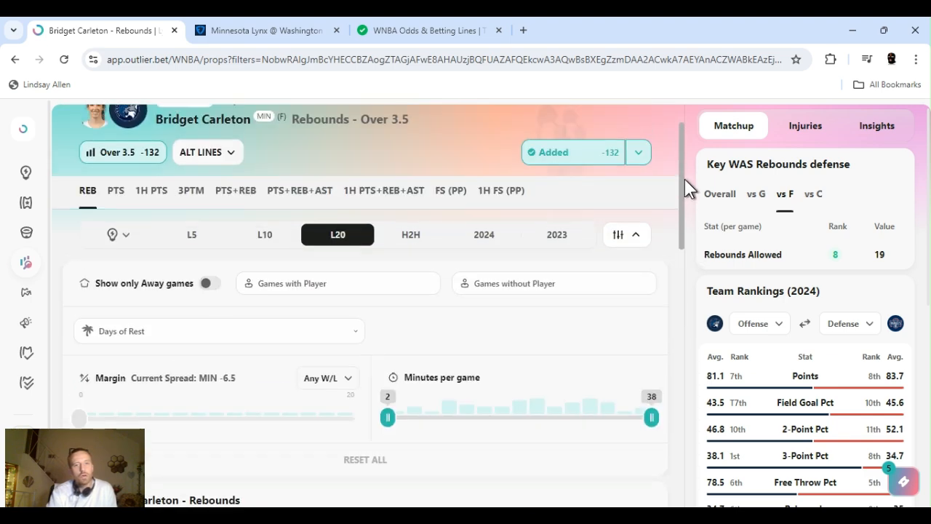
scroll(up, 3)
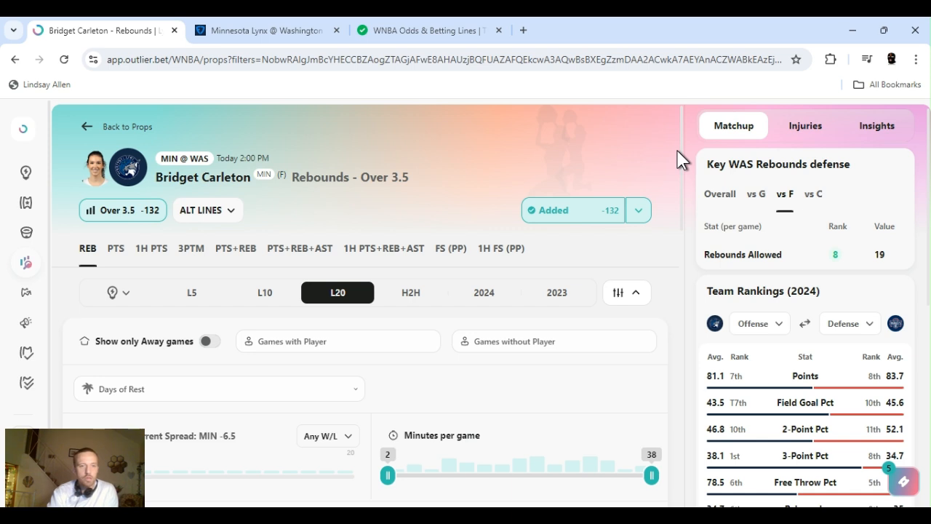
mouse_move(465, 233)
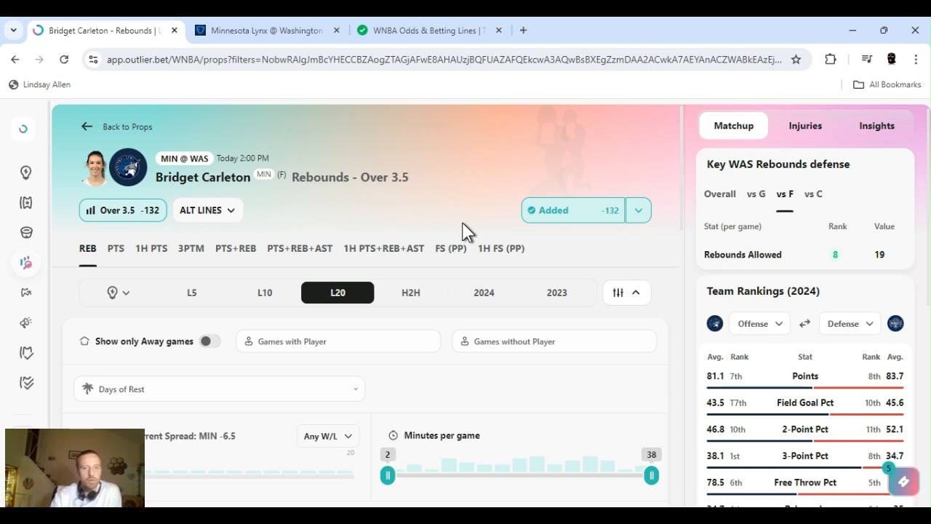
mouse_move(684, 148)
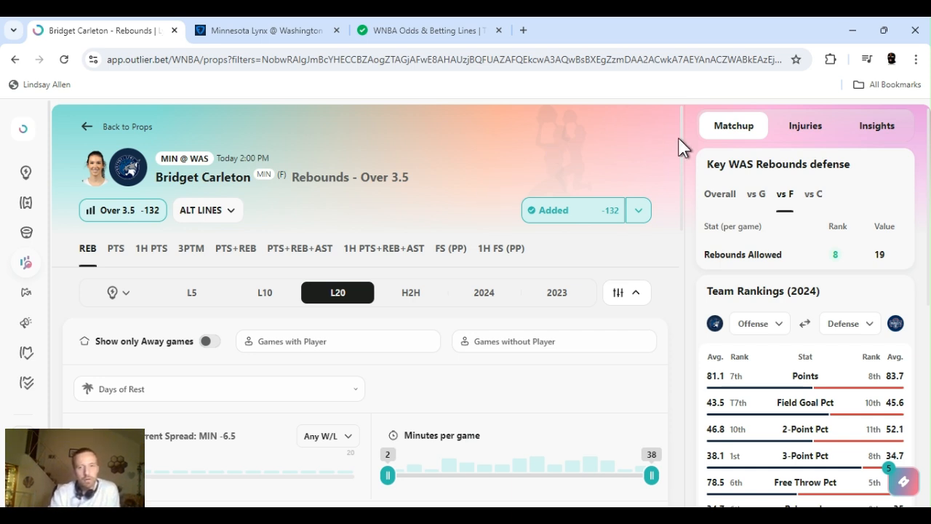
scroll(down, 3)
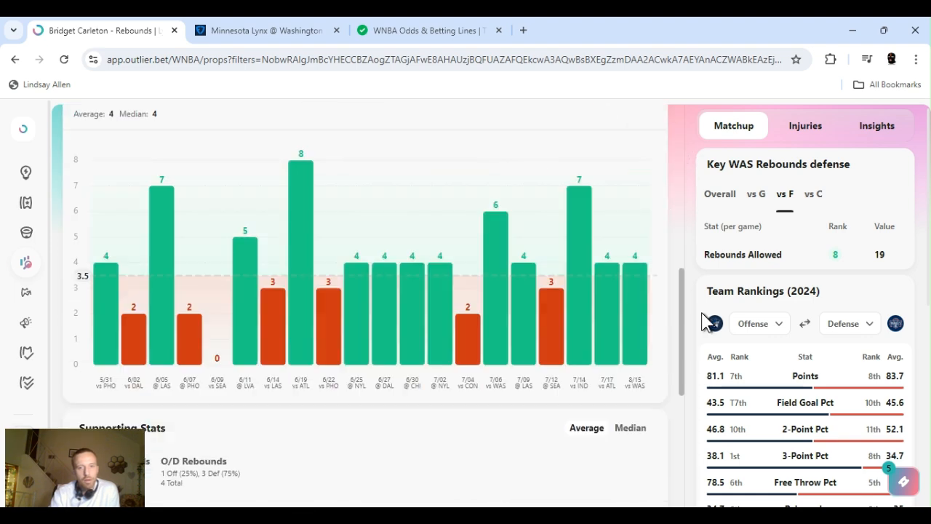
mouse_move(695, 326)
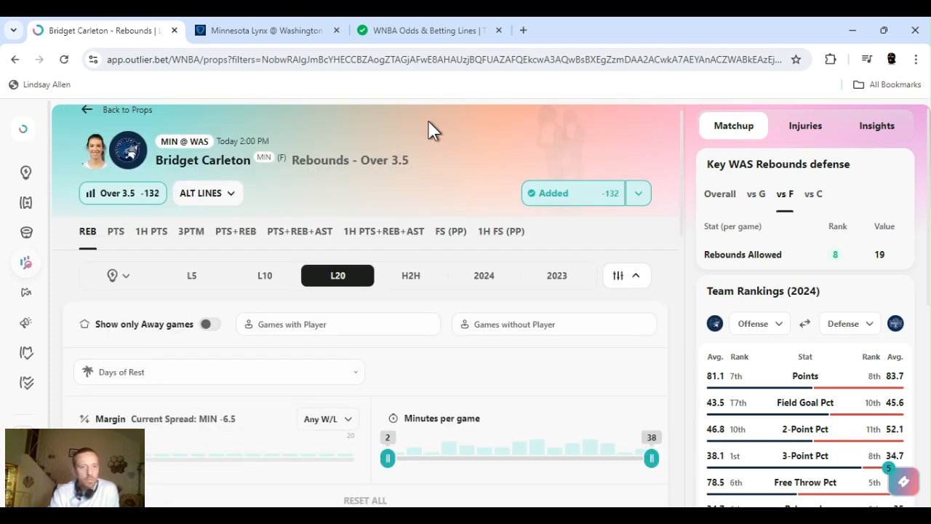
mouse_move(184, 245)
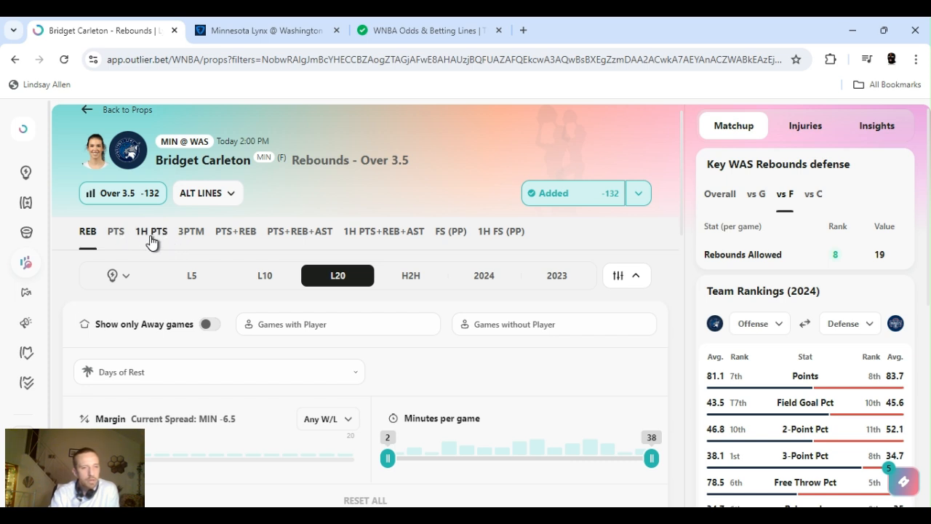
mouse_move(206, 275)
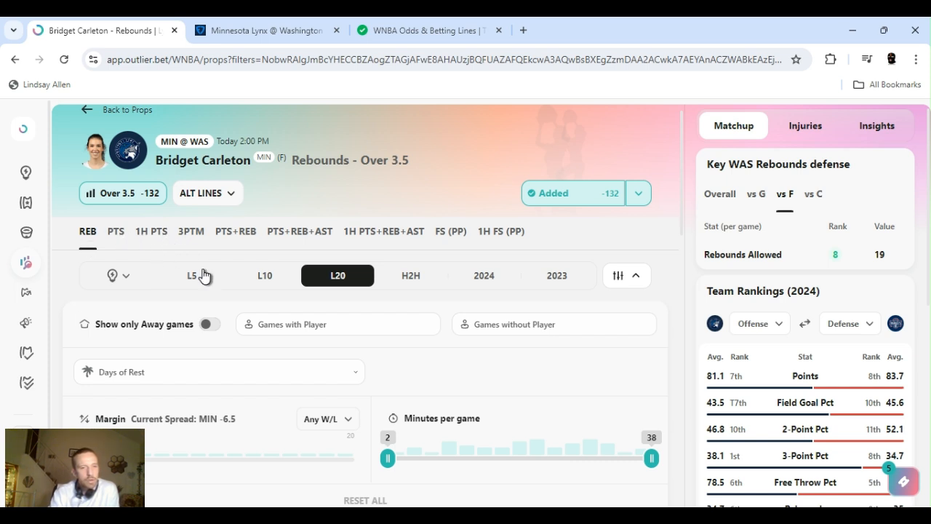
Step: Narrow Carleton's rebounds game log to L10, clearing Over 3.5 in eight of ten
click(265, 275)
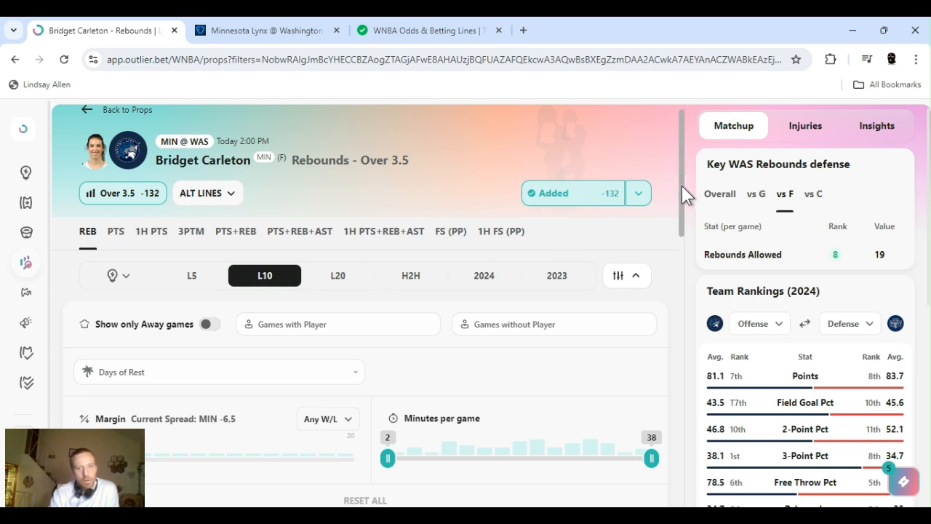
scroll(down, 3)
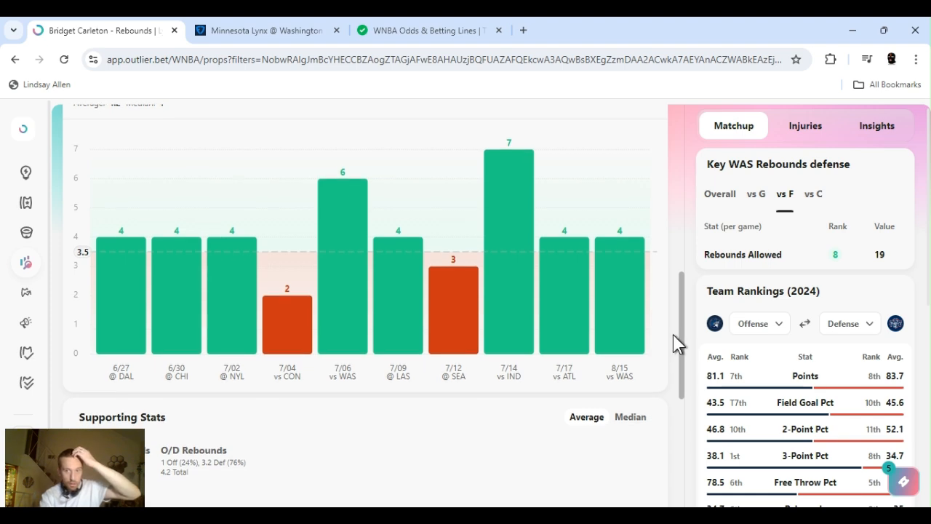
scroll(up, 3)
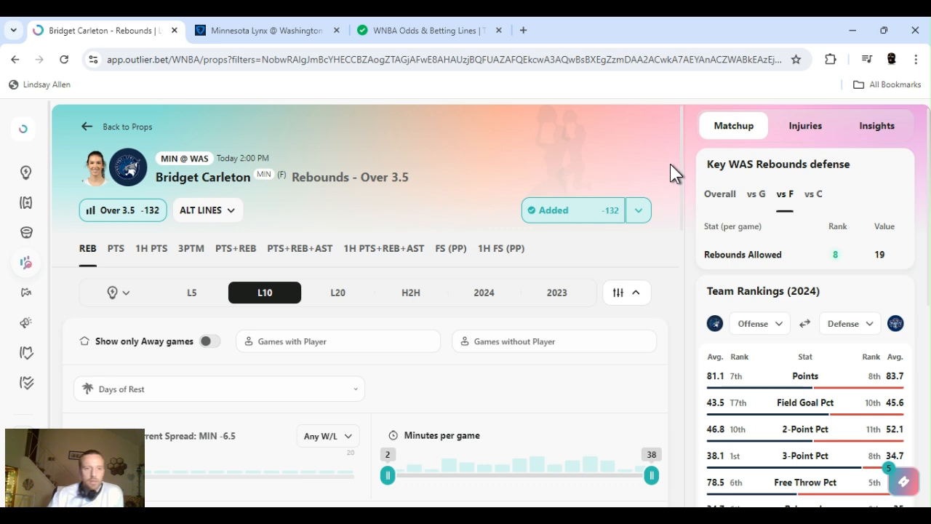
mouse_move(619, 127)
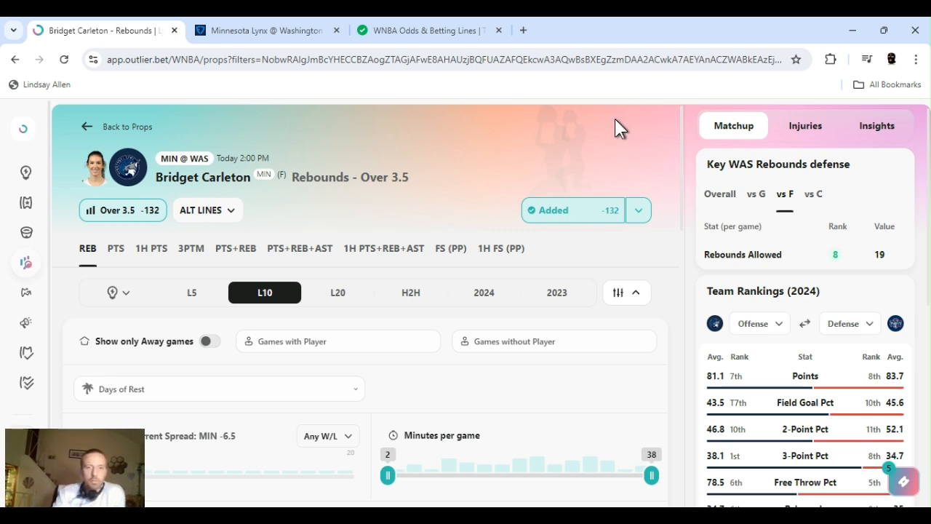
mouse_move(663, 218)
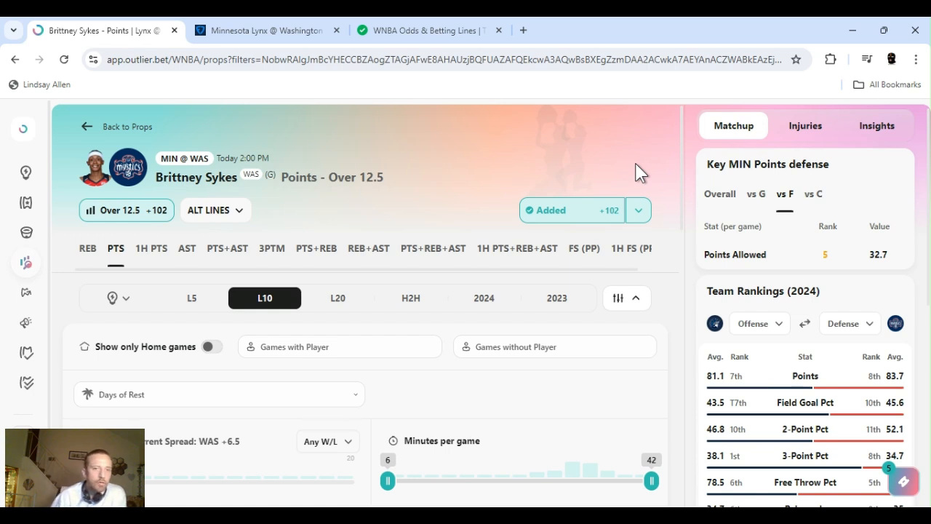
click(638, 210)
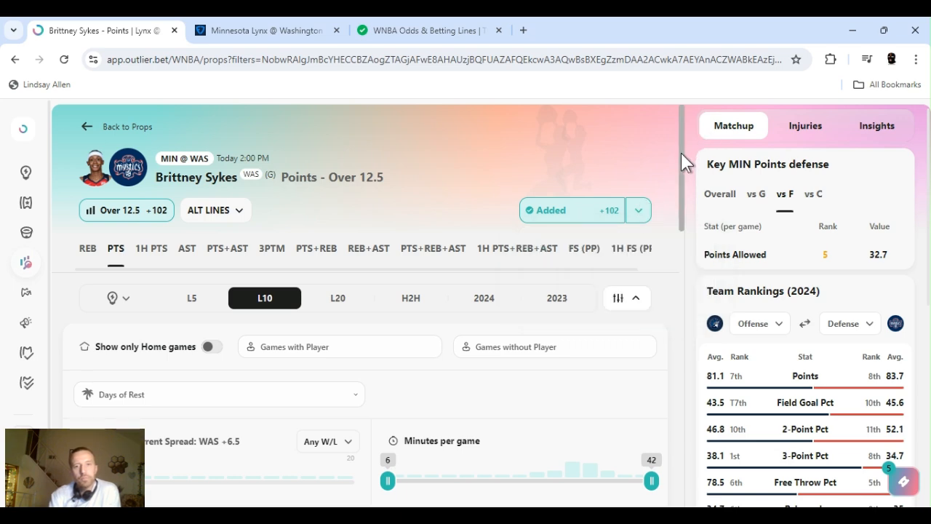
scroll(down, 3)
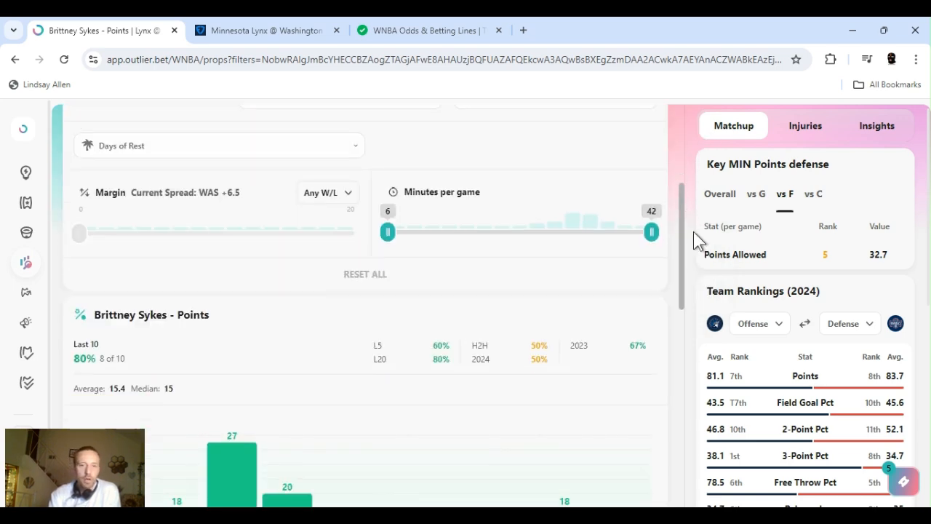
scroll(down, 3)
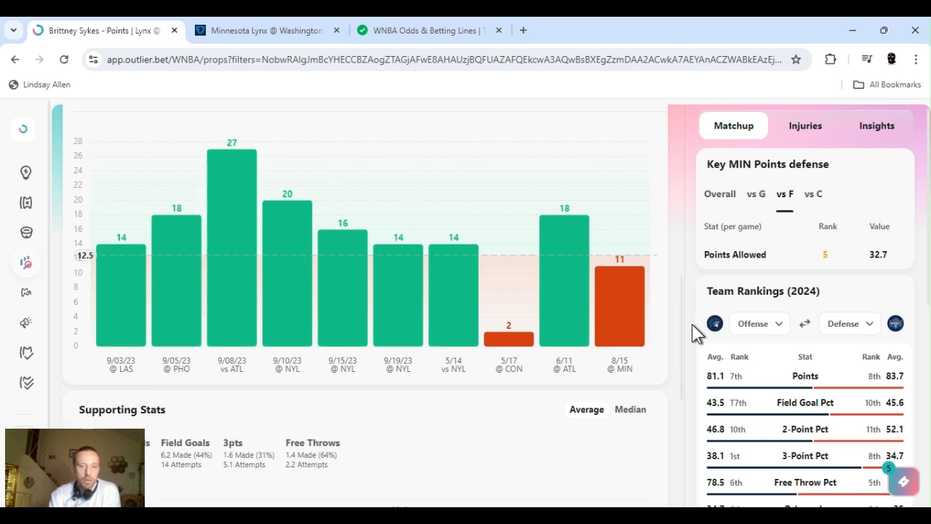
mouse_move(560, 405)
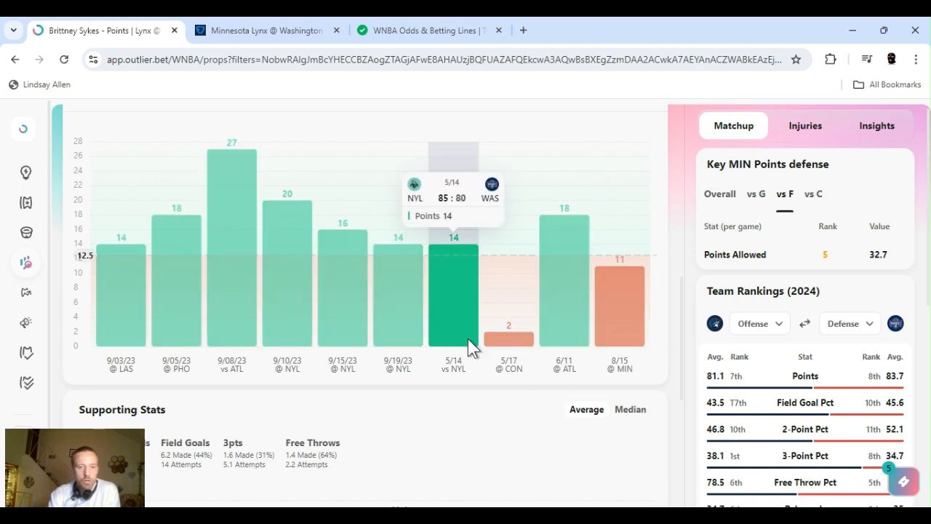
mouse_move(473, 353)
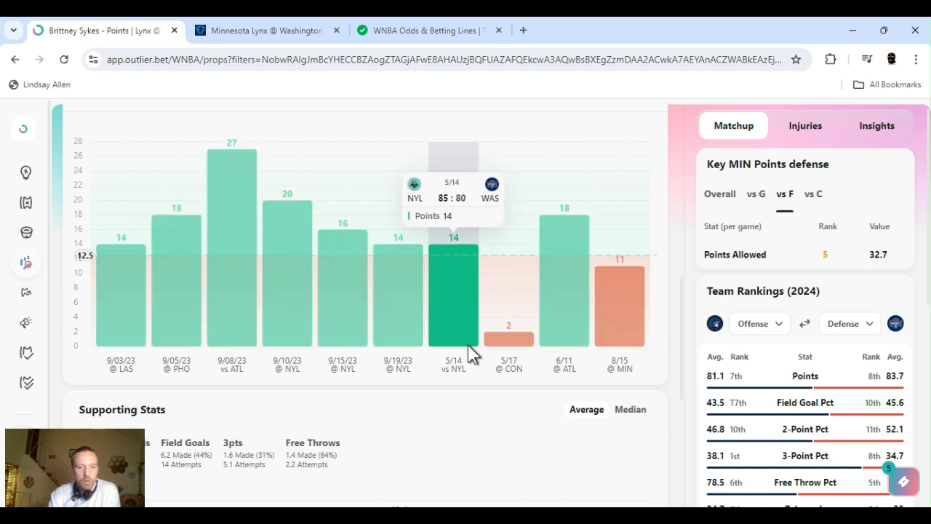
mouse_move(547, 373)
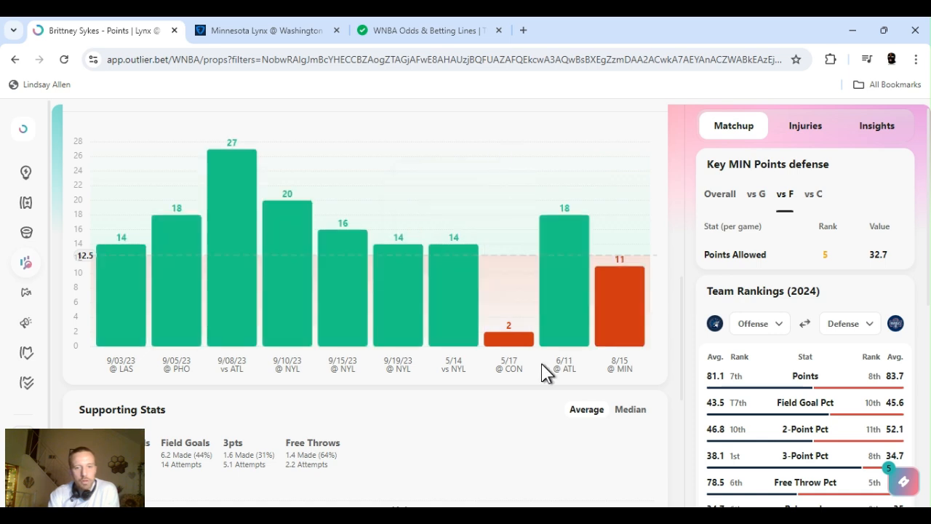
mouse_move(630, 364)
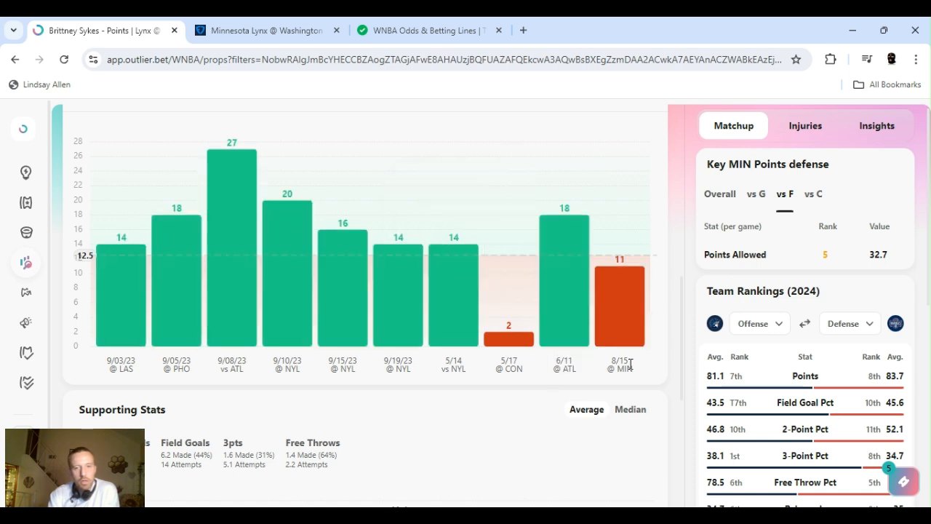
mouse_move(343, 247)
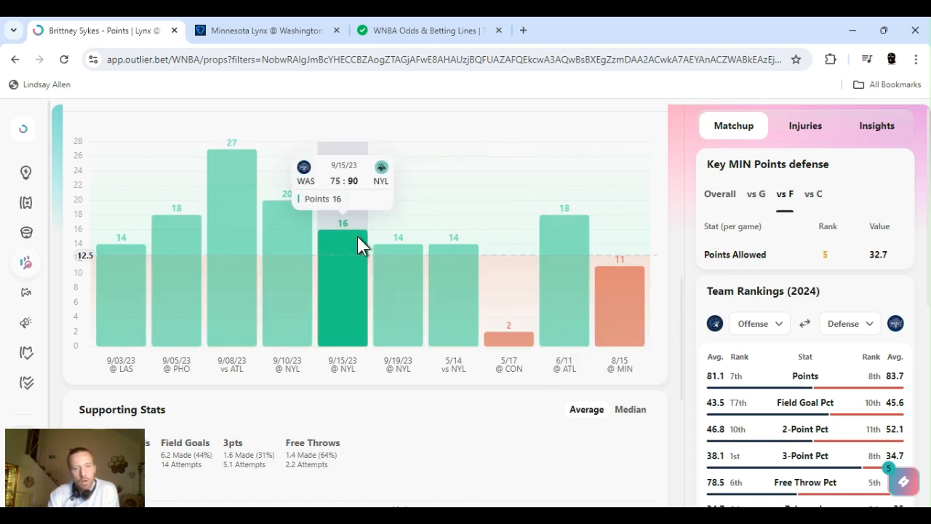
mouse_move(564, 313)
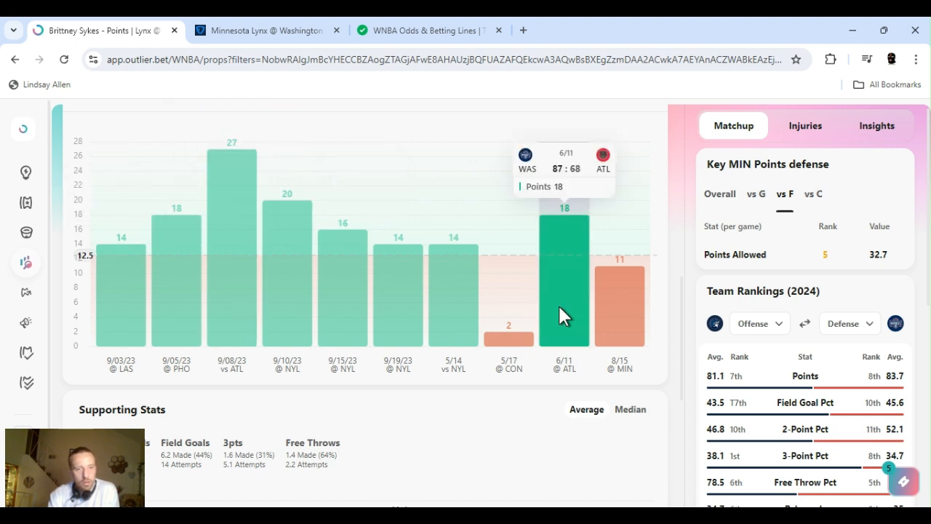
mouse_move(688, 328)
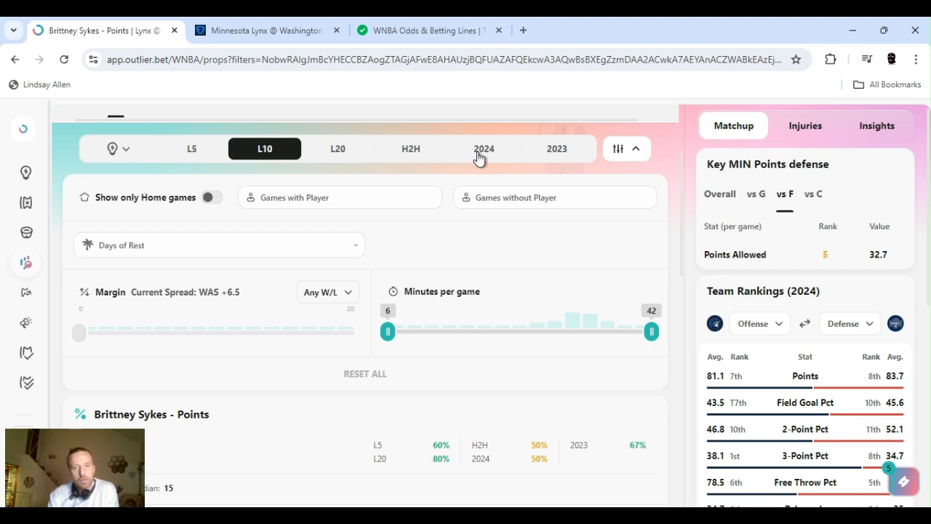
click(484, 148)
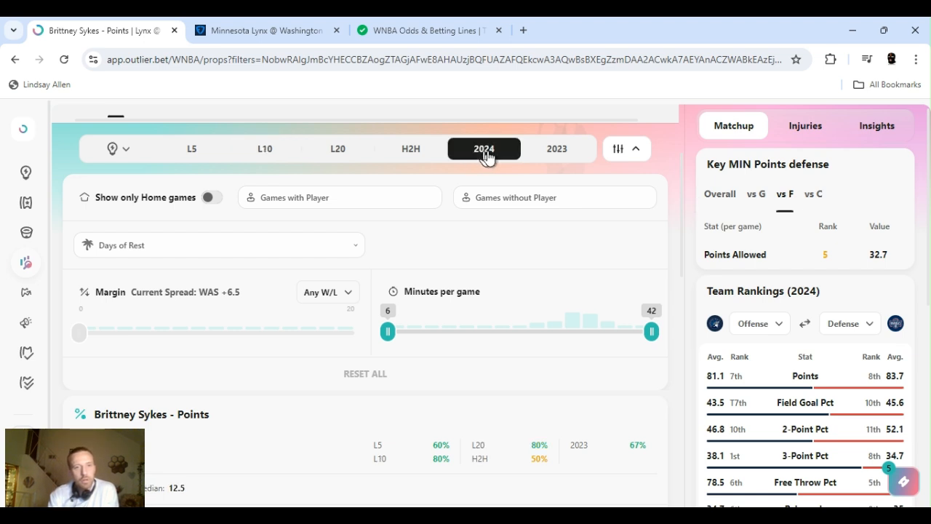
mouse_move(690, 207)
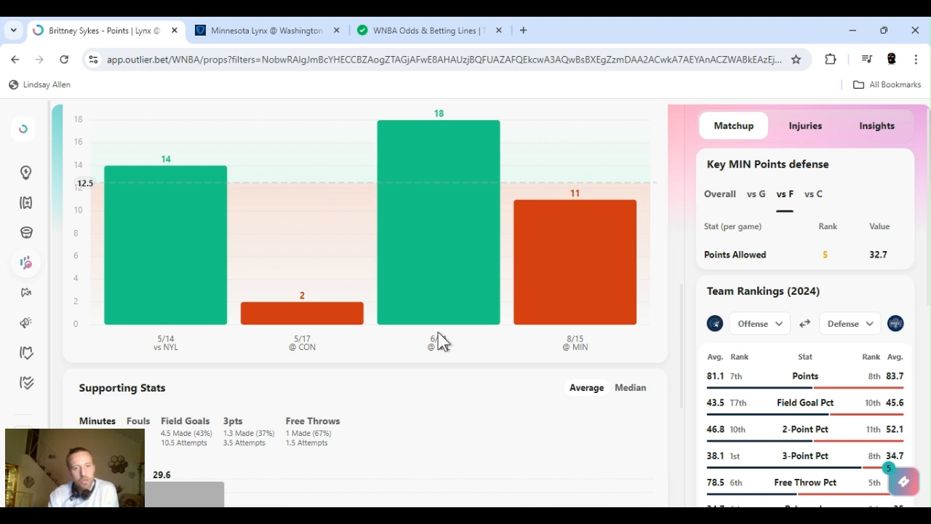
mouse_move(593, 346)
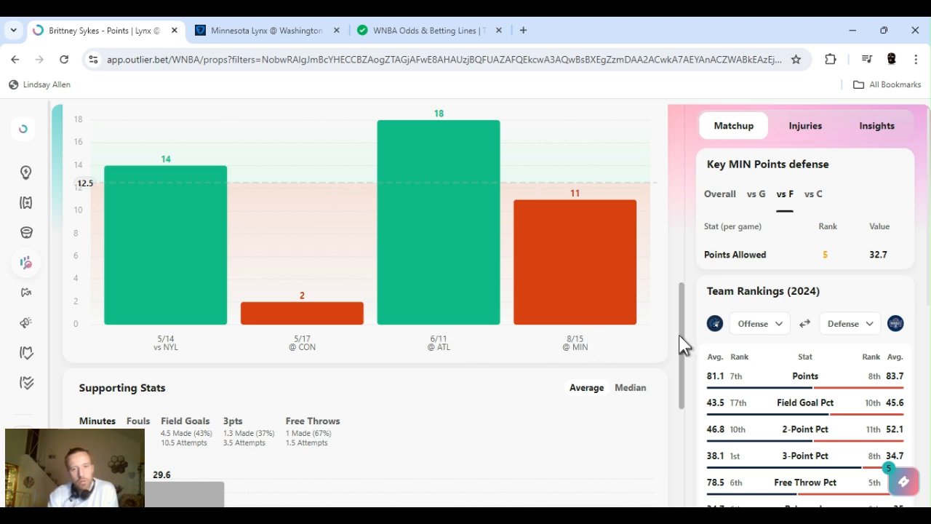
Step: Scroll down to Sykes' Supporting Stats and review her minutes chart
scroll(down, 3)
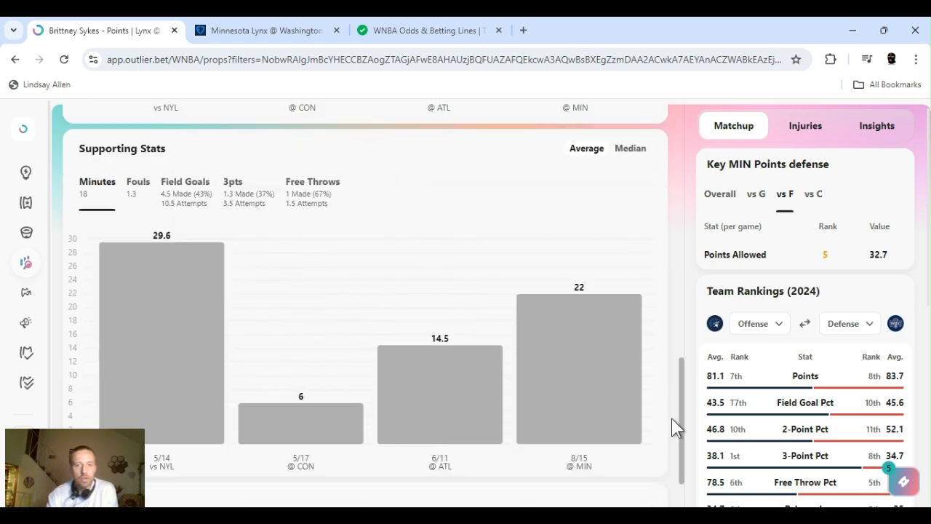
scroll(down, 3)
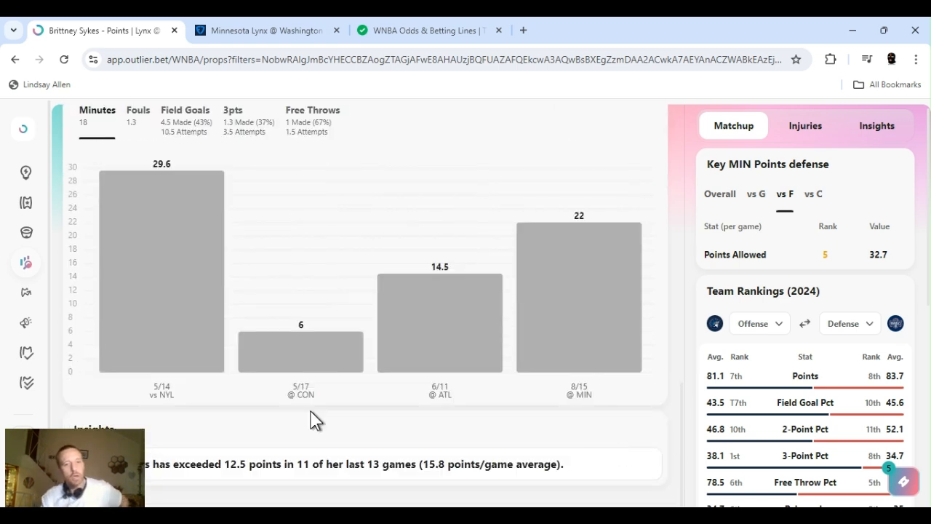
mouse_move(300, 324)
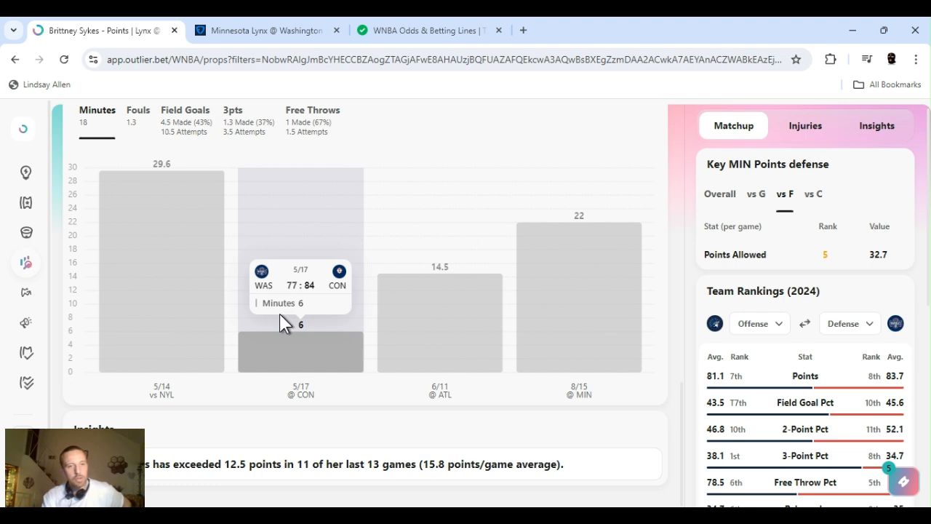
mouse_move(407, 356)
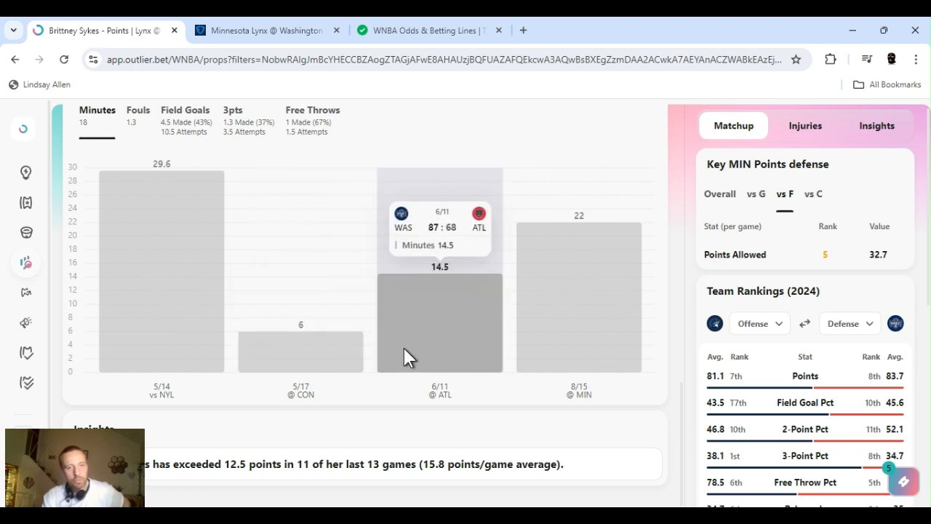
mouse_move(513, 331)
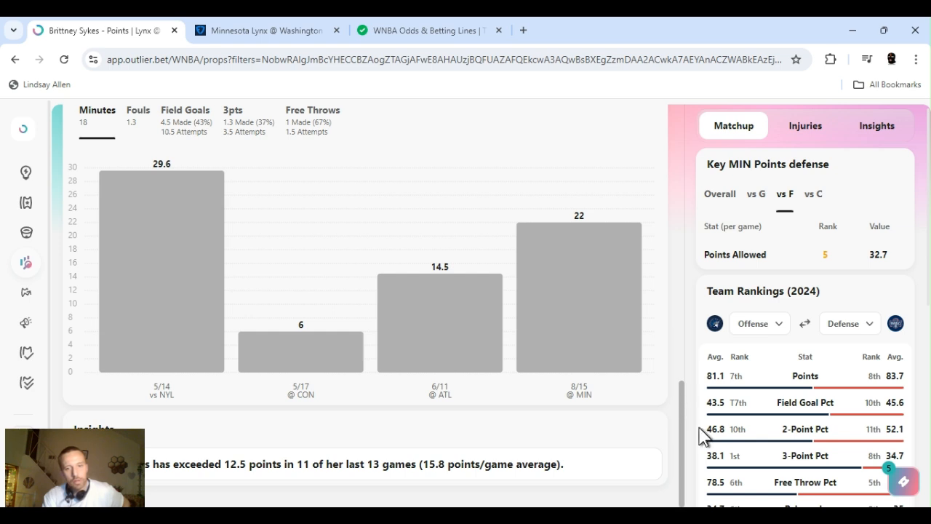
mouse_move(686, 404)
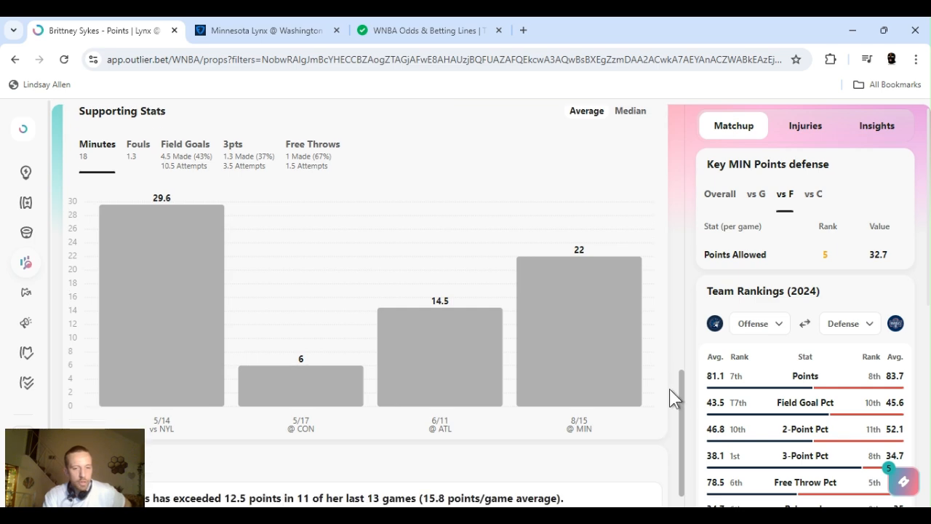
scroll(up, 3)
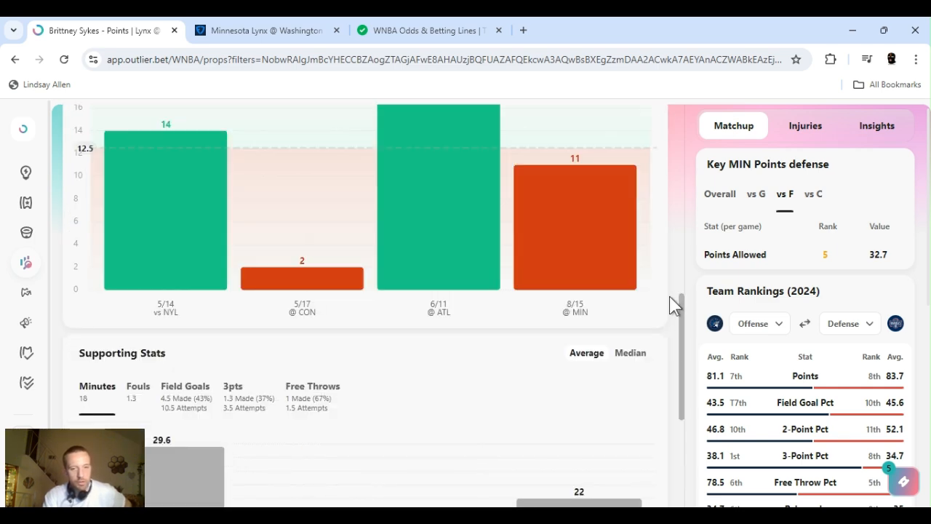
scroll(down, 3)
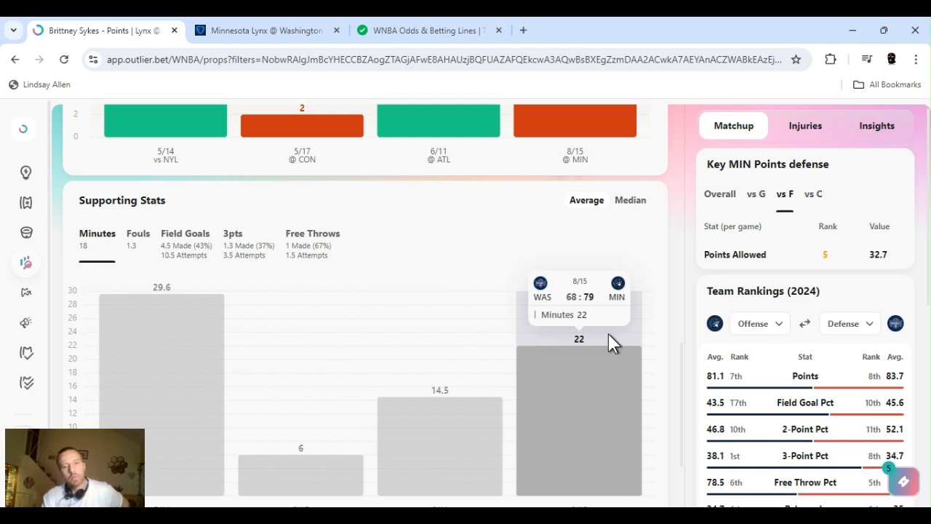
mouse_move(688, 371)
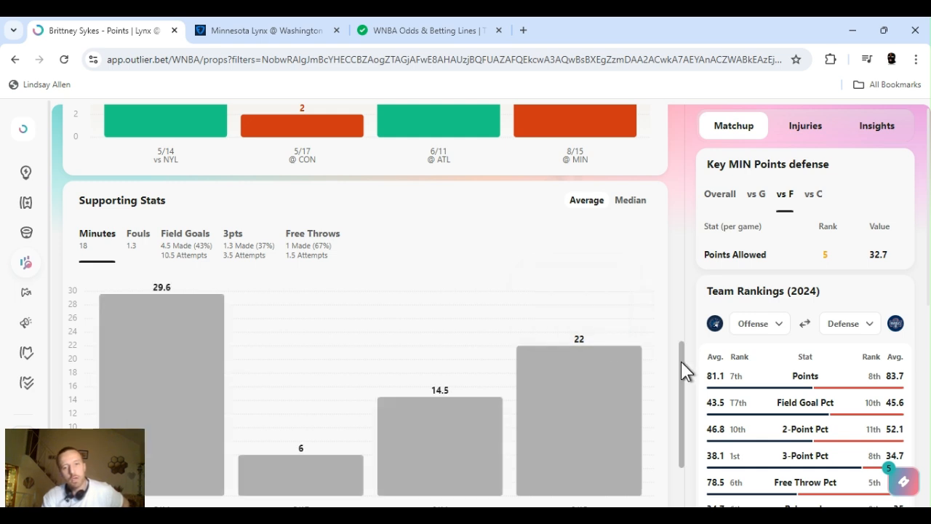
Step: View Sykes' per-game field goals, 3-pointers and free throws supporting stats
click(185, 237)
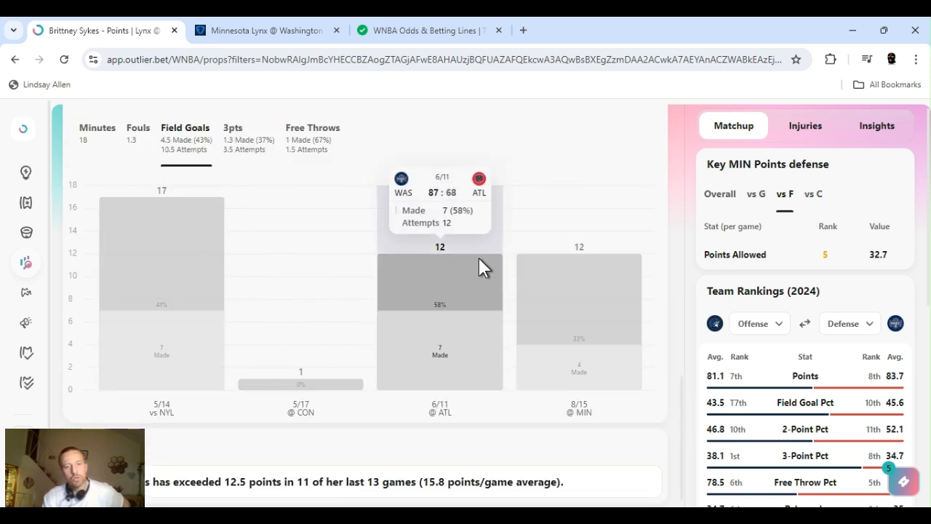
mouse_move(553, 307)
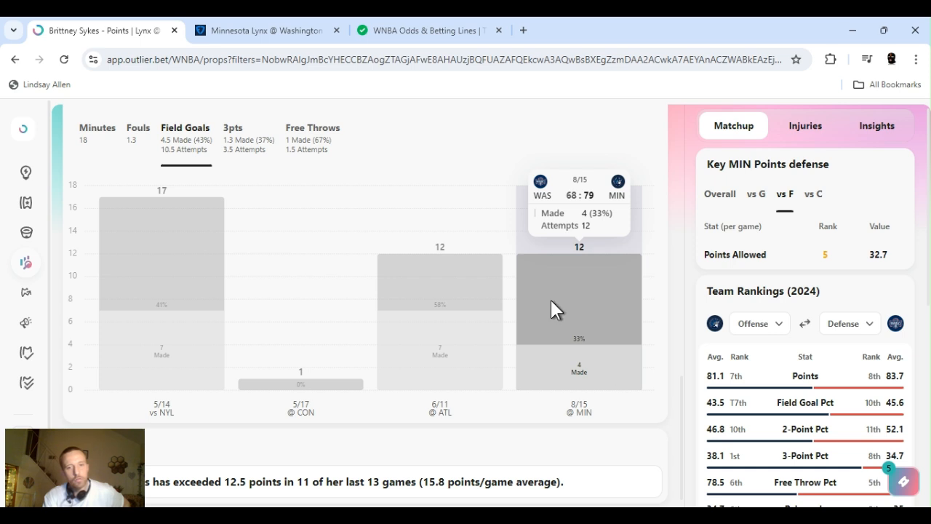
mouse_move(454, 173)
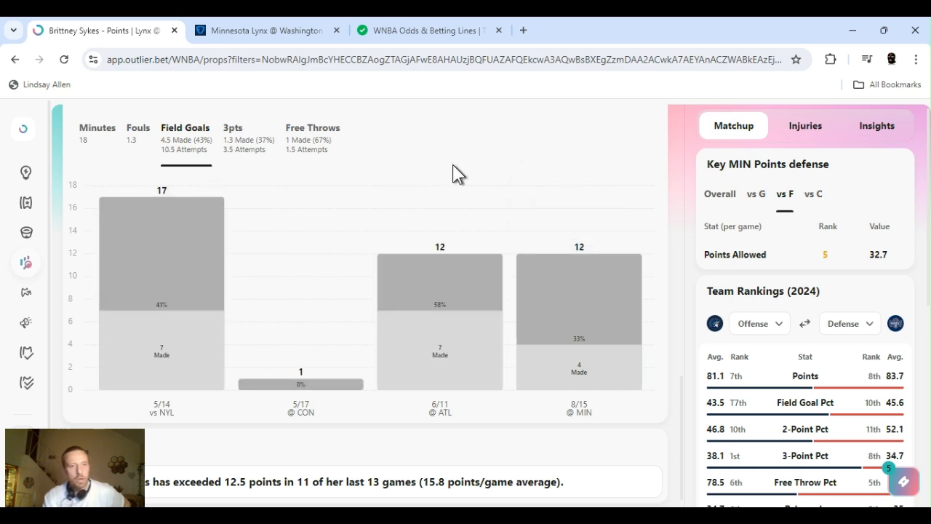
click(233, 127)
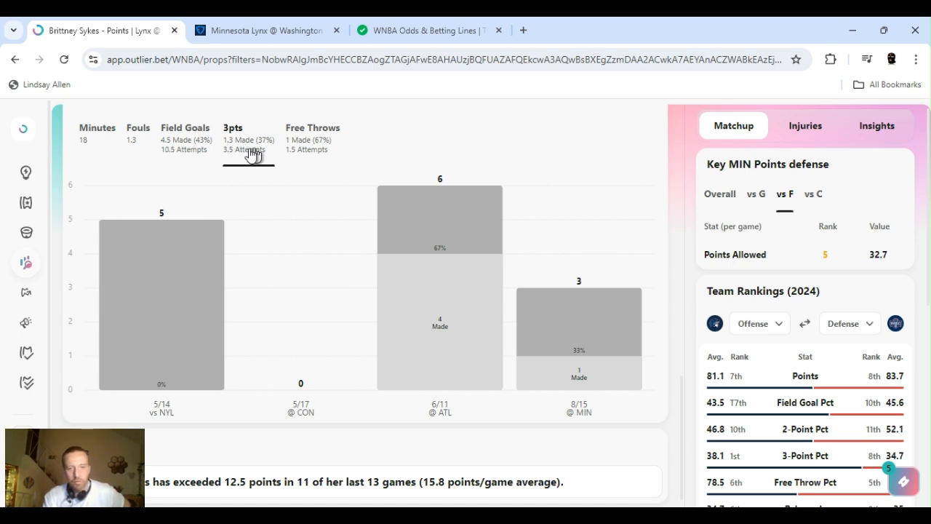
click(313, 128)
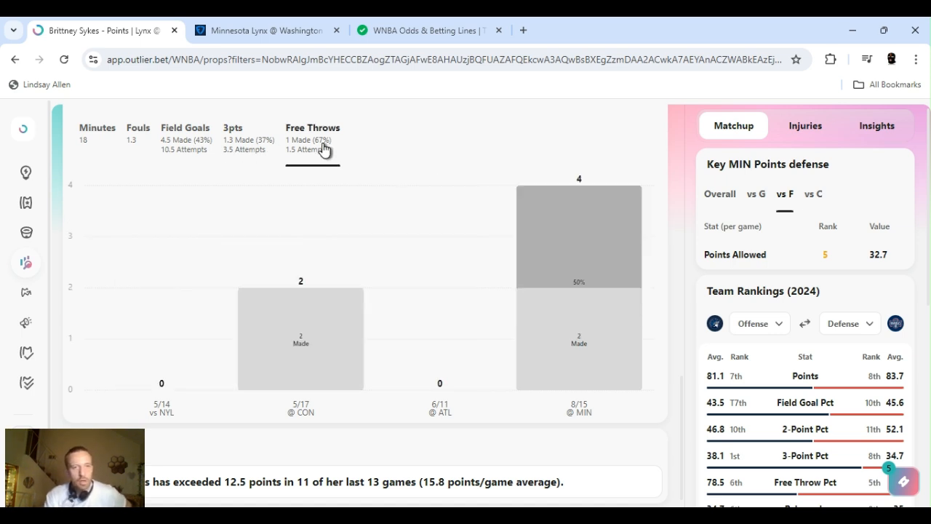
mouse_move(202, 148)
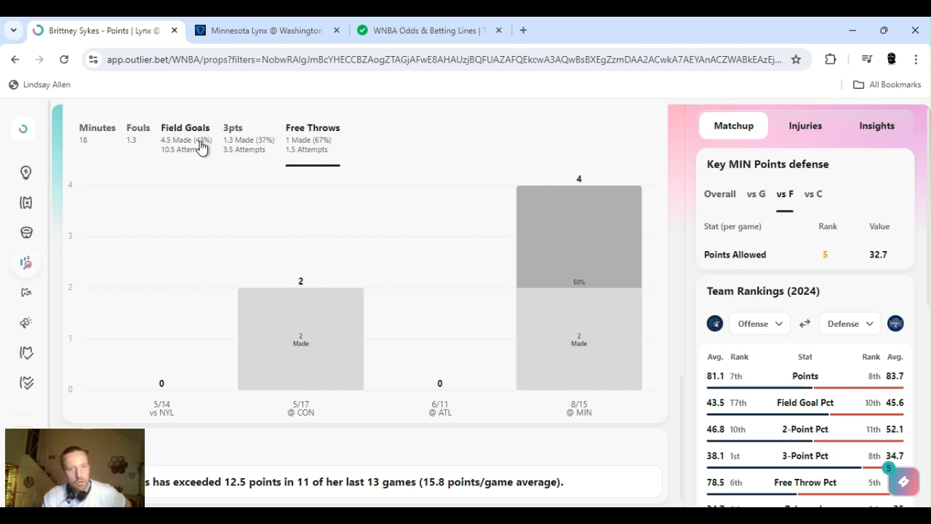
click(185, 128)
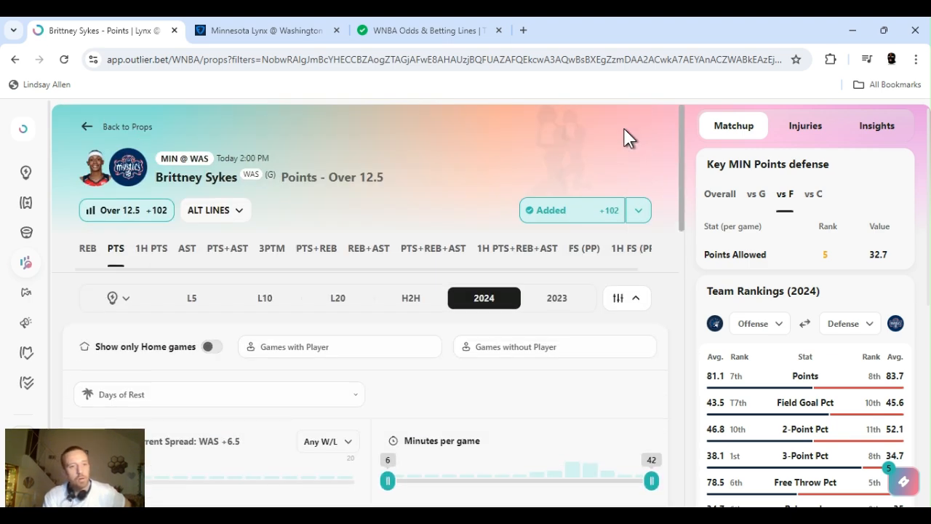
Step: Scroll down Brittney Sykes' Over 12.5 points prop page
scroll(down, 3)
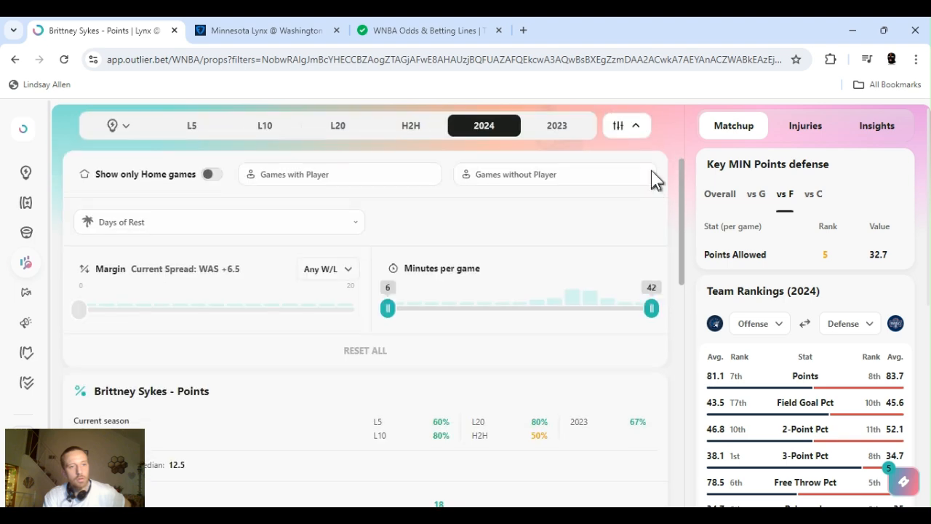
scroll(down, 3)
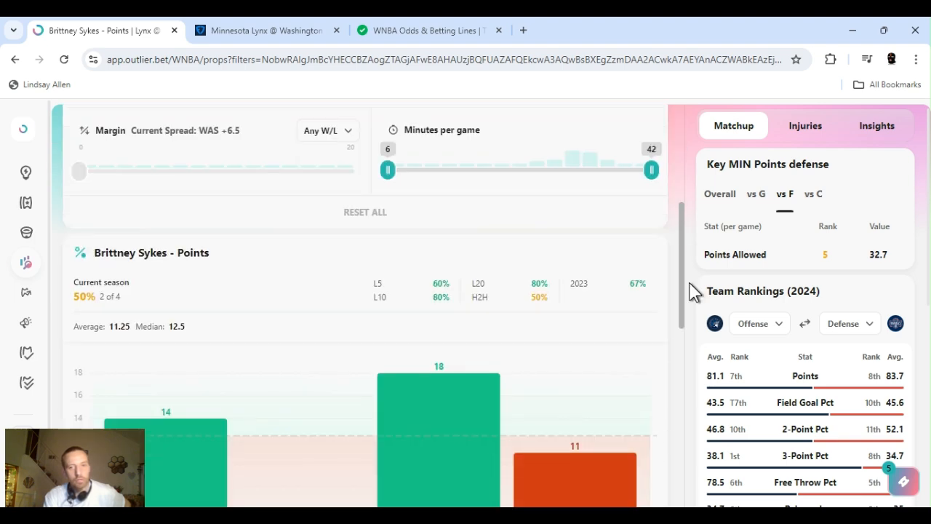
scroll(down, 3)
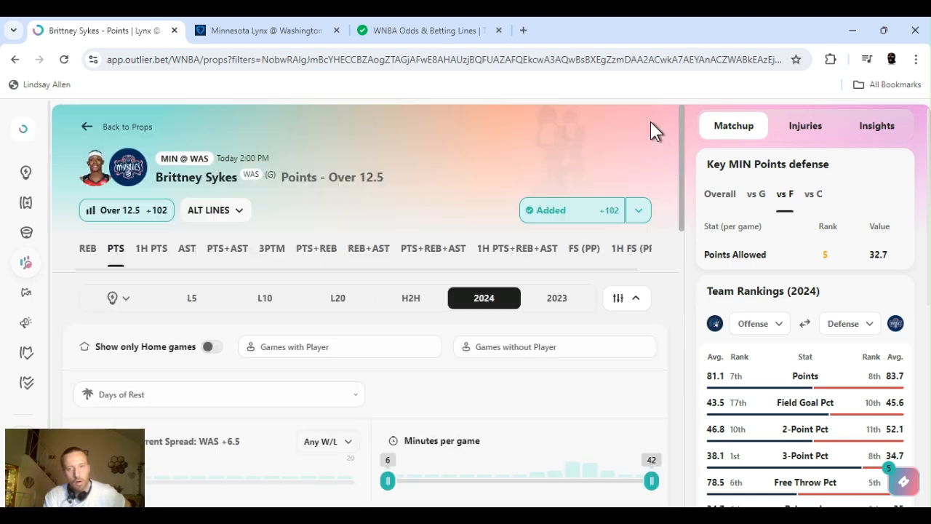
scroll(down, 3)
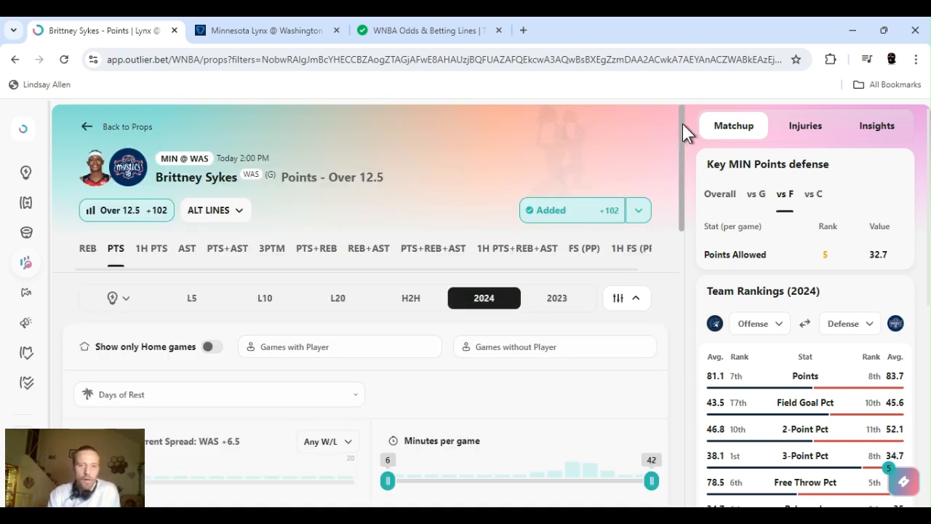
mouse_move(487, 163)
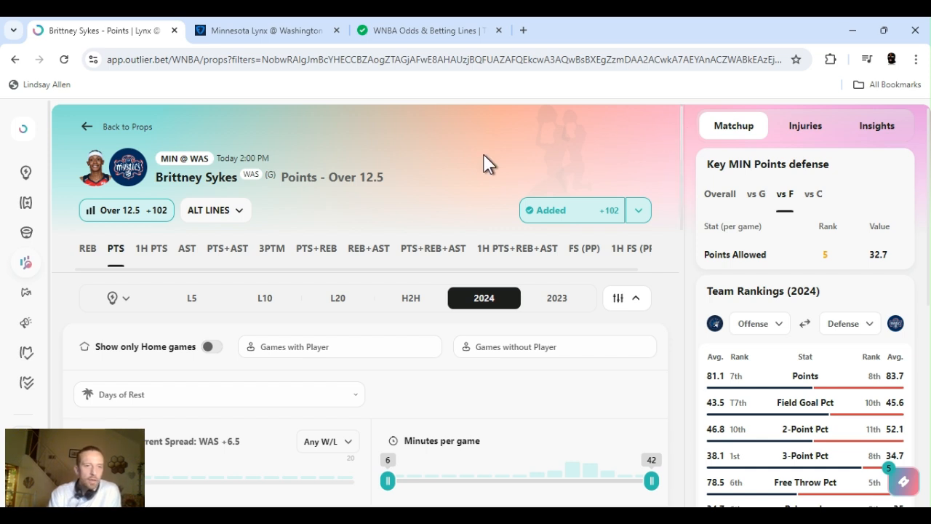
mouse_move(648, 247)
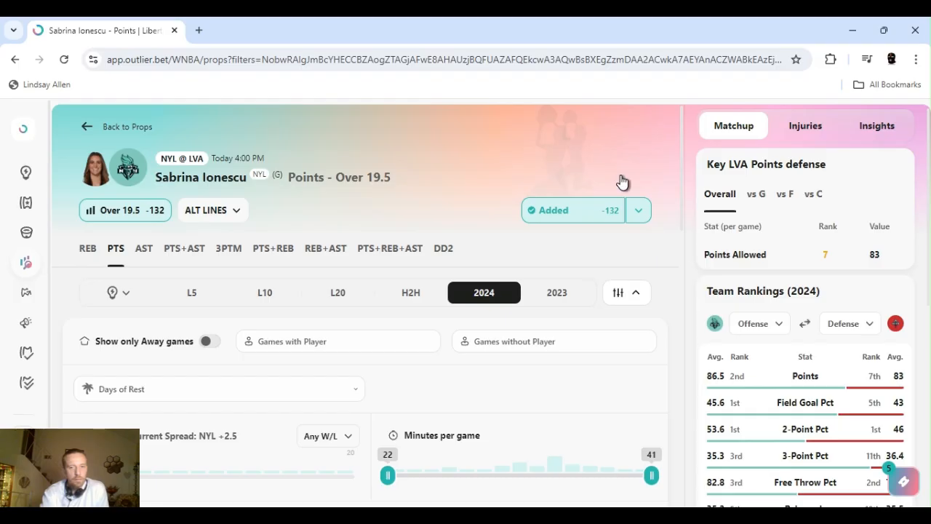
mouse_move(625, 182)
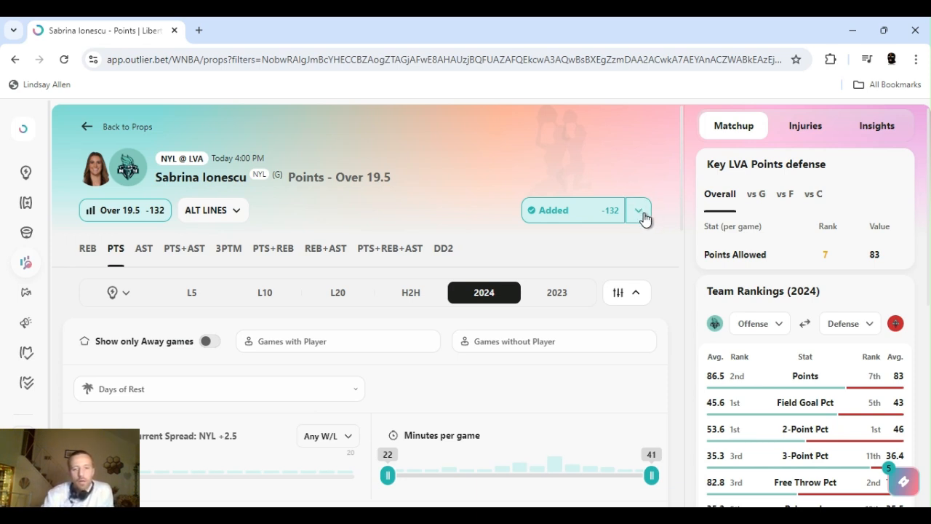
click(638, 210)
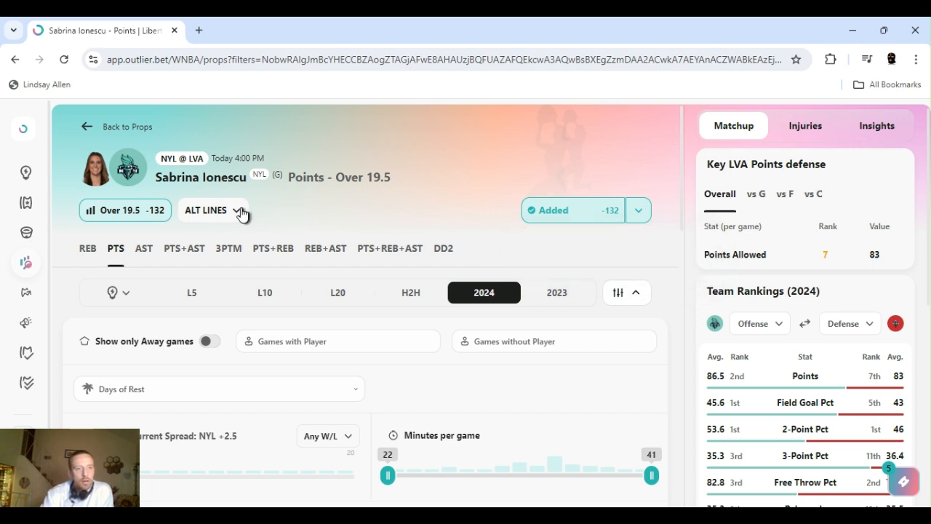
click(206, 209)
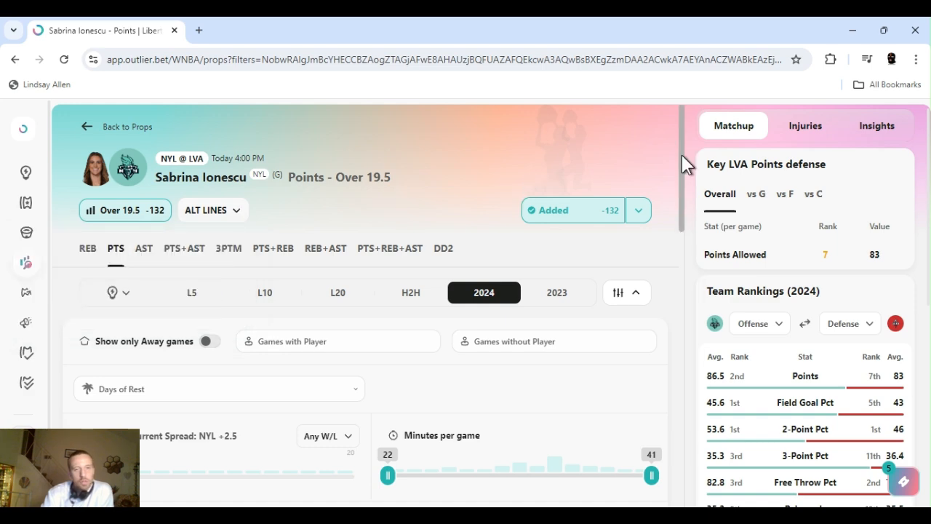
scroll(down, 3)
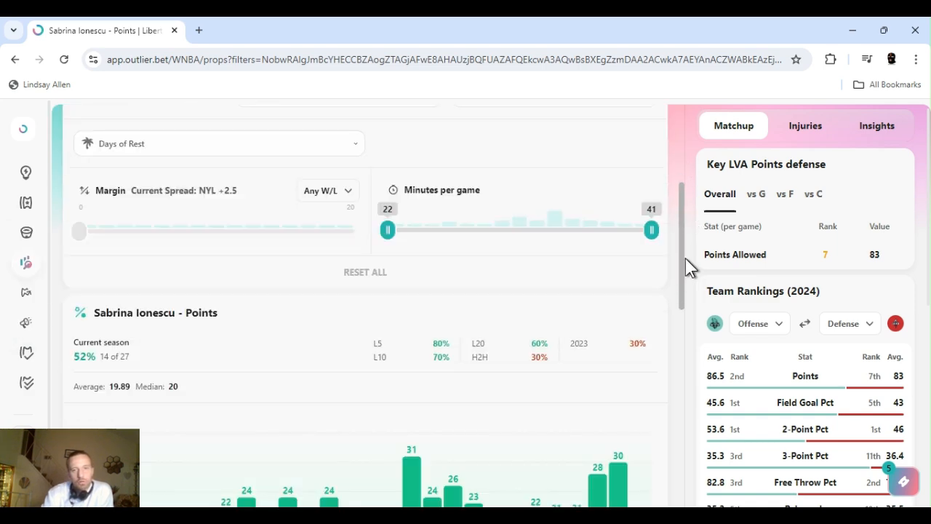
scroll(down, 3)
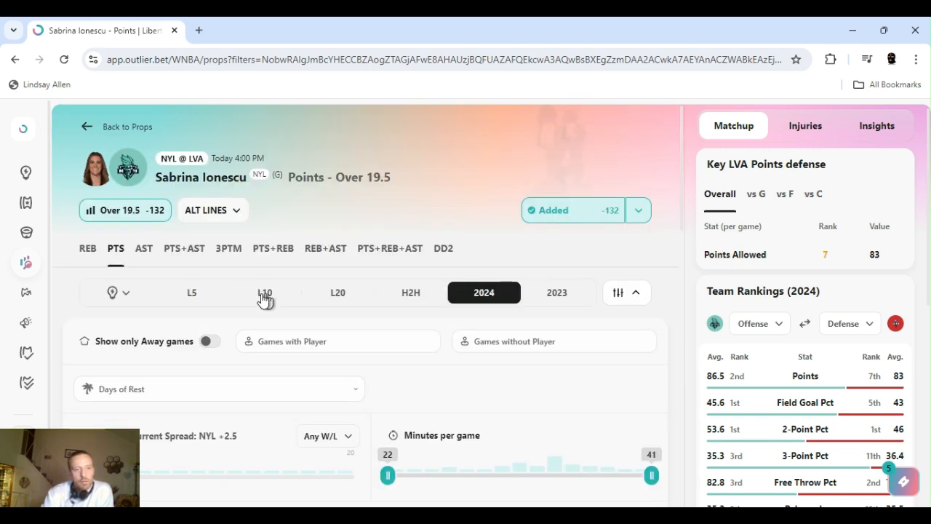
click(265, 292)
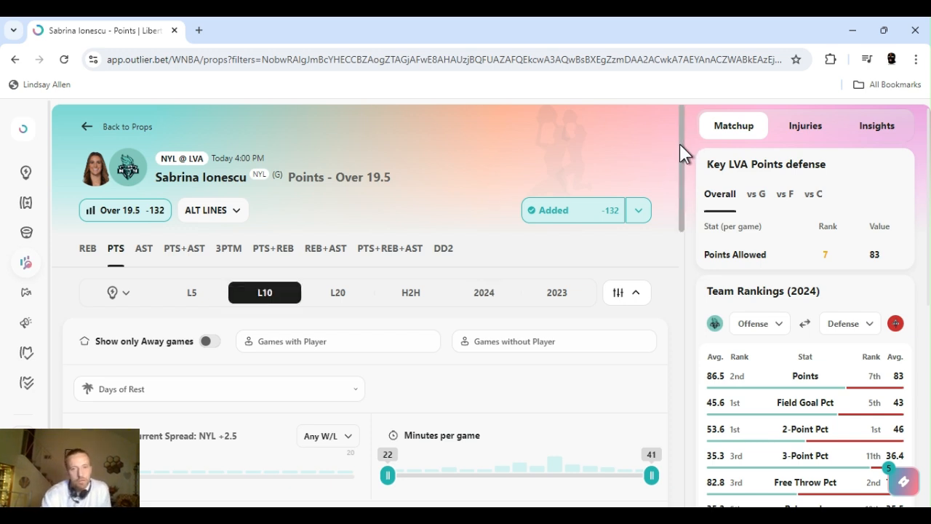
scroll(down, 3)
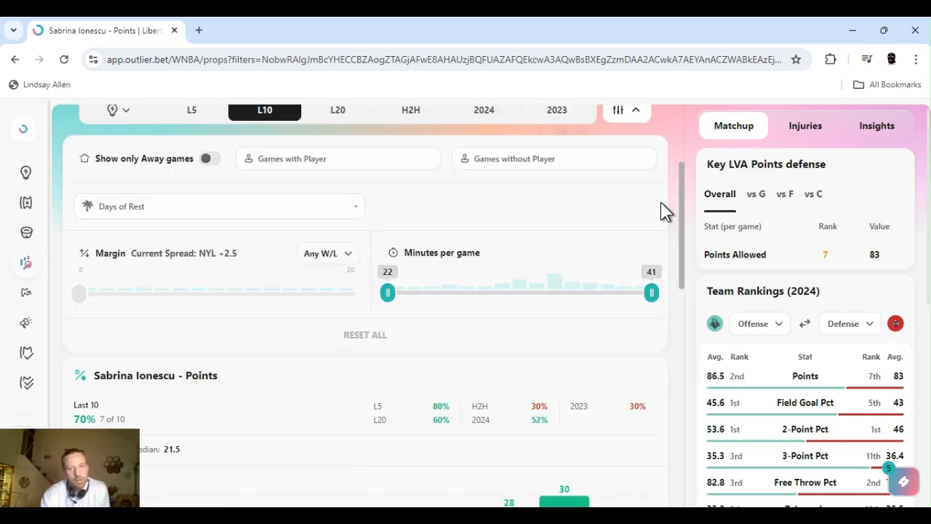
scroll(down, 3)
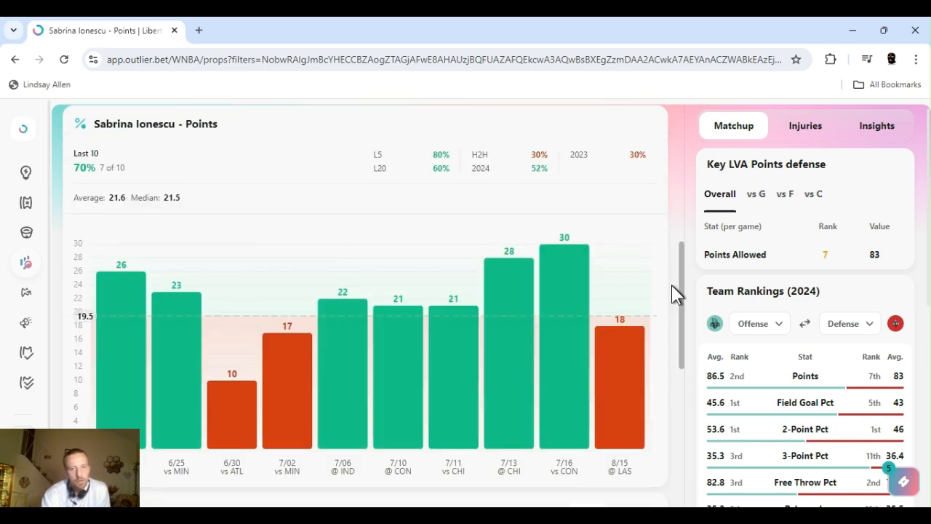
scroll(down, 3)
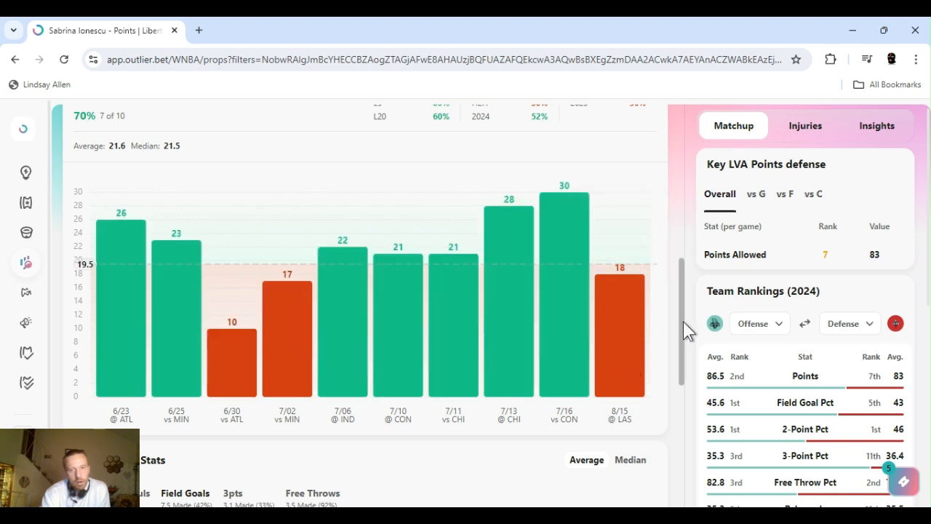
mouse_move(696, 209)
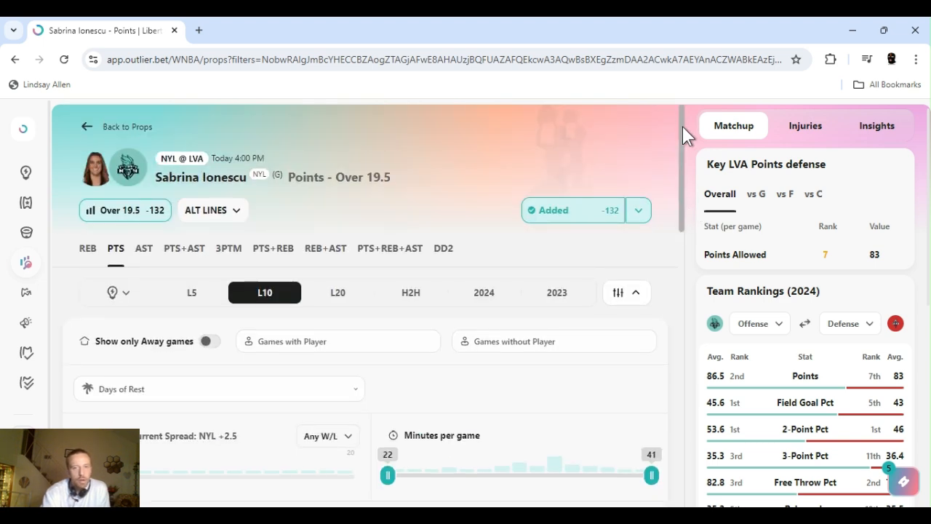
mouse_move(502, 145)
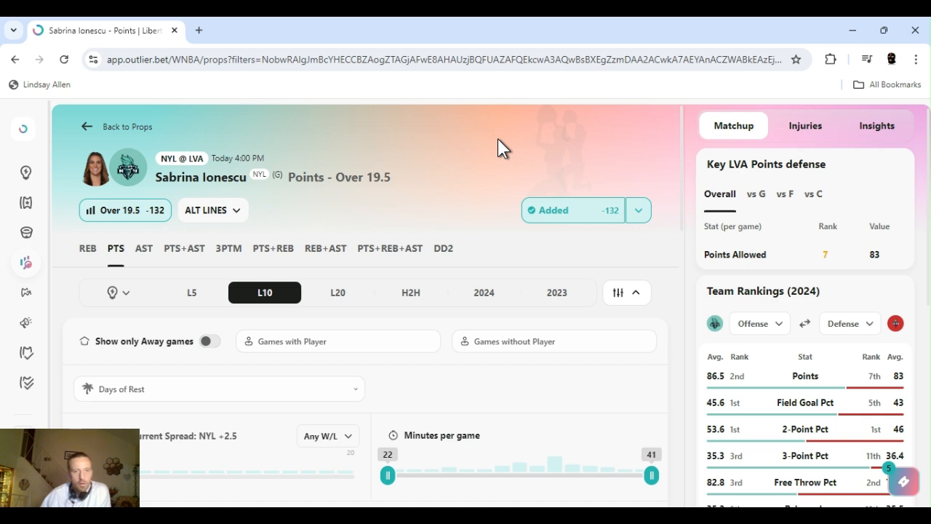
mouse_move(669, 164)
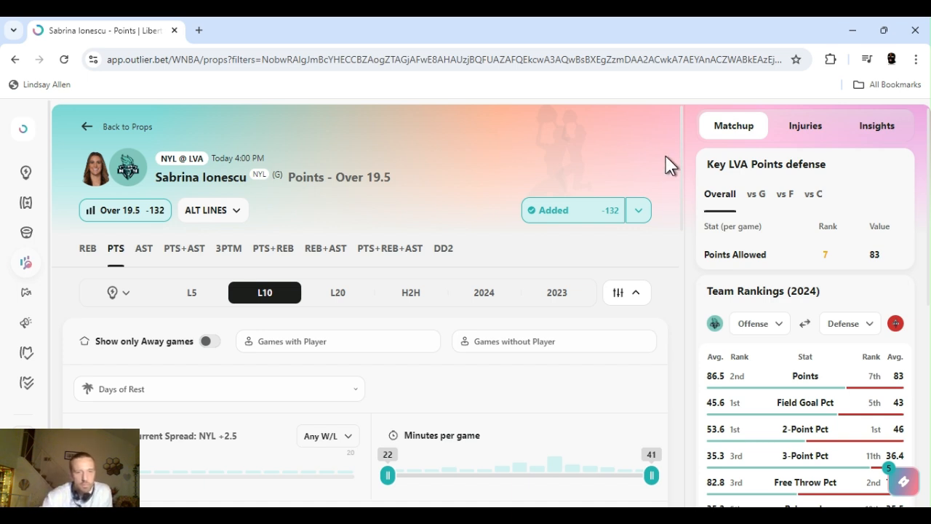
mouse_move(724, 213)
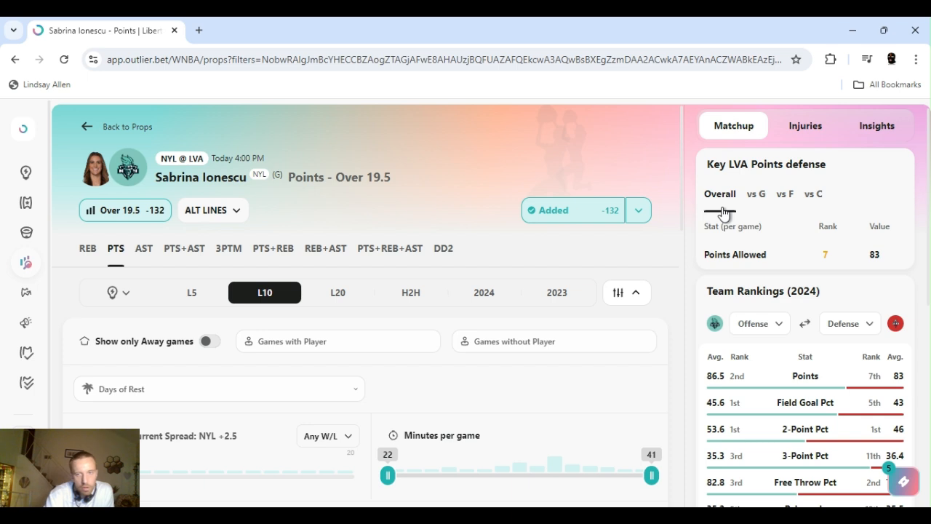
mouse_move(776, 207)
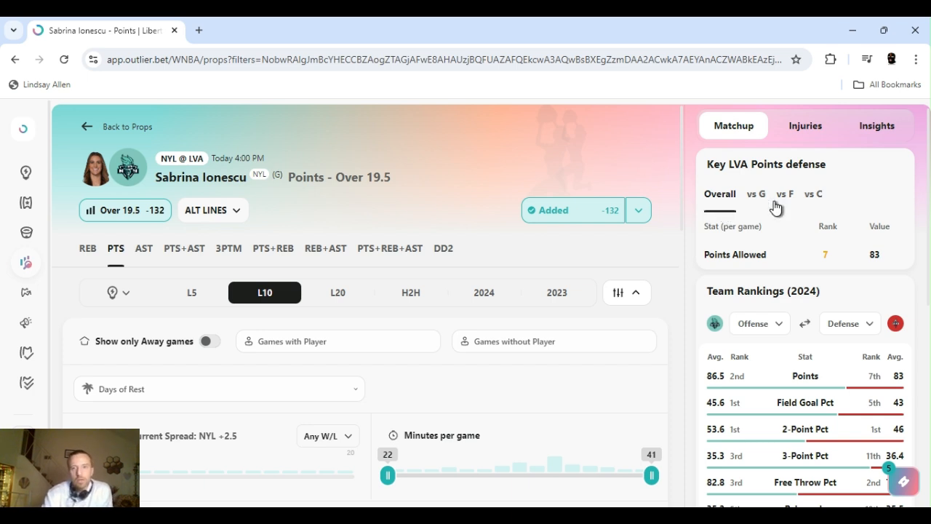
Step: Switch the LVA Points defense card to vs G (9th, 46.6) and check Supporting Stats
click(756, 194)
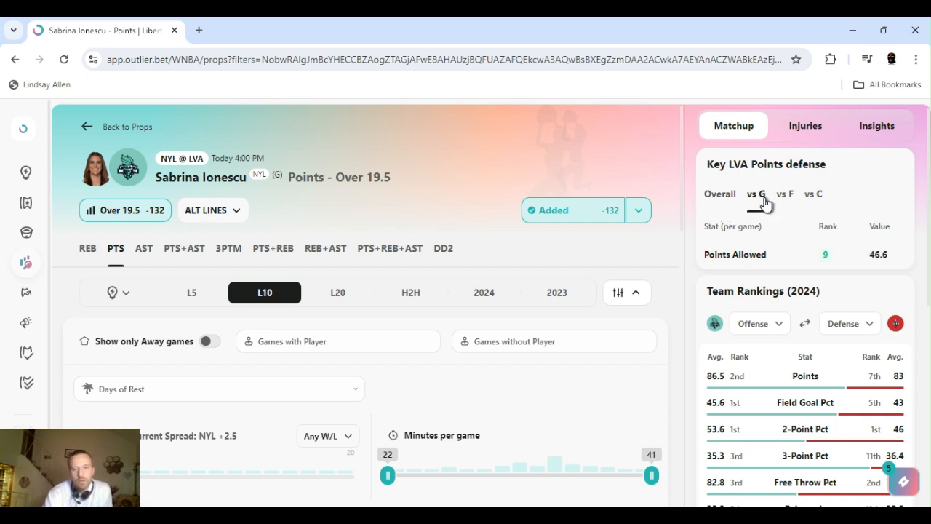
mouse_move(690, 180)
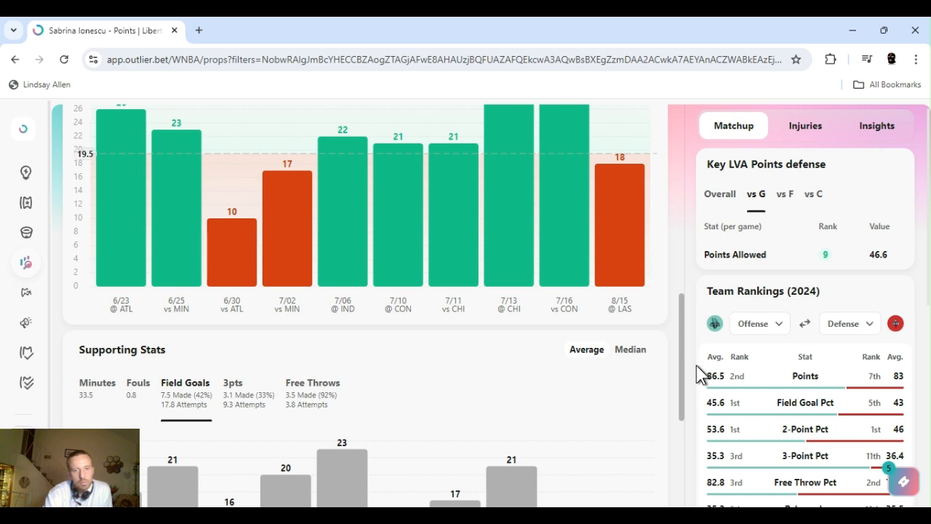
scroll(down, 3)
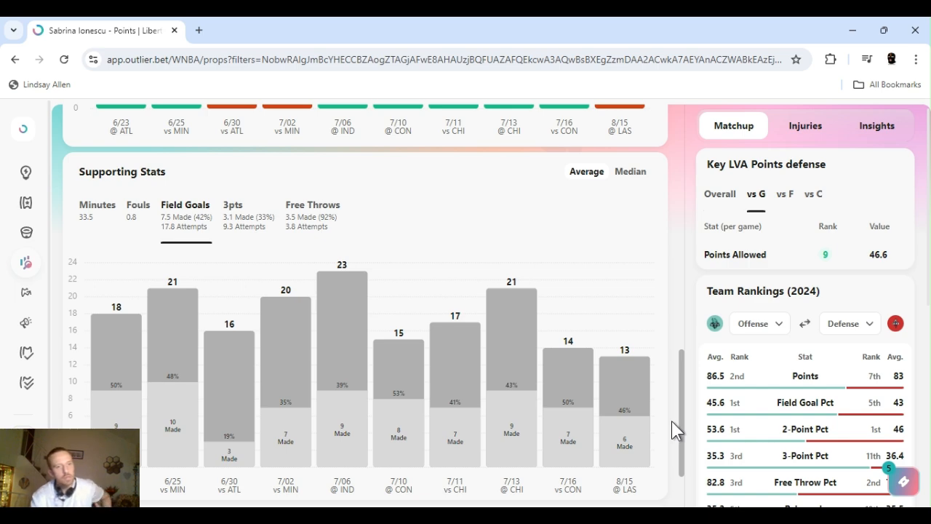
scroll(up, 3)
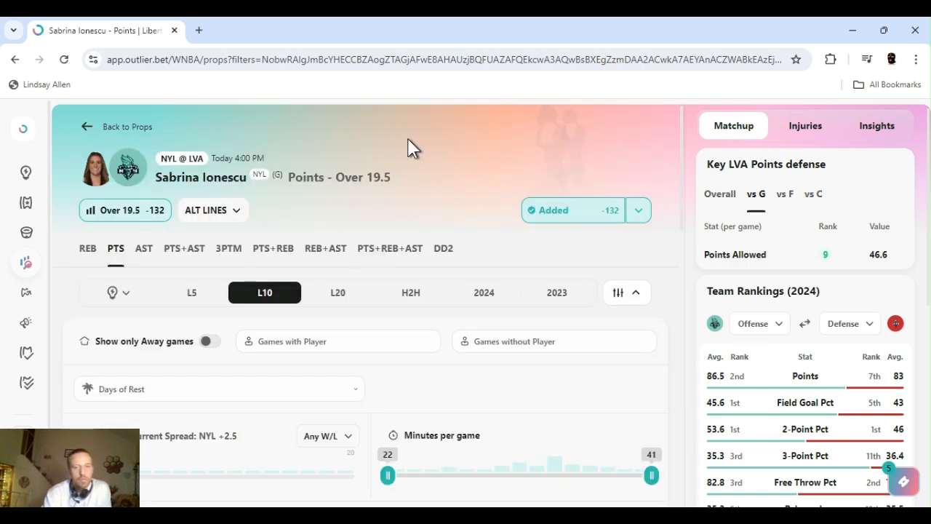
mouse_move(505, 464)
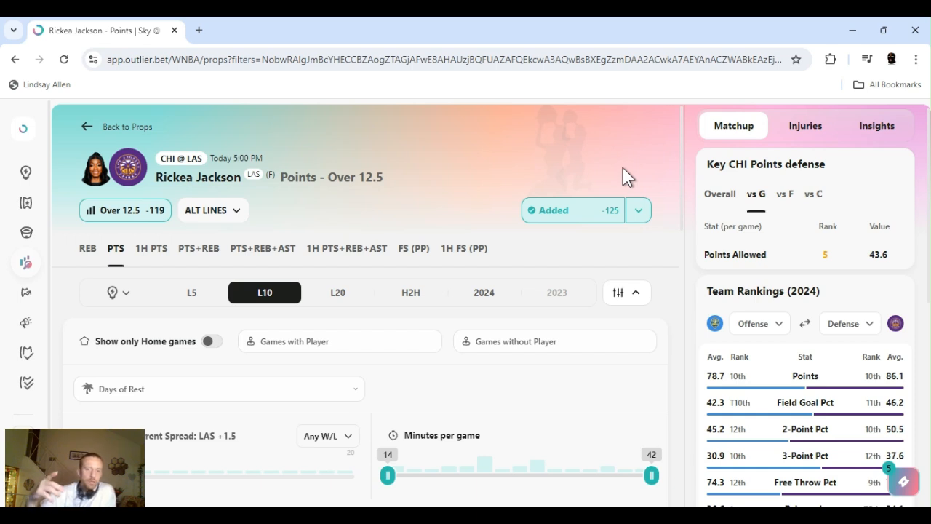
Step: Add Rickea Jackson's Points Over 12.5 prop (-125) and review her L10 log, six of ten over
click(638, 210)
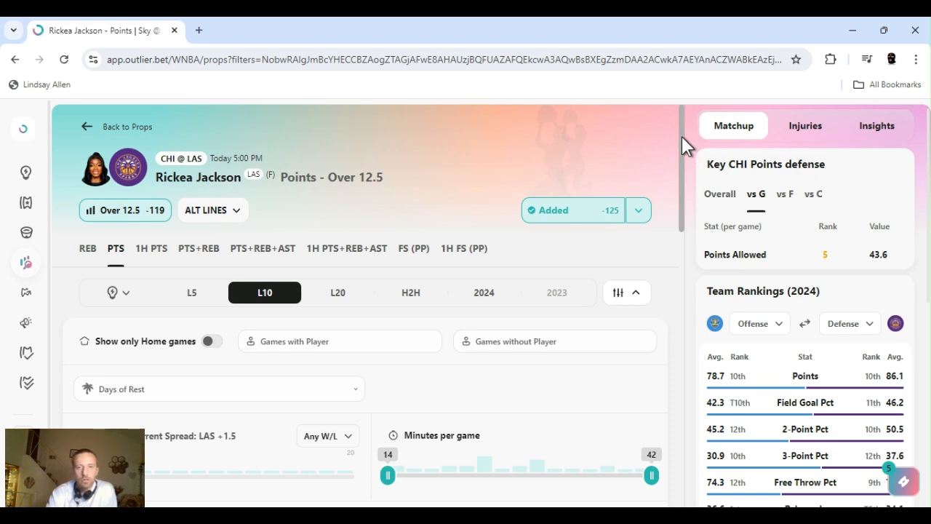
scroll(down, 3)
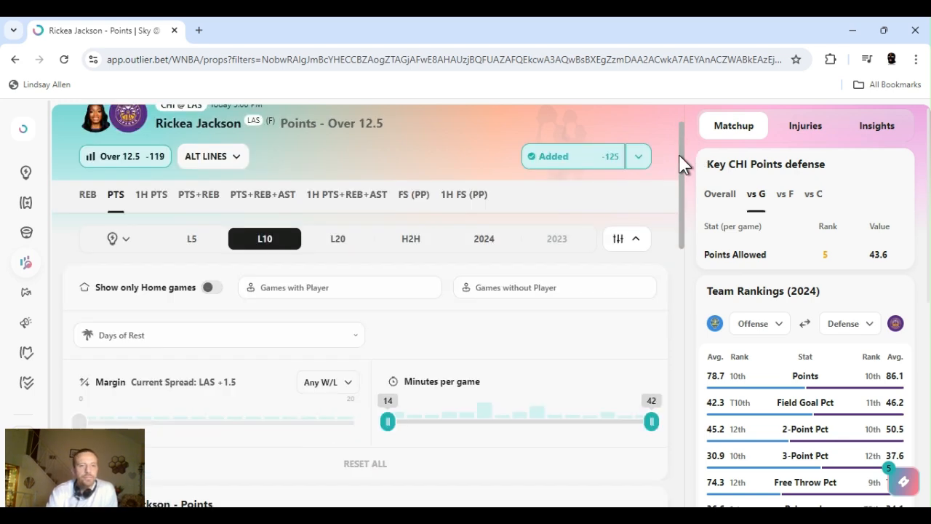
scroll(down, 3)
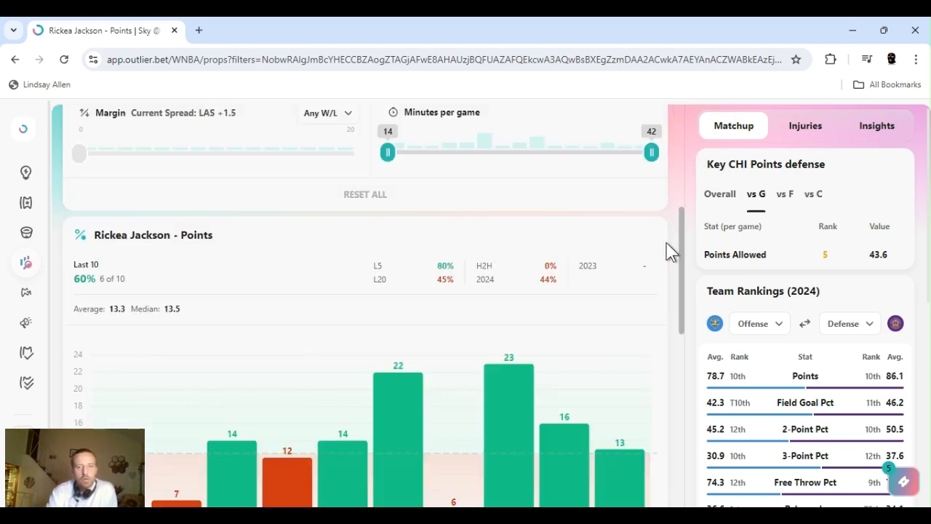
scroll(down, 3)
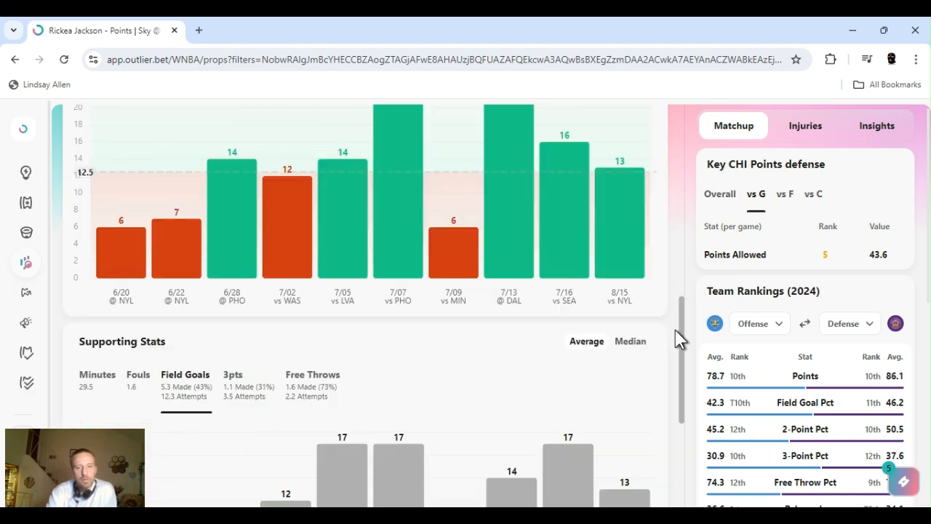
scroll(up, 3)
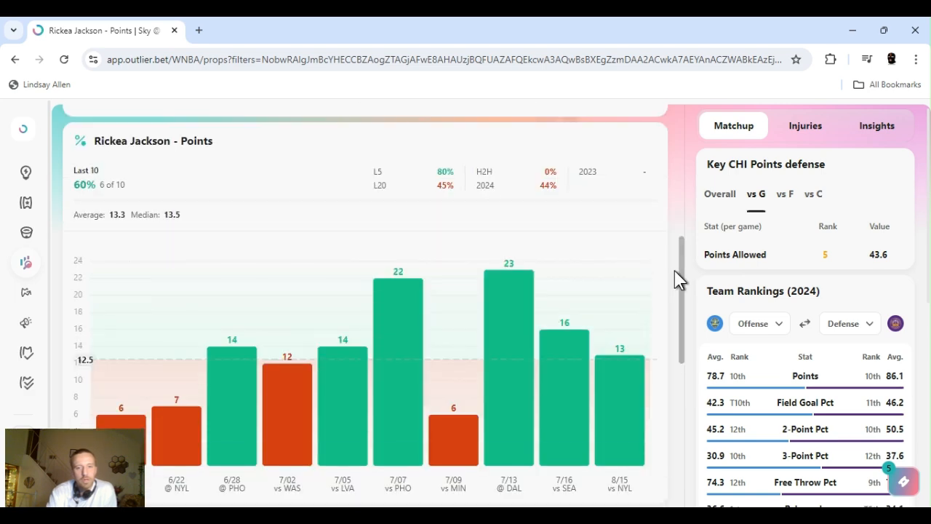
mouse_move(619, 377)
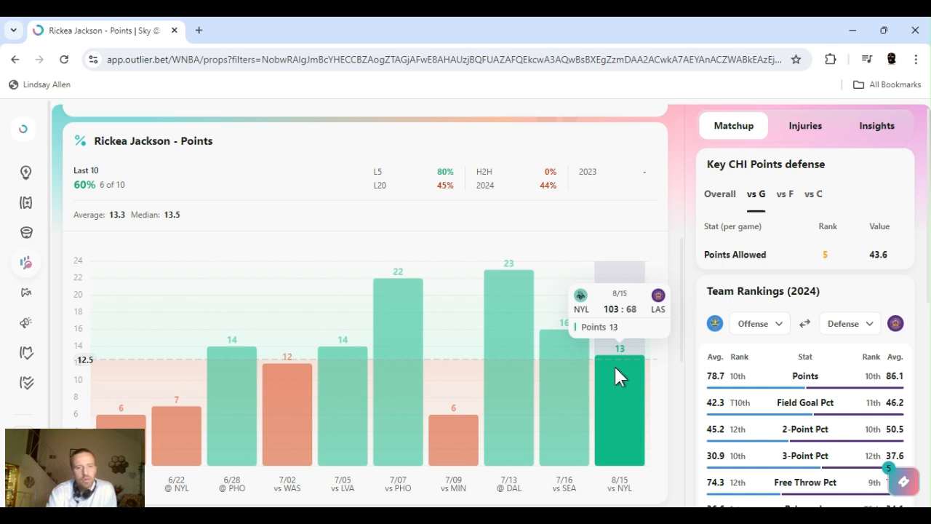
mouse_move(357, 398)
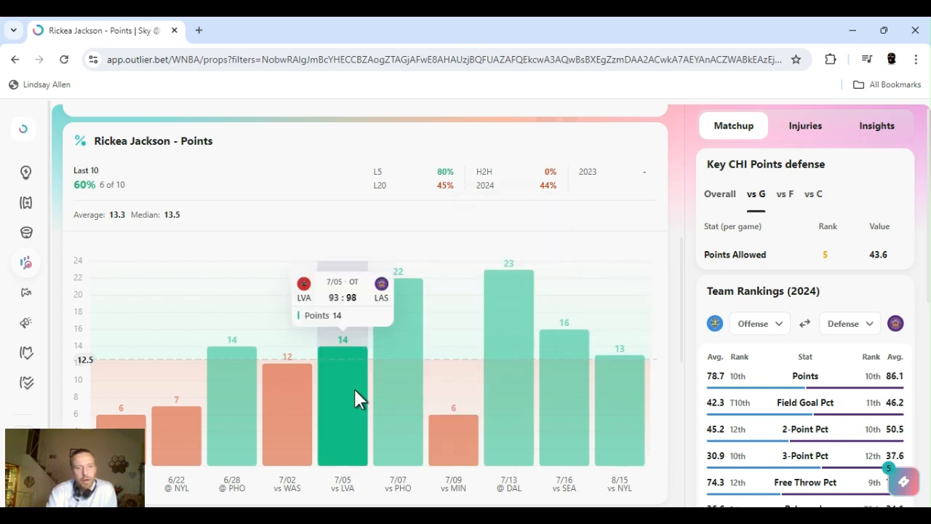
mouse_move(486, 414)
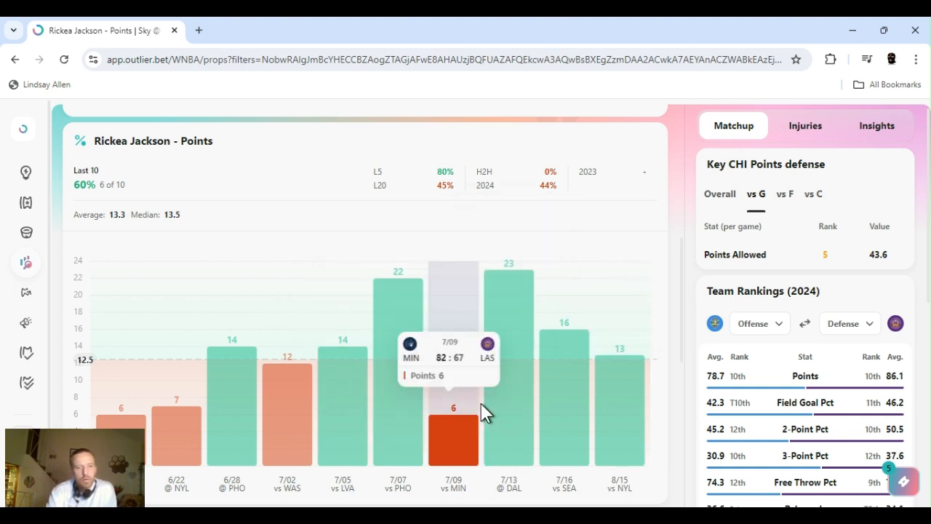
mouse_move(469, 384)
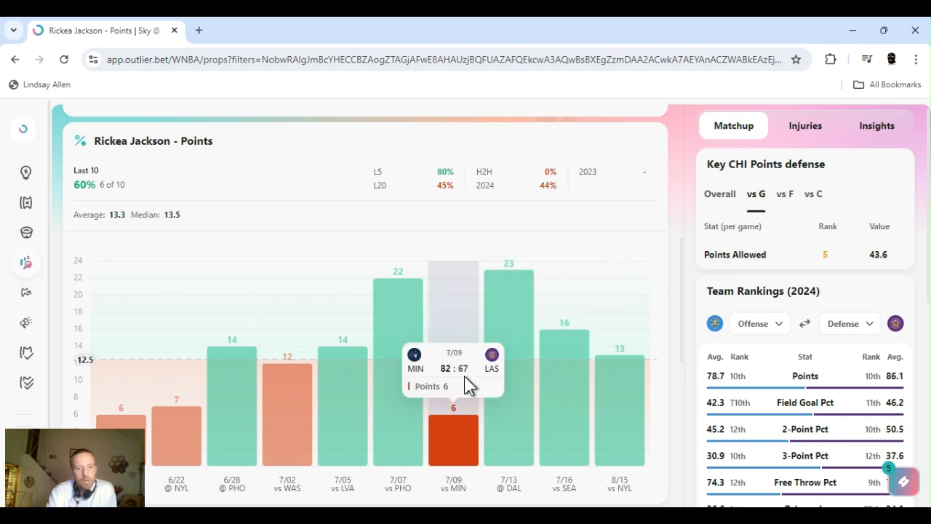
mouse_move(691, 342)
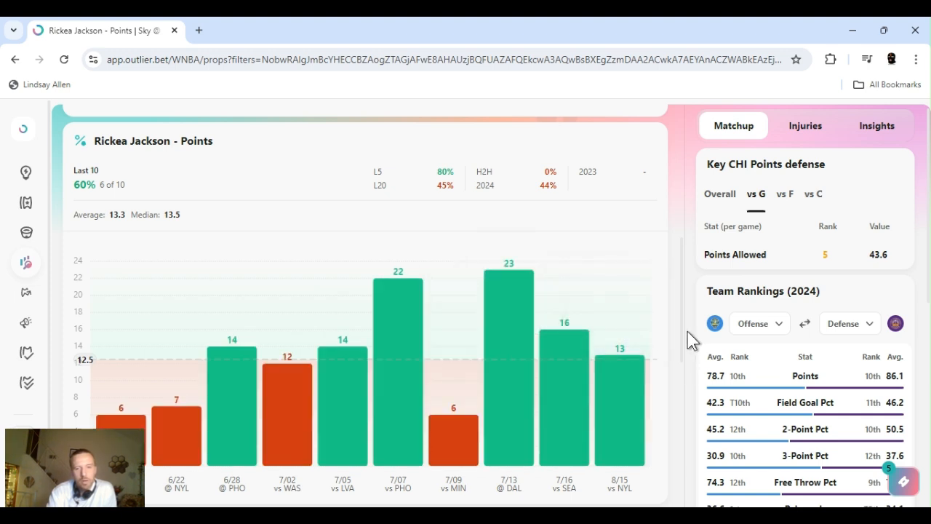
click(618, 137)
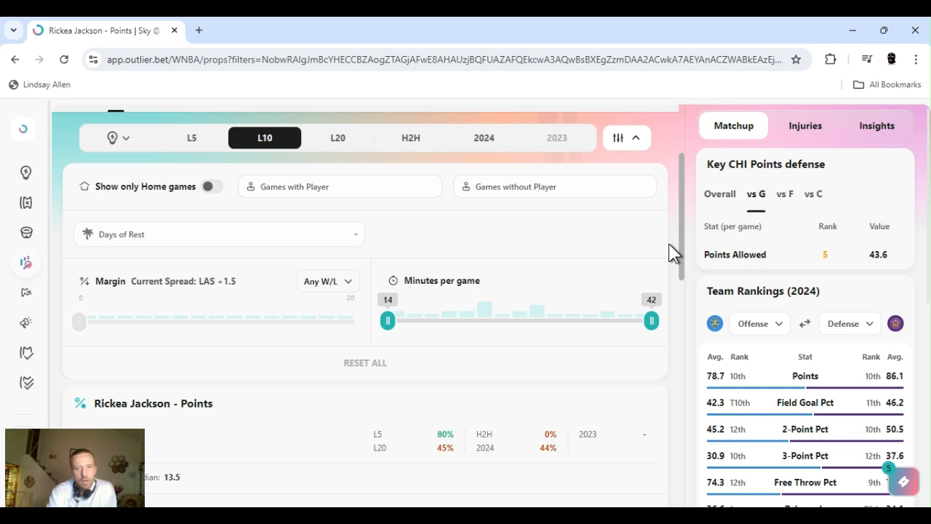
scroll(down, 3)
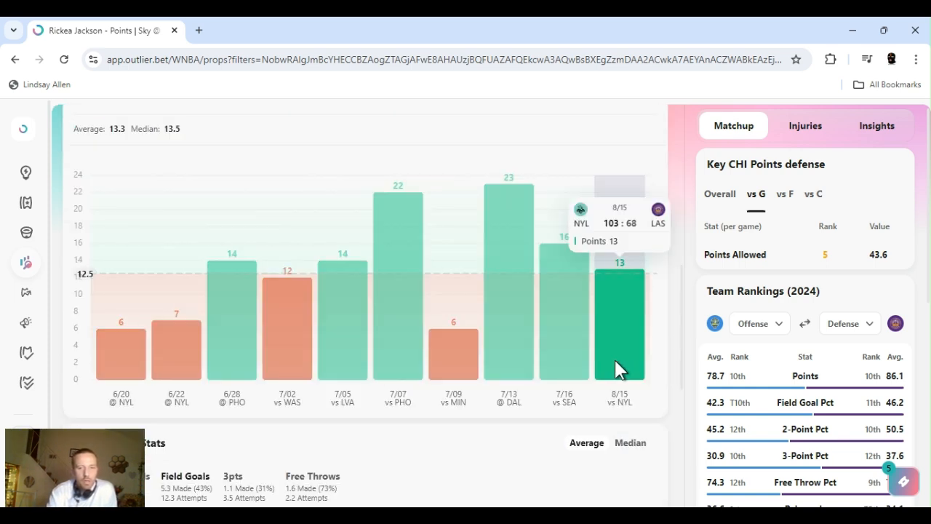
mouse_move(682, 353)
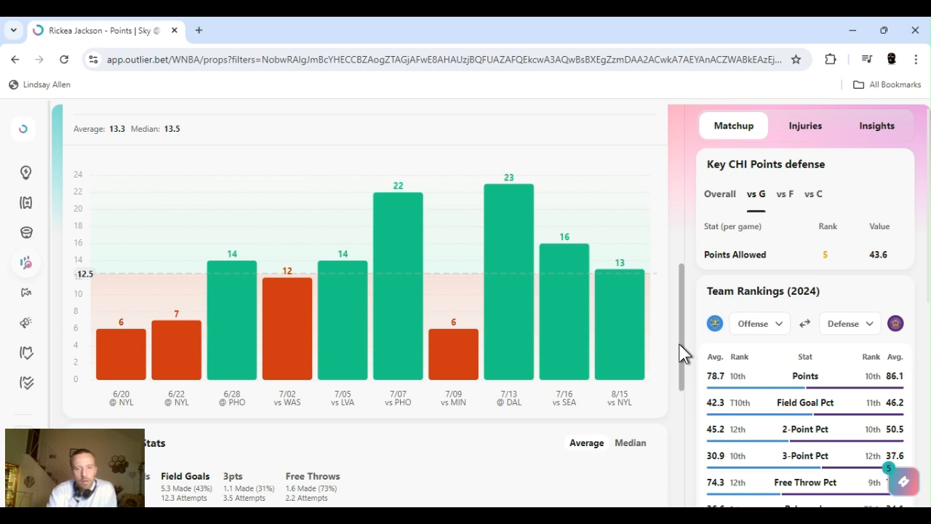
scroll(up, 3)
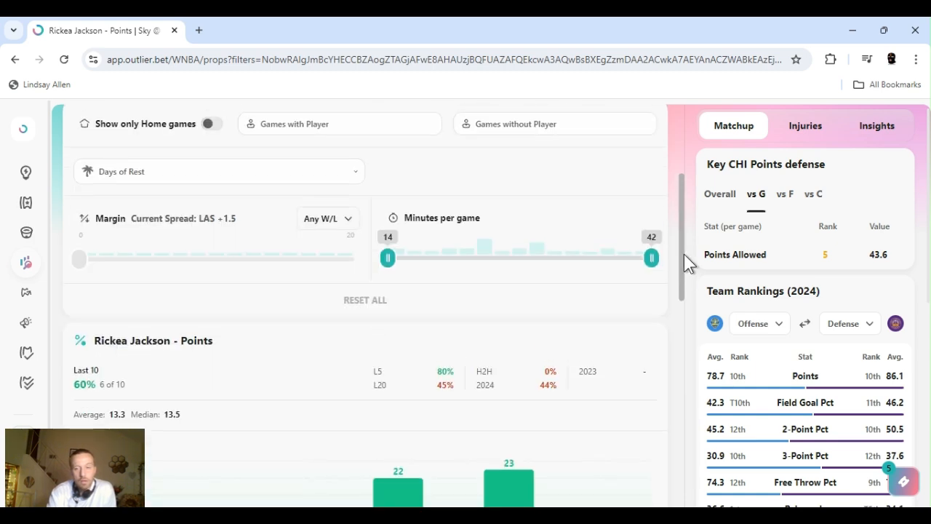
scroll(up, 3)
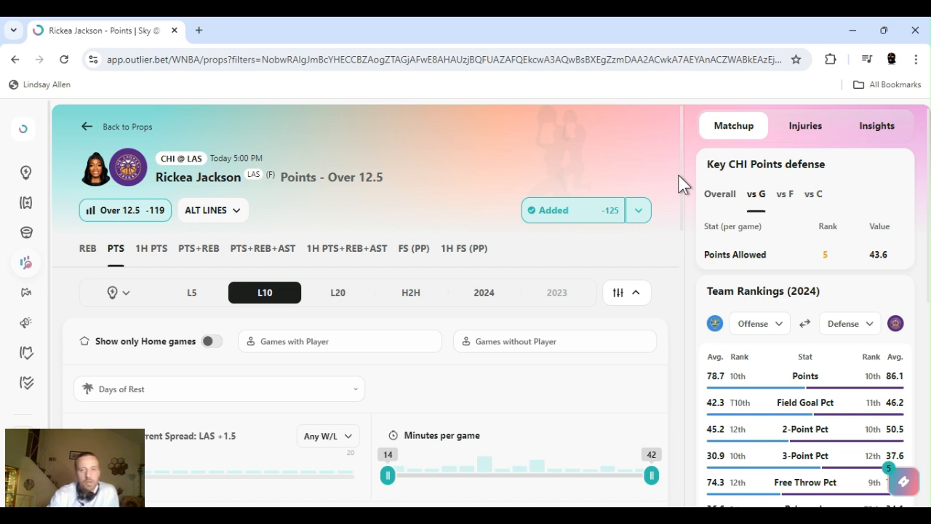
Step: Check Chicago's points defense vs guards (5th) and forwards (4th, 32.6), ending on Overall (6th, 81.4)
click(719, 194)
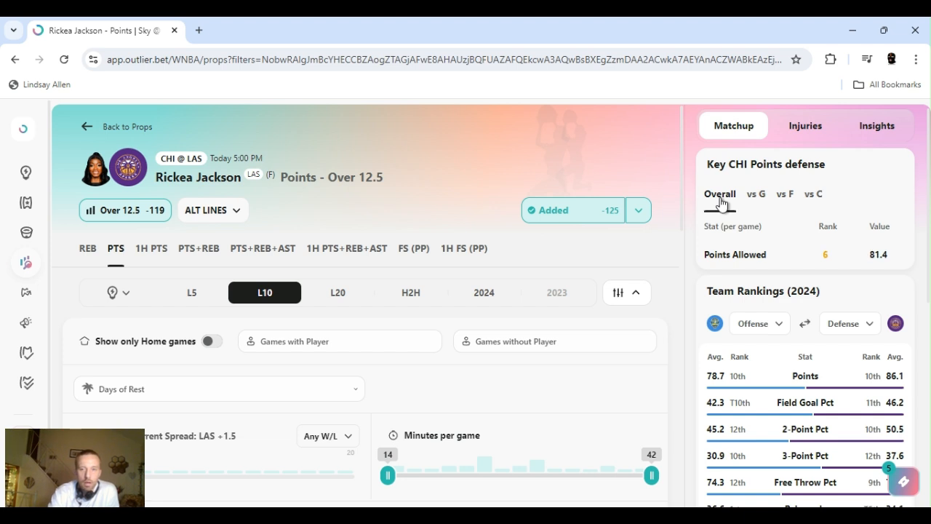
mouse_move(759, 201)
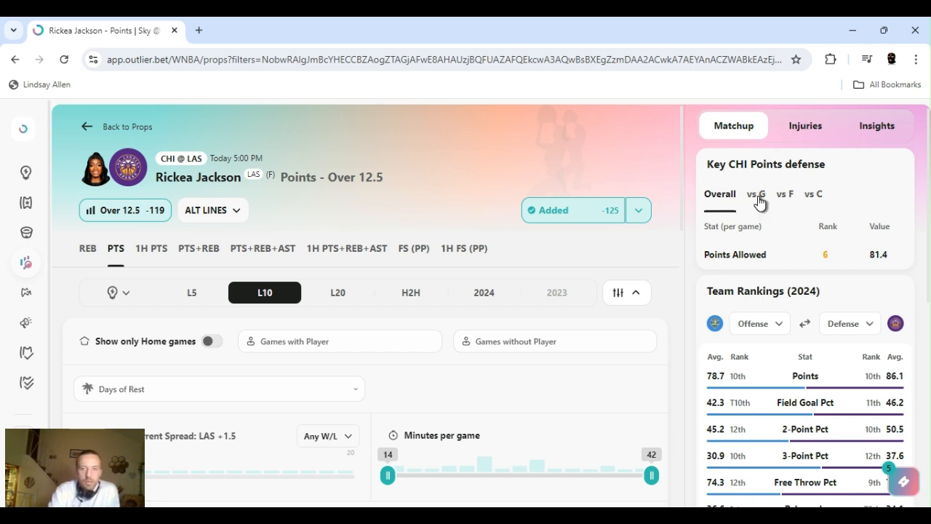
click(784, 194)
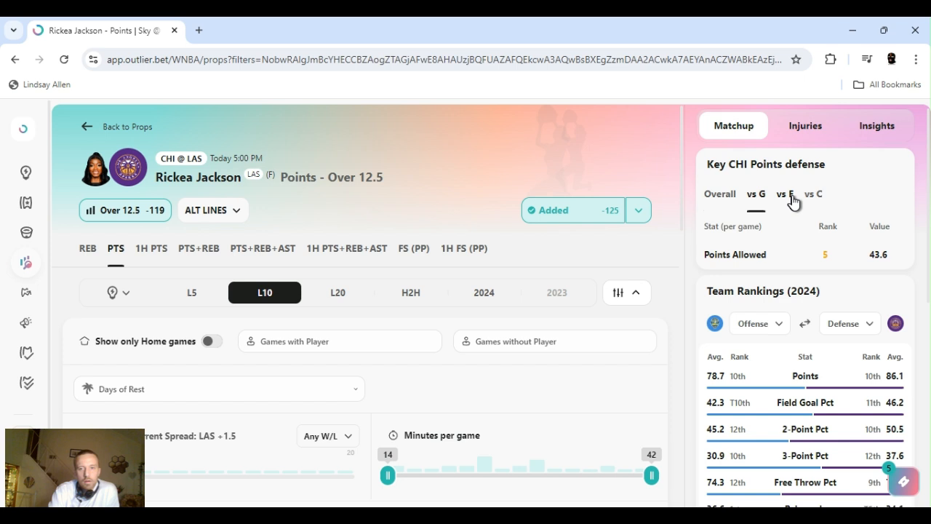
click(786, 194)
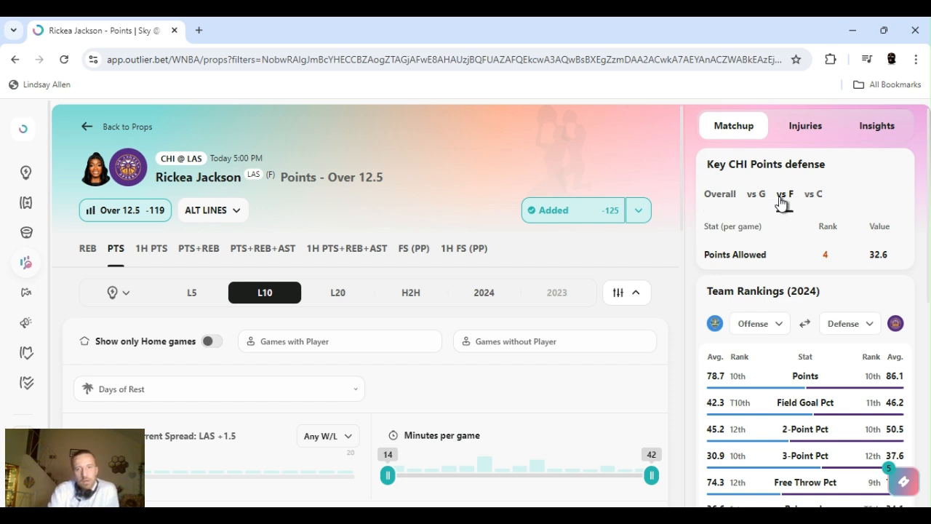
click(785, 194)
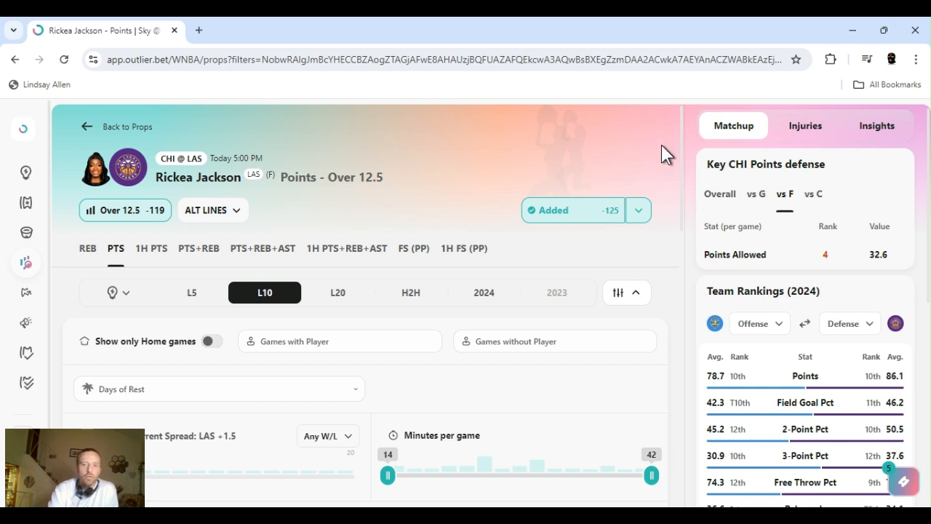
click(720, 194)
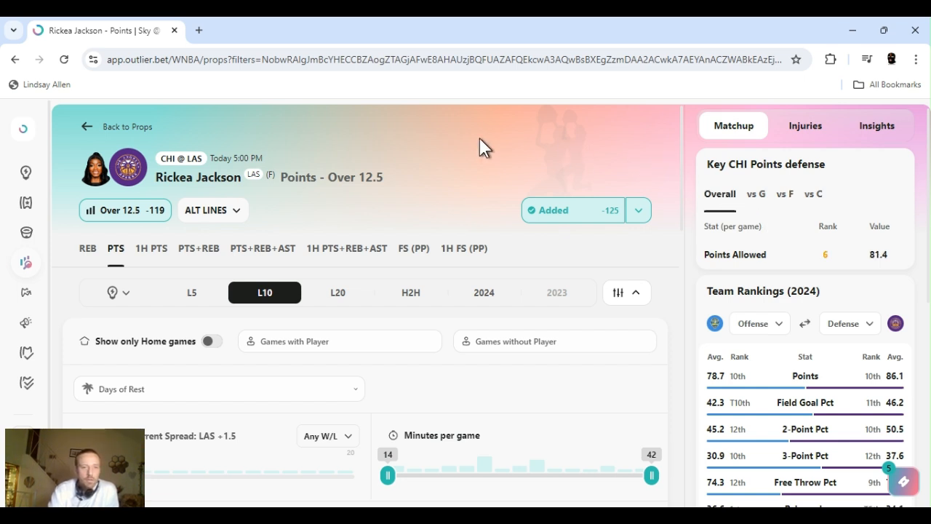
mouse_move(662, 134)
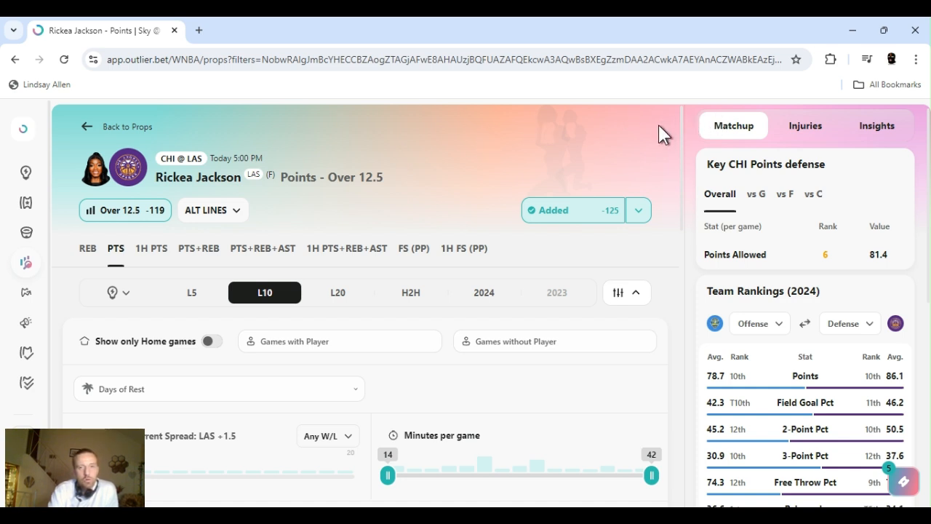
mouse_move(577, 161)
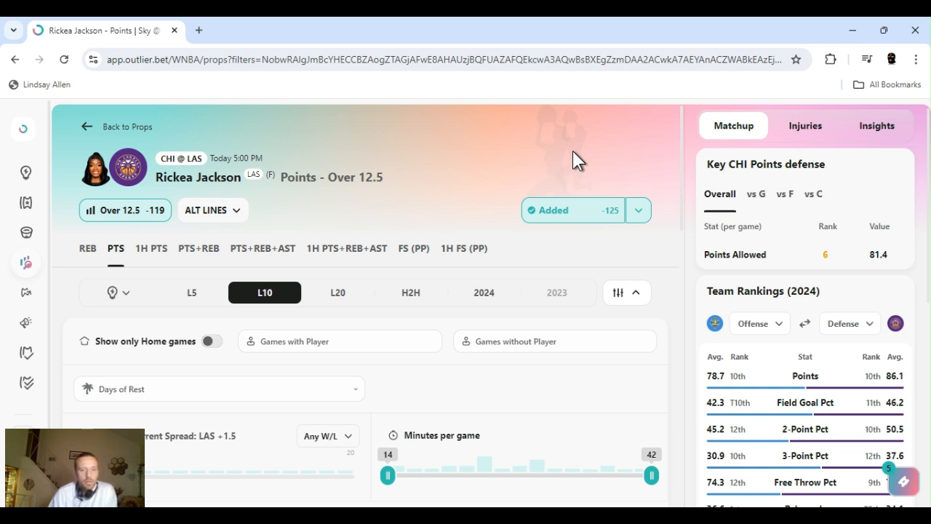
mouse_move(684, 191)
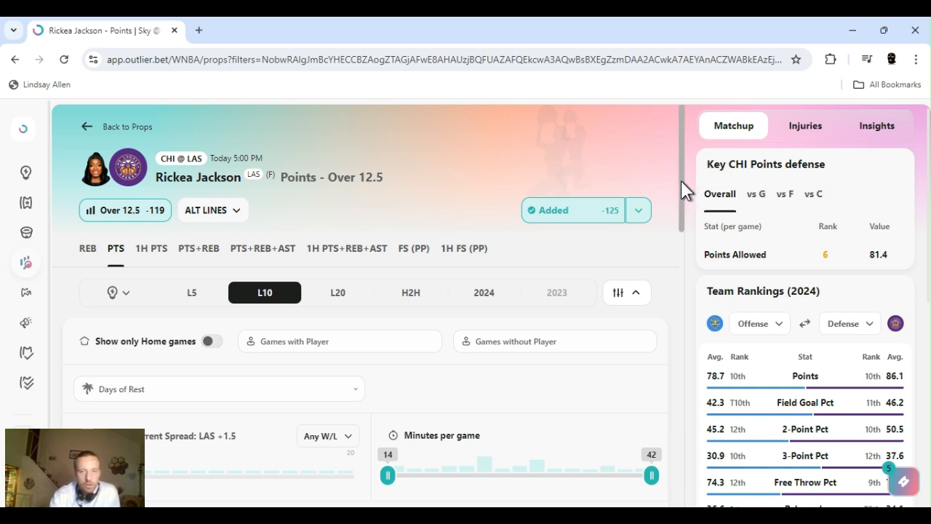
scroll(down, 3)
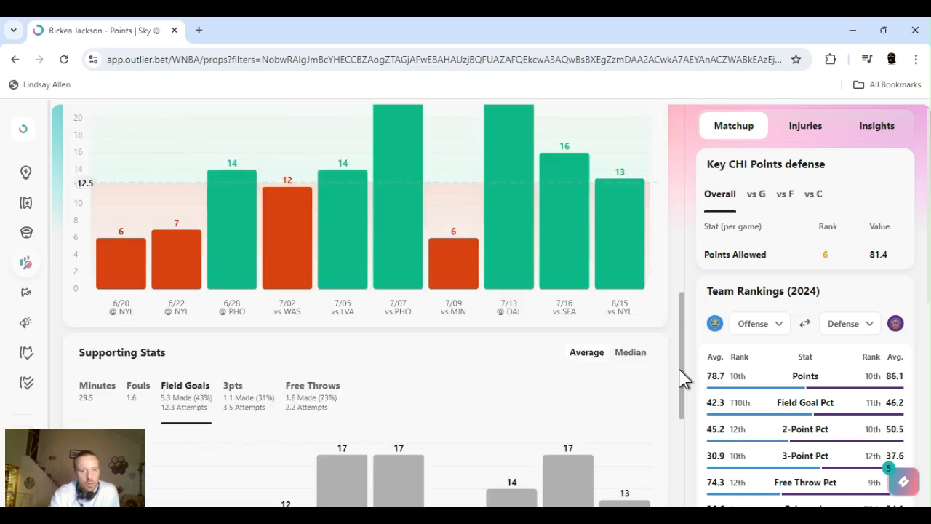
scroll(down, 3)
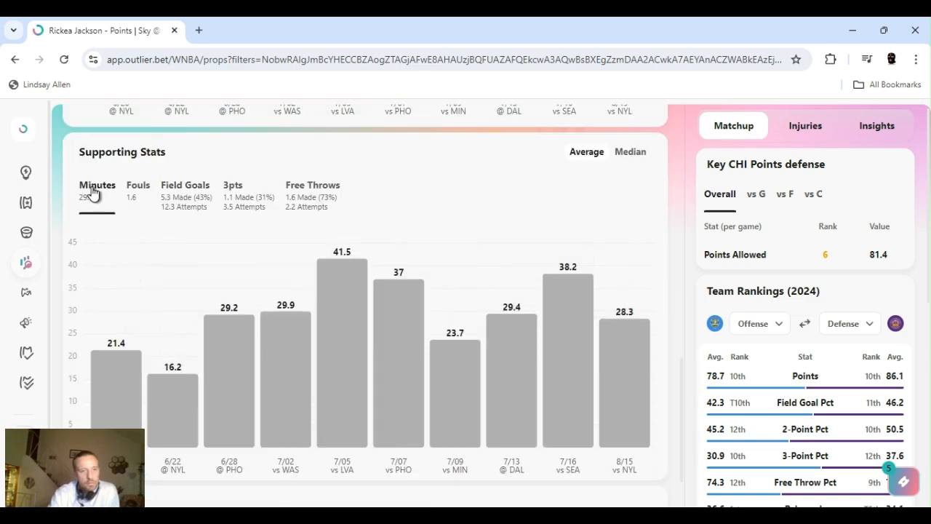
mouse_move(97, 192)
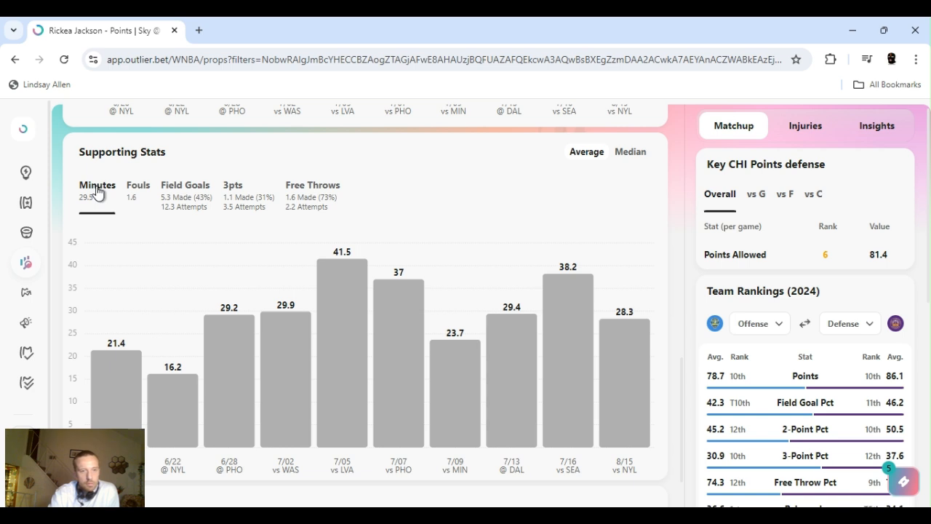
mouse_move(690, 381)
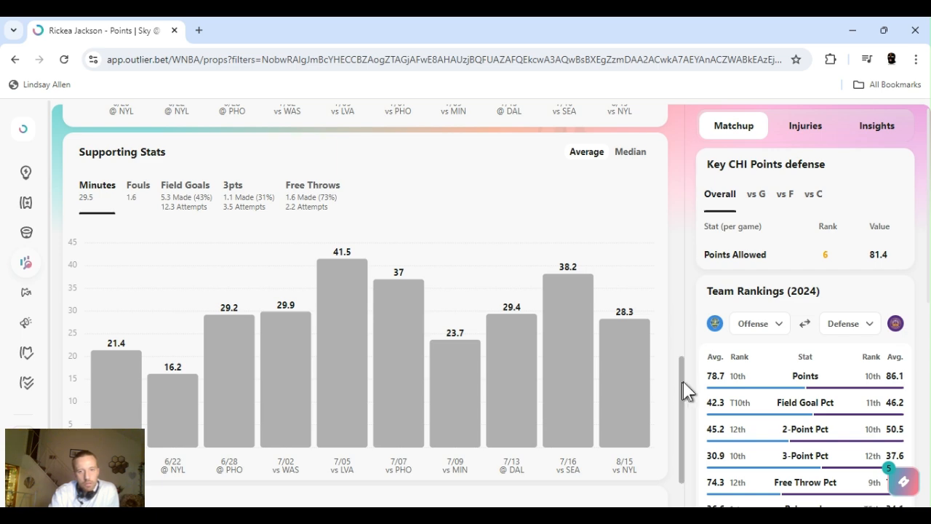
scroll(up, 3)
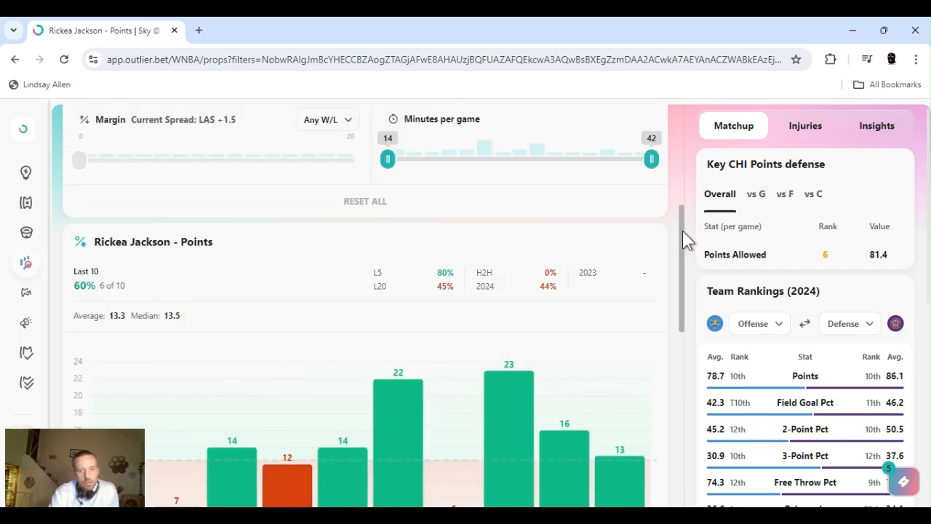
scroll(up, 3)
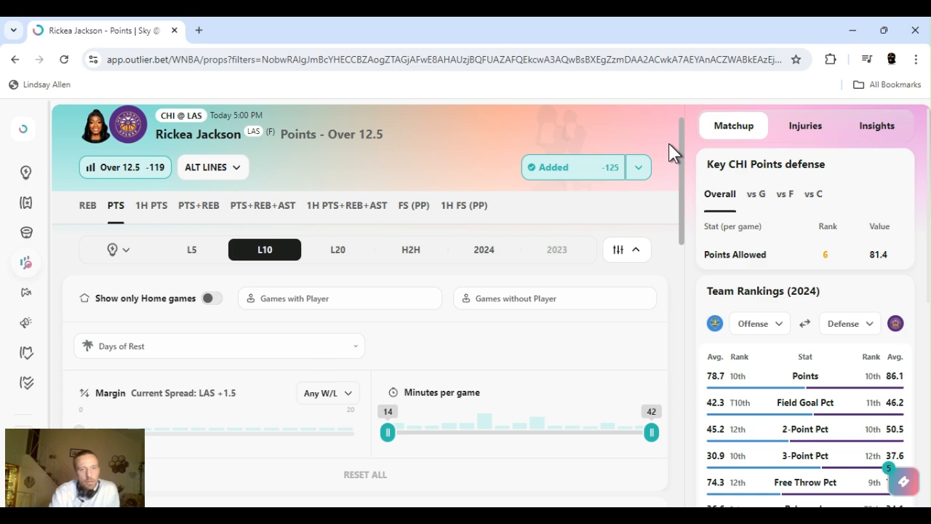
scroll(up, 3)
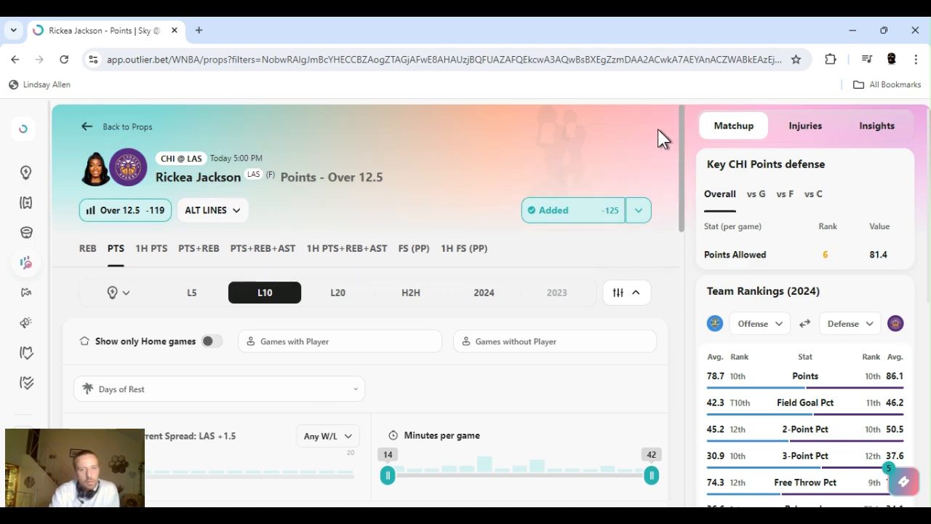
scroll(down, 3)
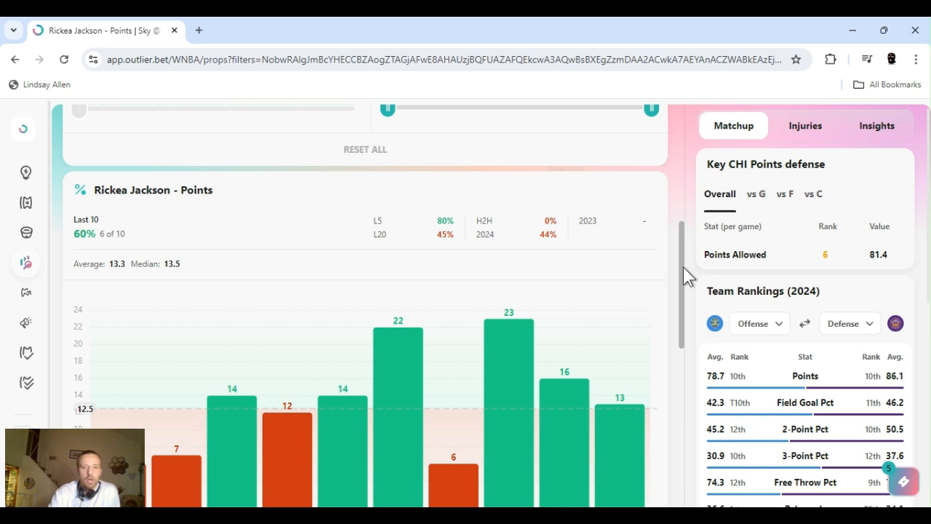
scroll(up, 3)
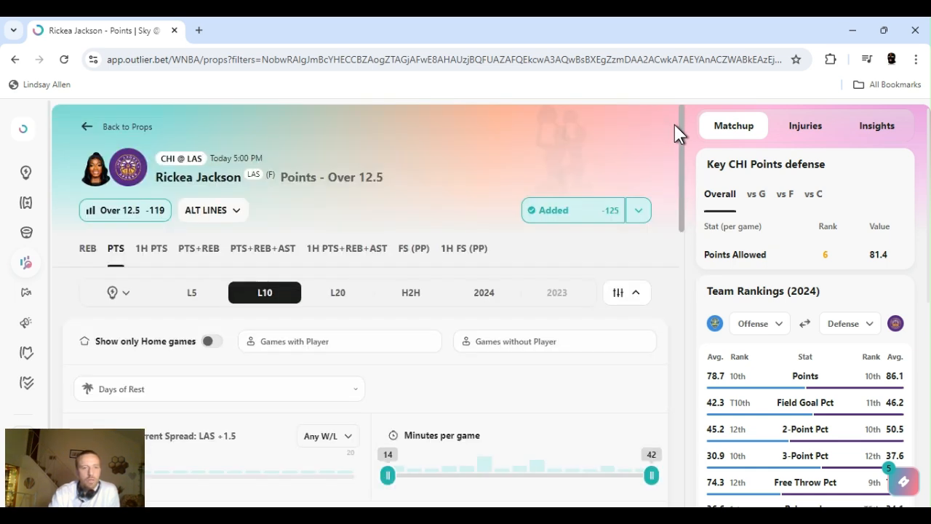
mouse_move(578, 148)
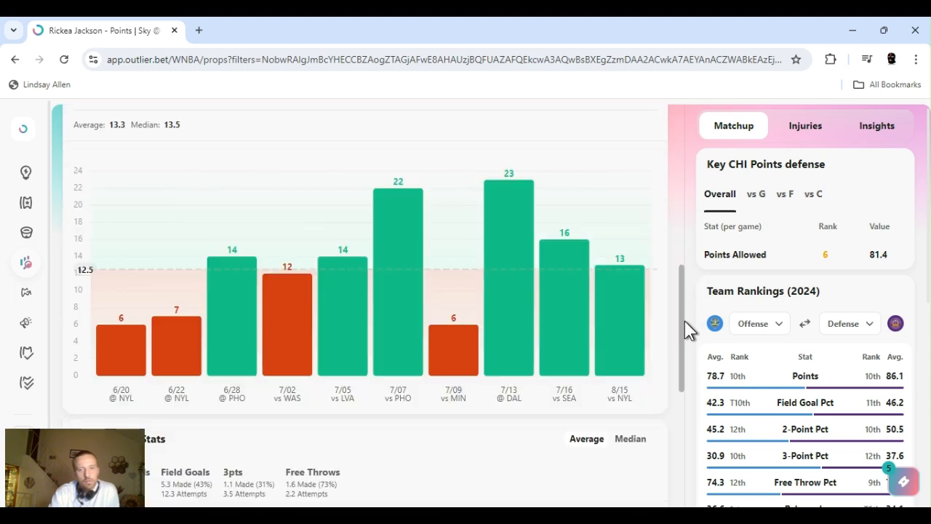
scroll(down, 3)
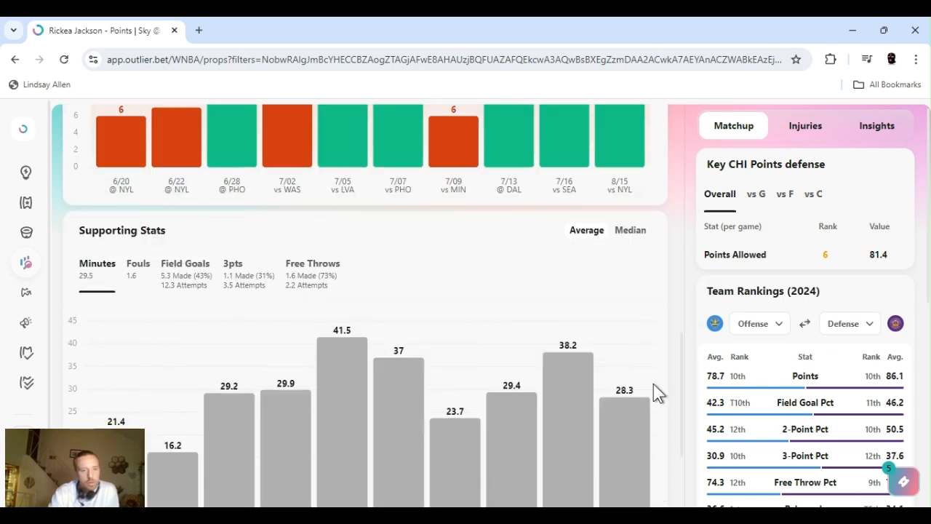
mouse_move(217, 297)
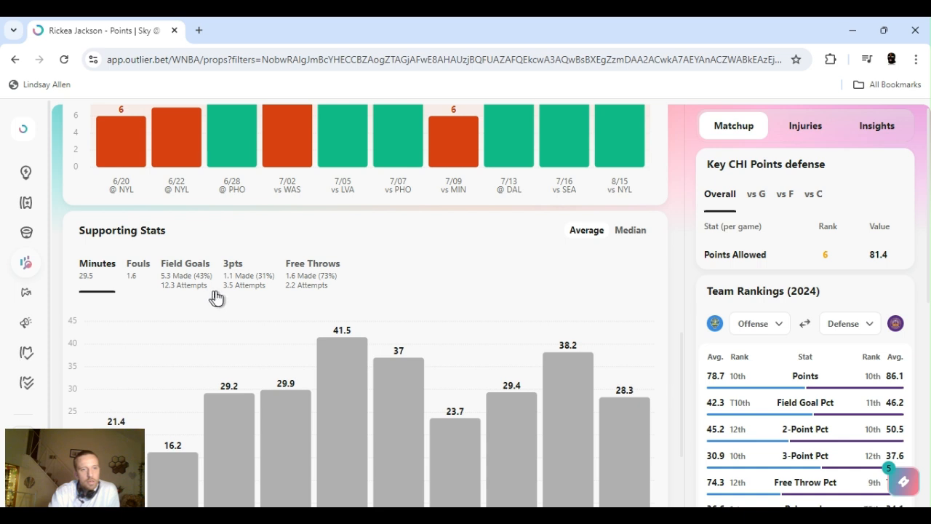
mouse_move(392, 319)
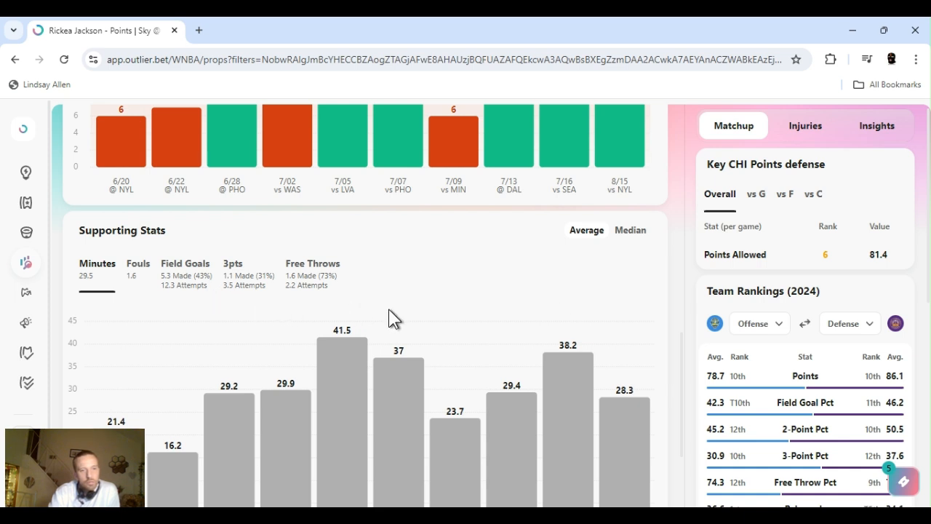
mouse_move(684, 375)
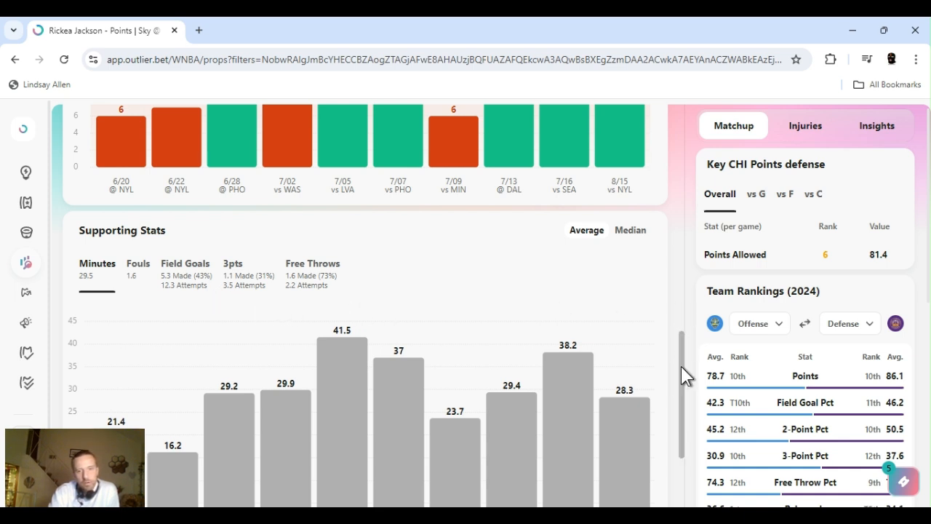
scroll(up, 3)
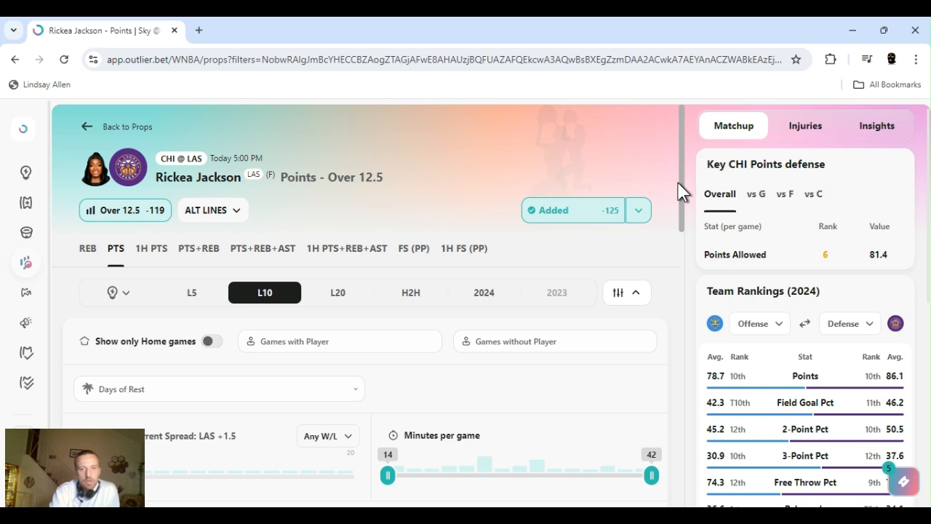
mouse_move(291, 227)
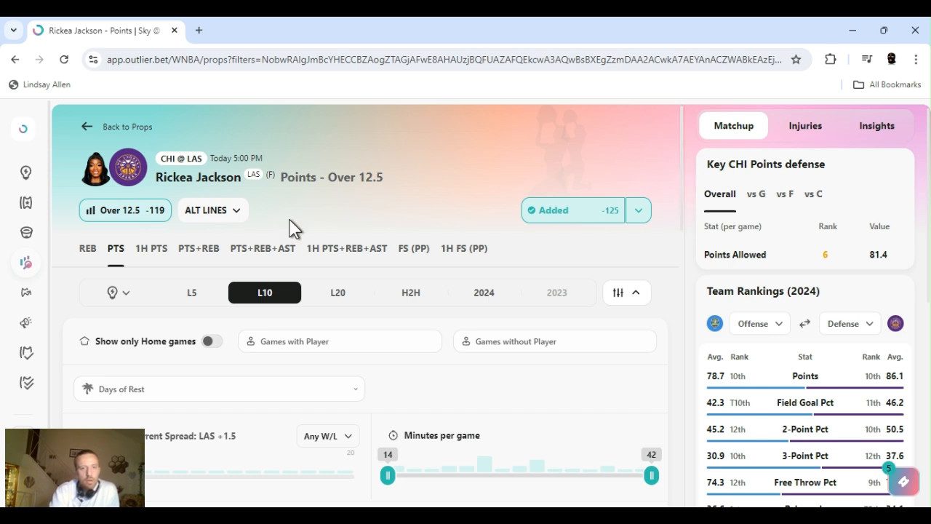
mouse_move(331, 163)
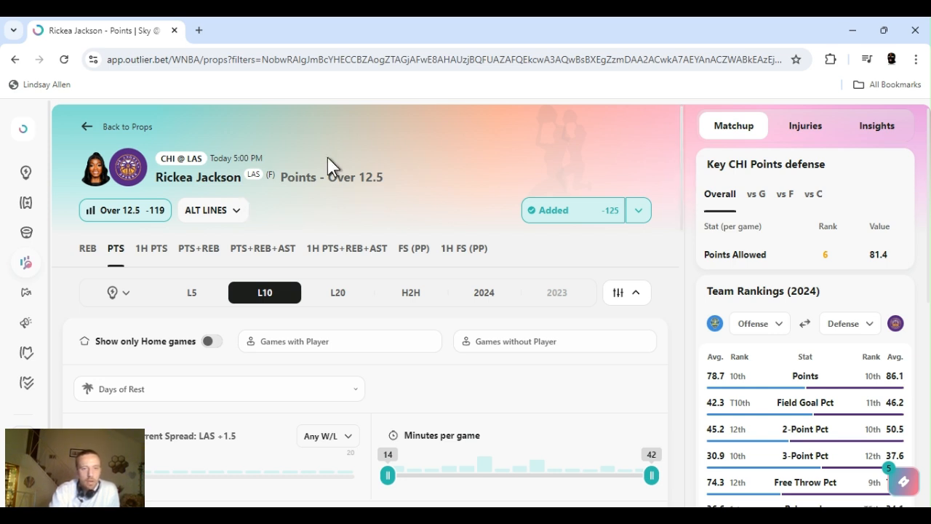
mouse_move(488, 235)
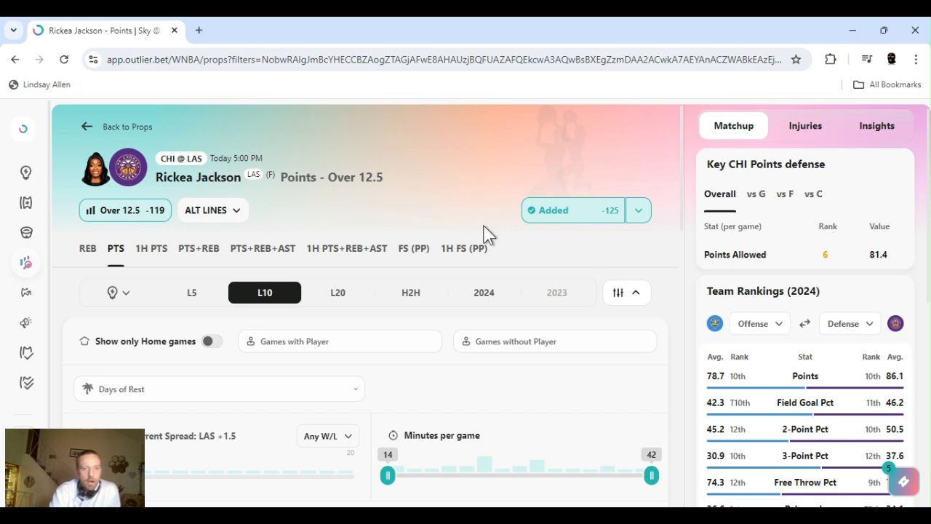
mouse_move(542, 224)
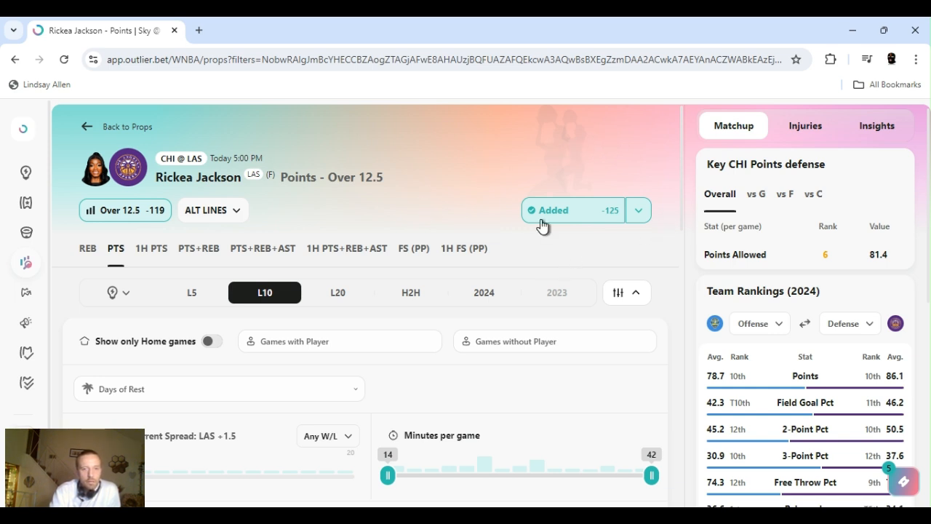
mouse_move(480, 171)
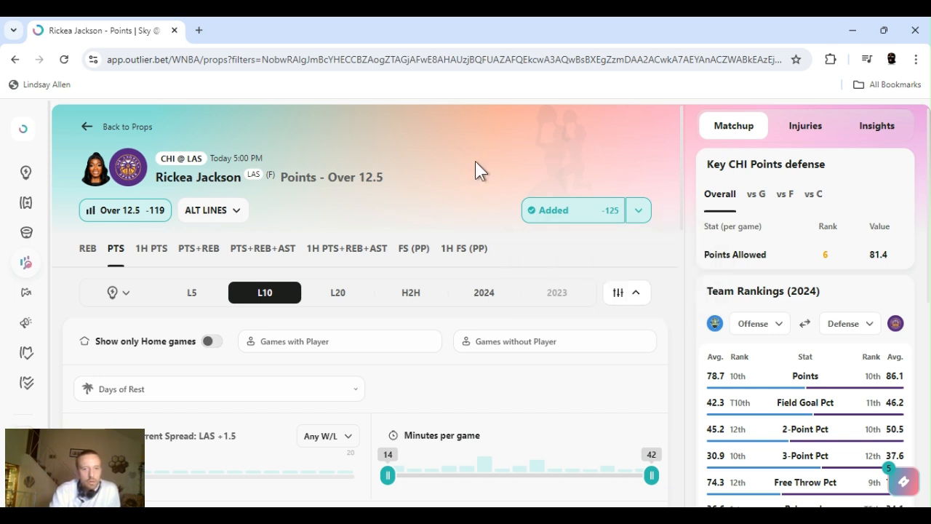
mouse_move(413, 180)
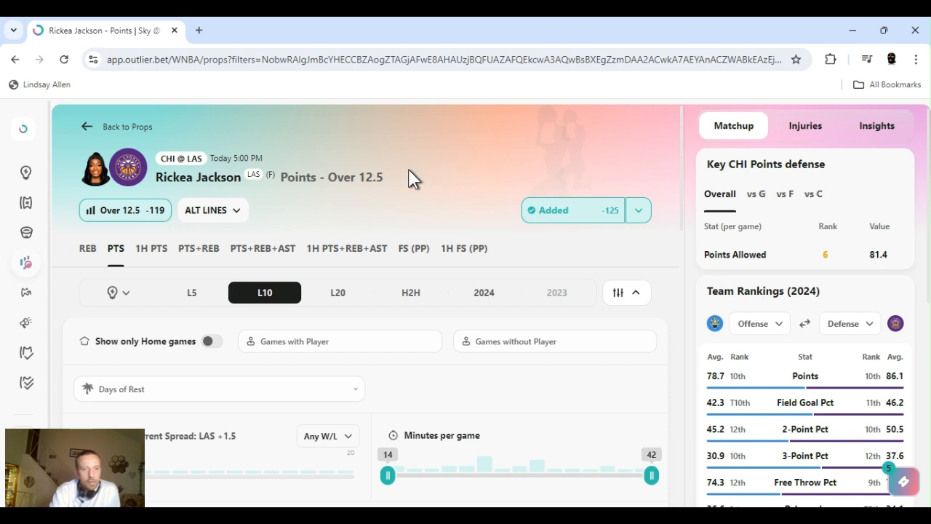
mouse_move(474, 195)
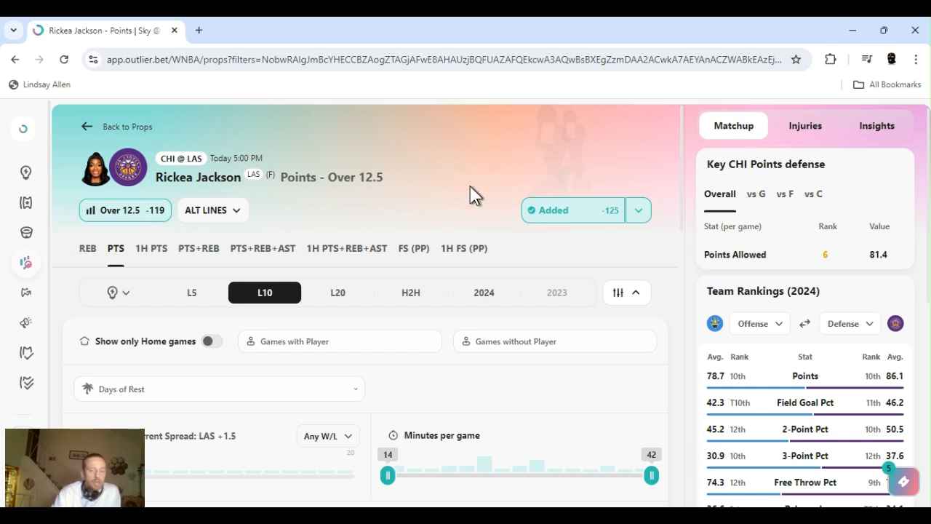